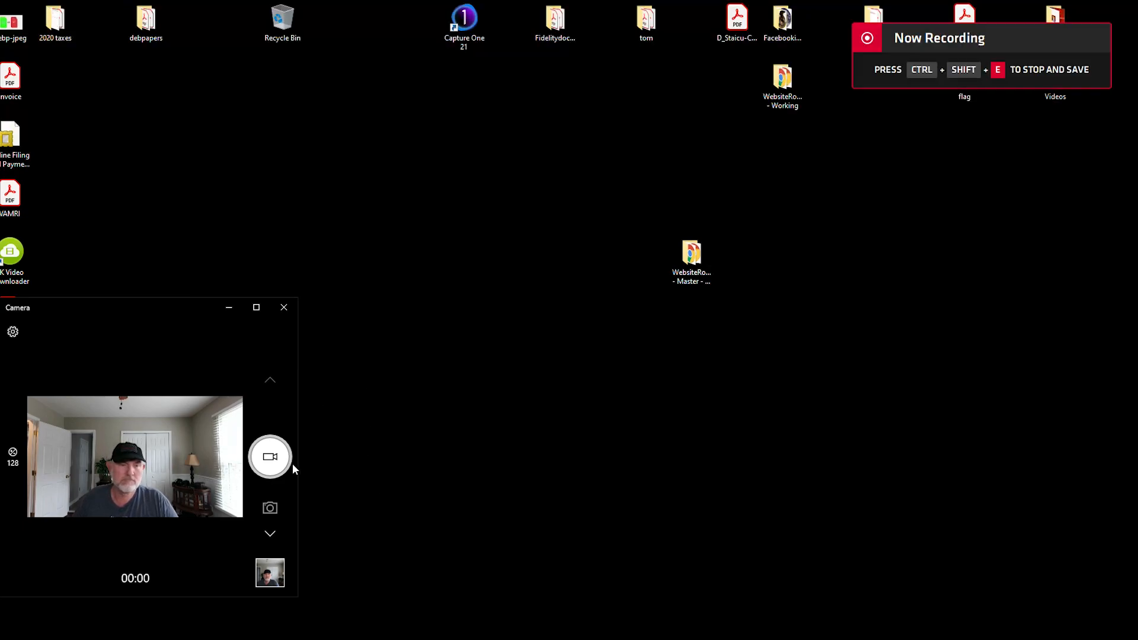
Start capturing a webcam video of yourself in the Camera app
click(270, 456)
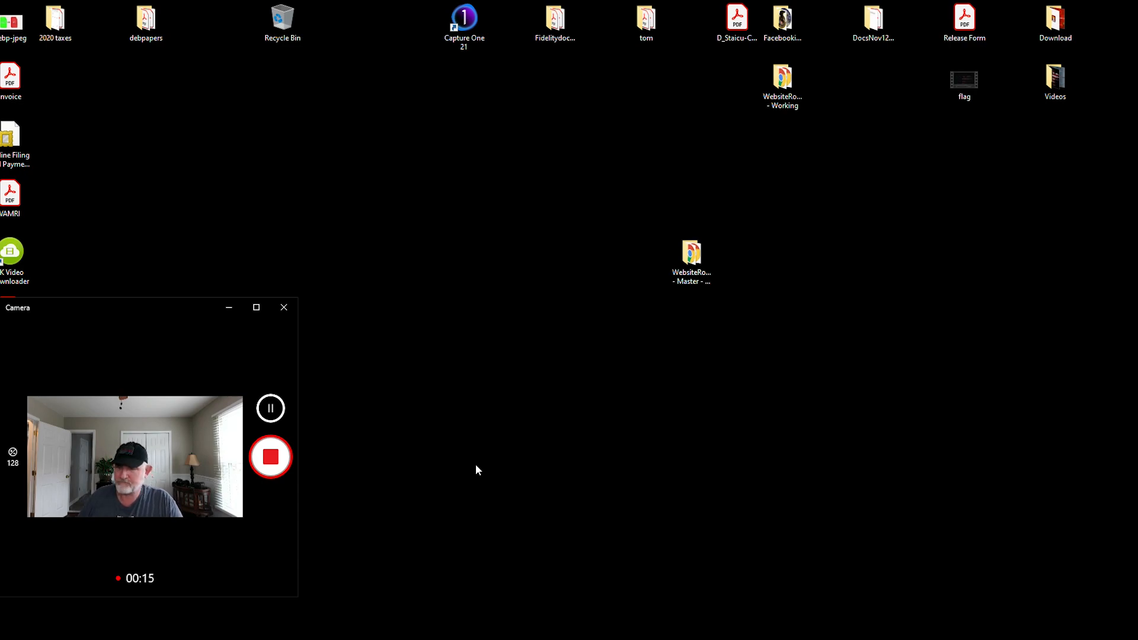
mouse_move(485, 429)
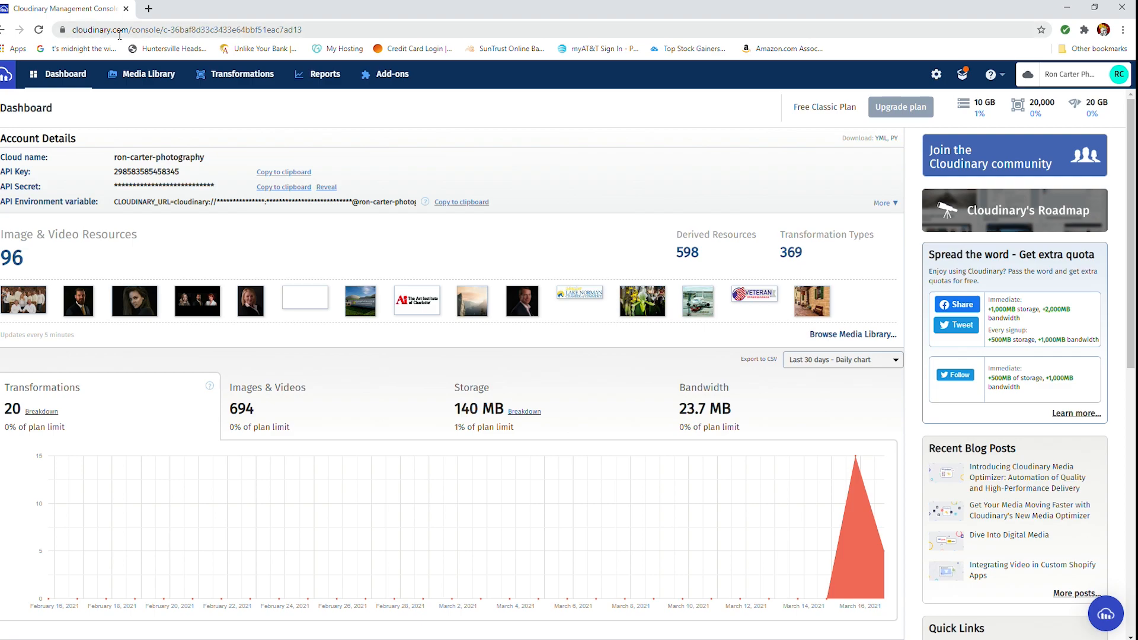
mouse_move(615, 117)
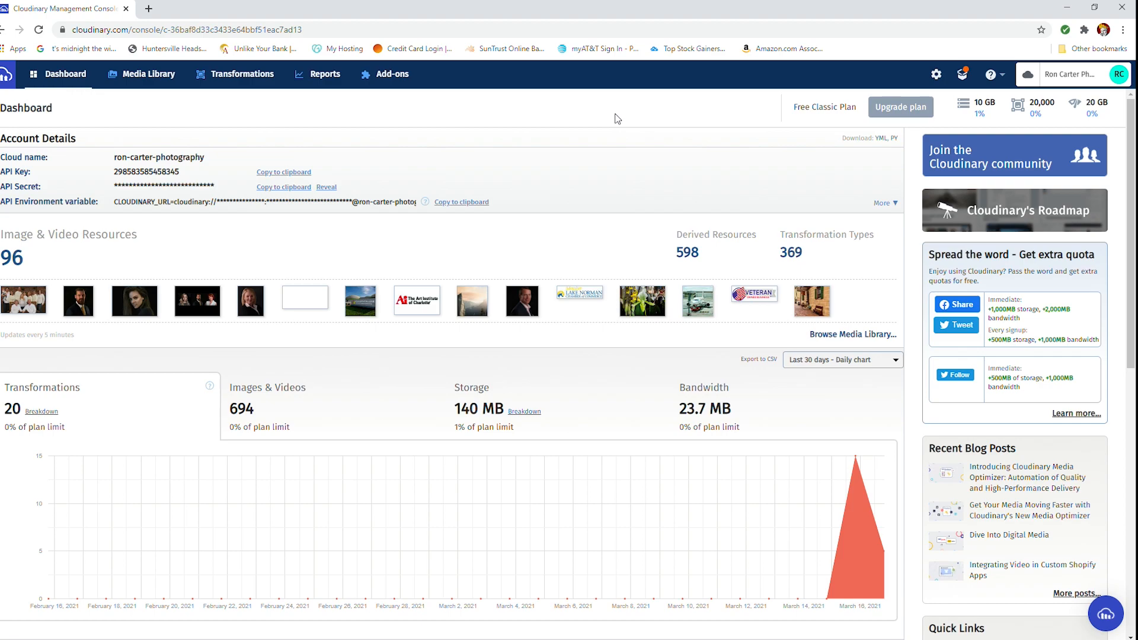
mouse_move(389, 130)
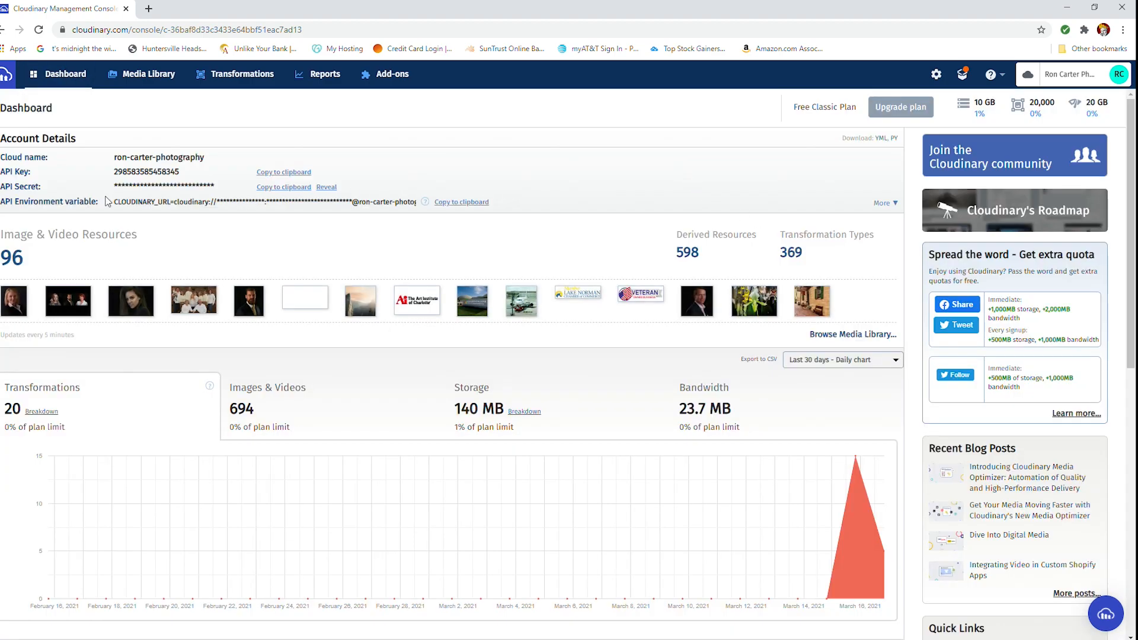
Select the header-bg asset in the Media Library and open it in the transformation editor
click(149, 75)
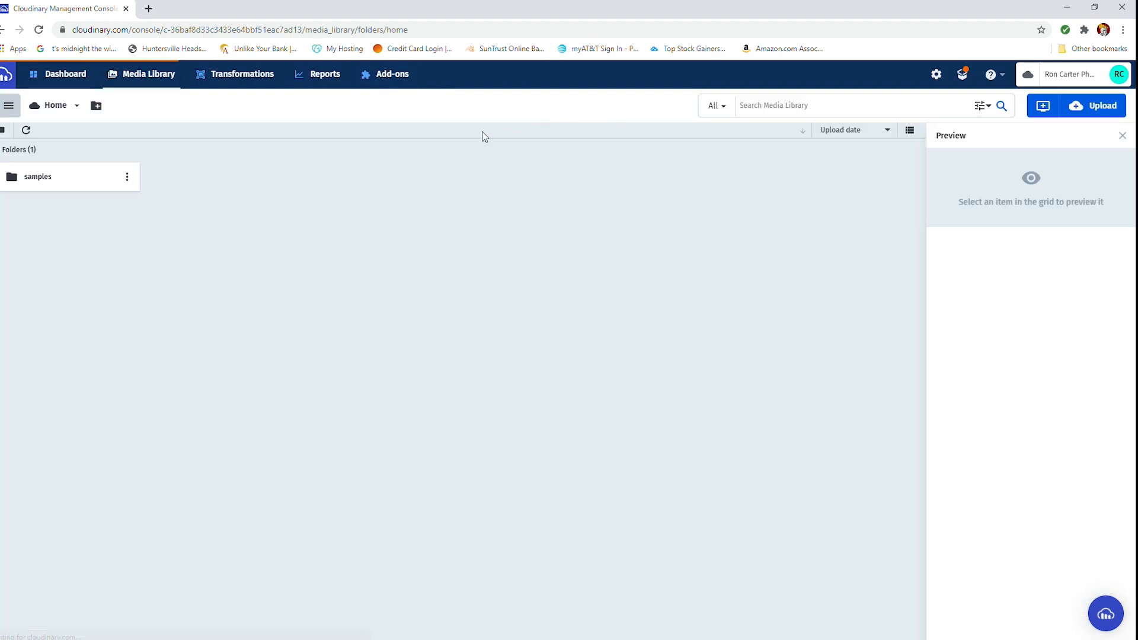
mouse_move(418, 143)
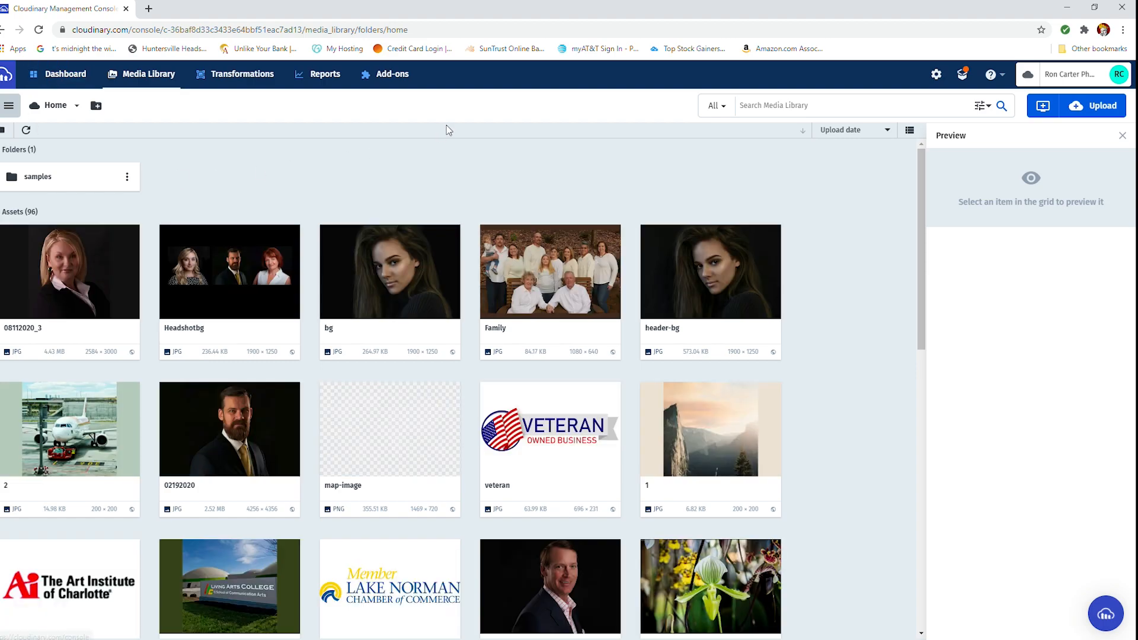
mouse_move(710, 286)
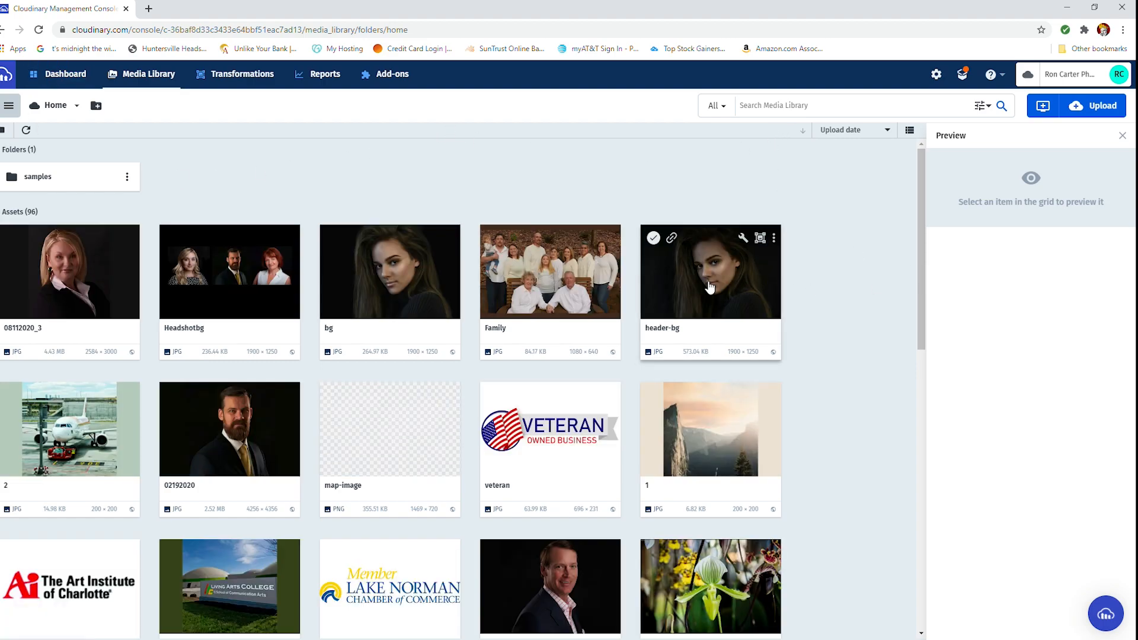
click(710, 271)
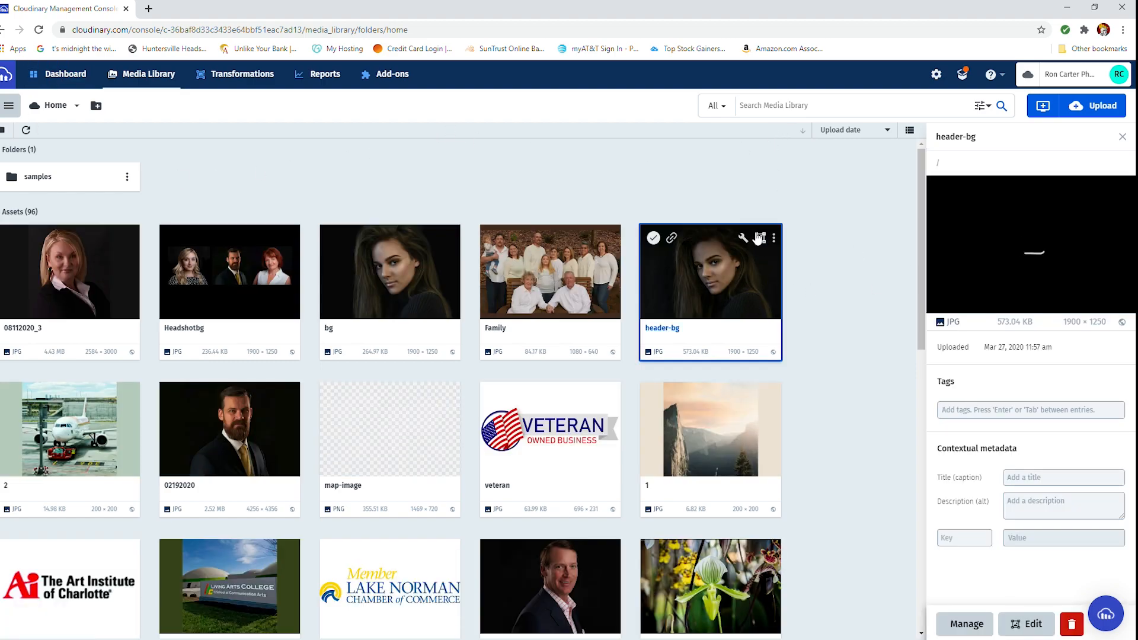
click(1025, 625)
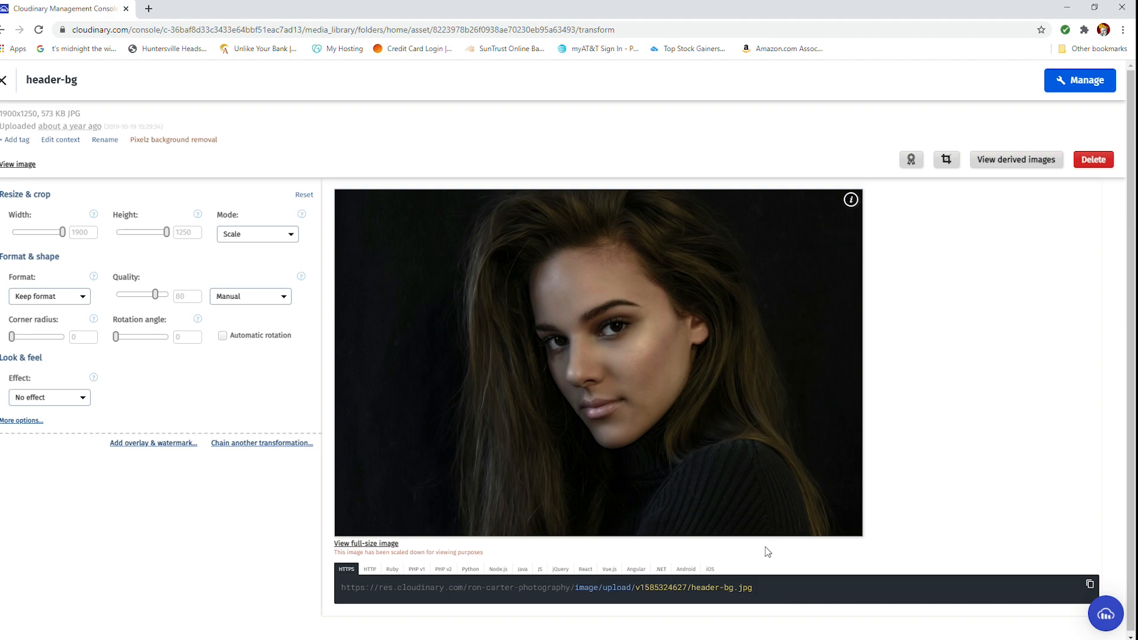
mouse_move(547, 503)
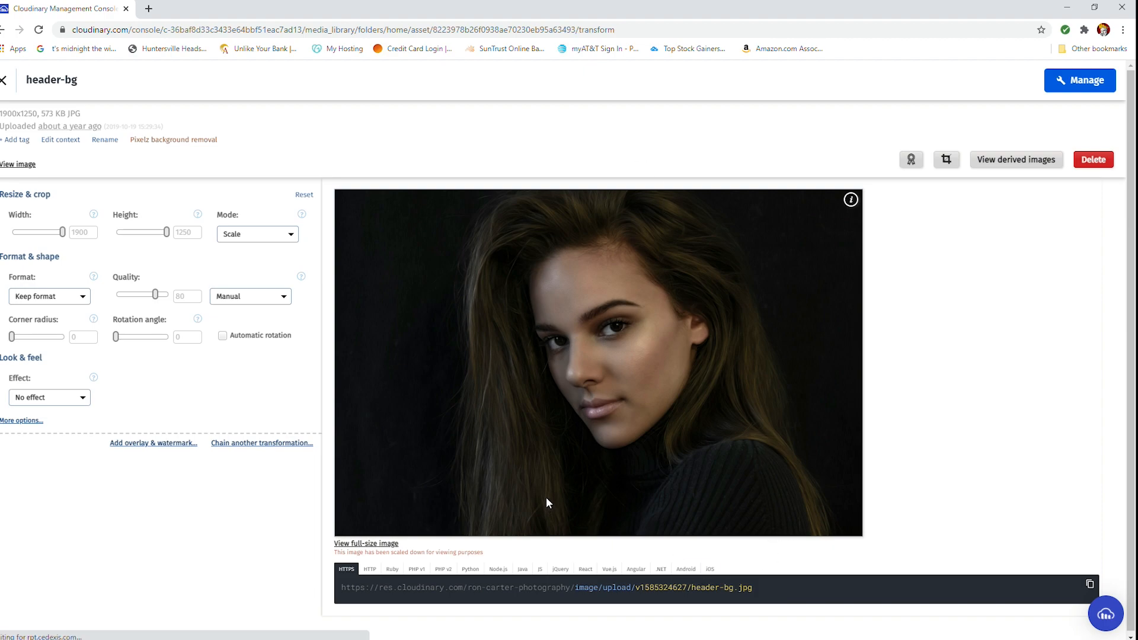
mouse_move(536, 513)
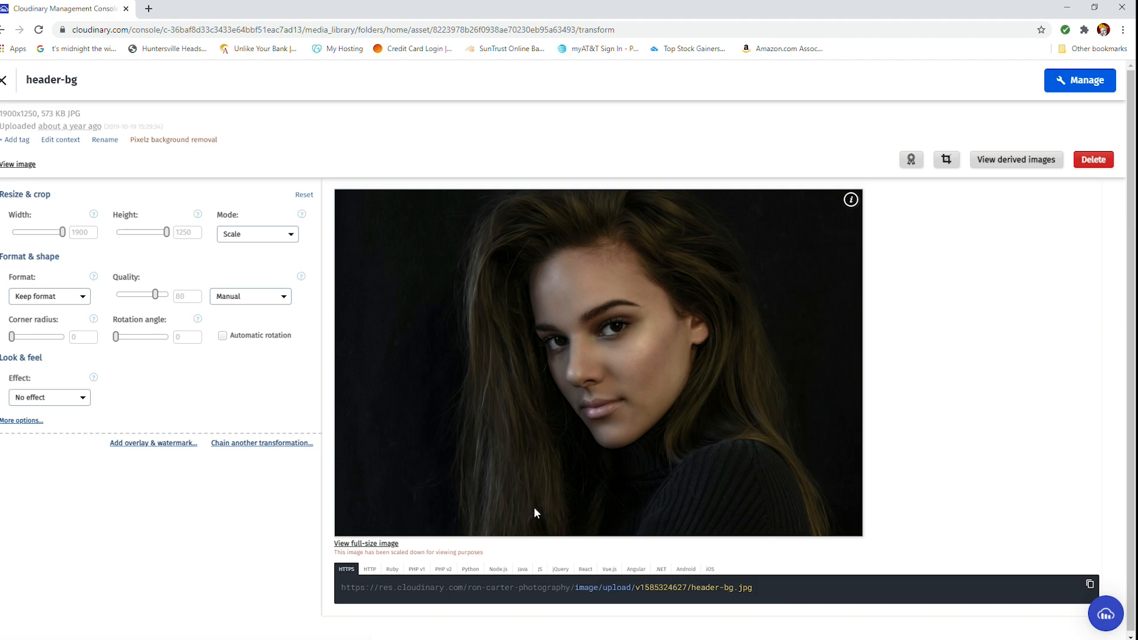
mouse_move(67, 117)
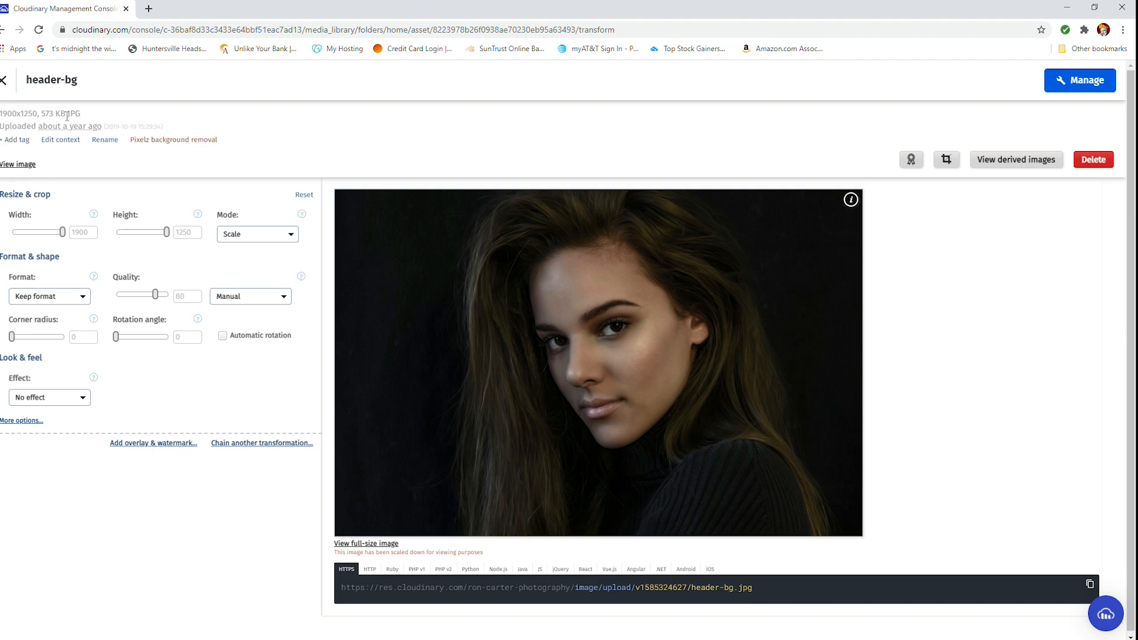
mouse_move(75, 181)
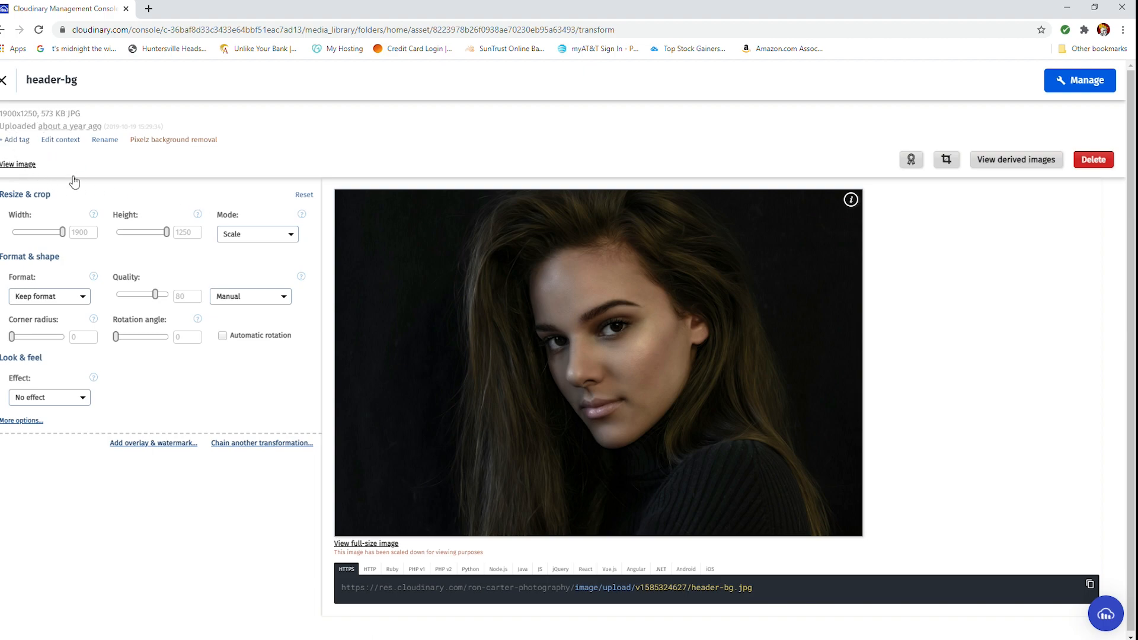
mouse_move(100, 229)
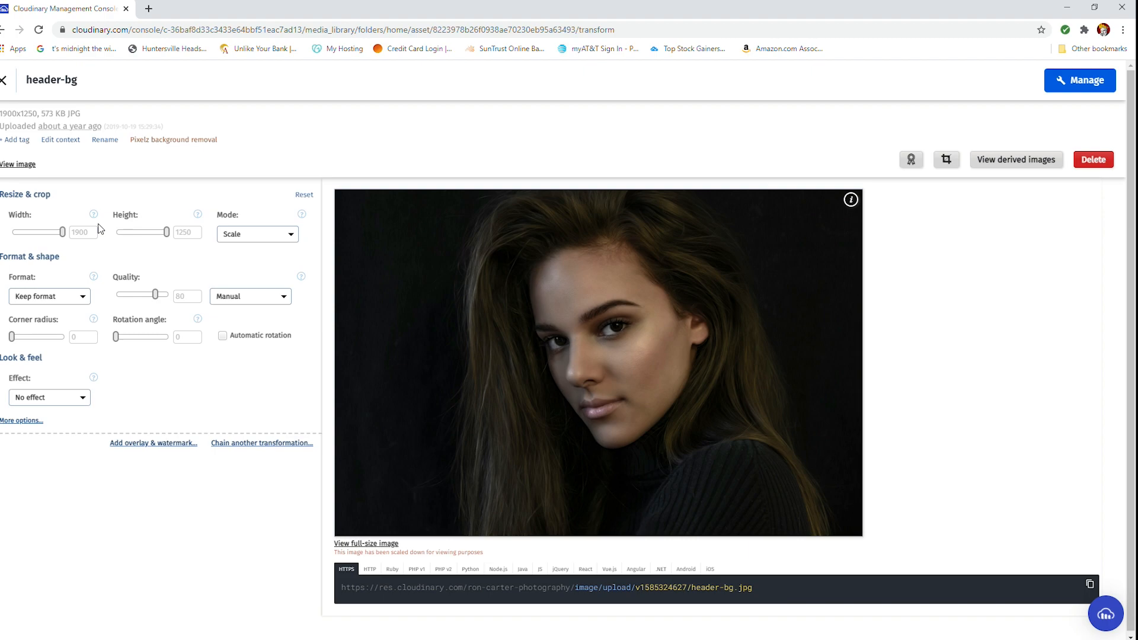
mouse_move(931, 301)
text(71)
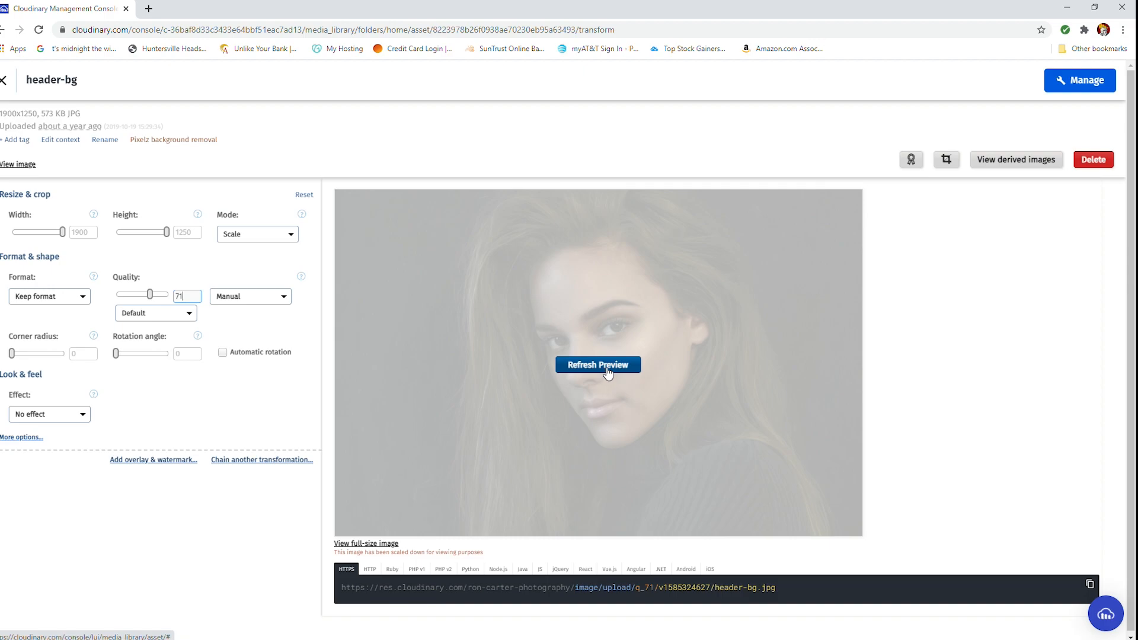
Convert header-bg to WebP at q_71, refresh the preview, and keep Scale resize mode
click(598, 365)
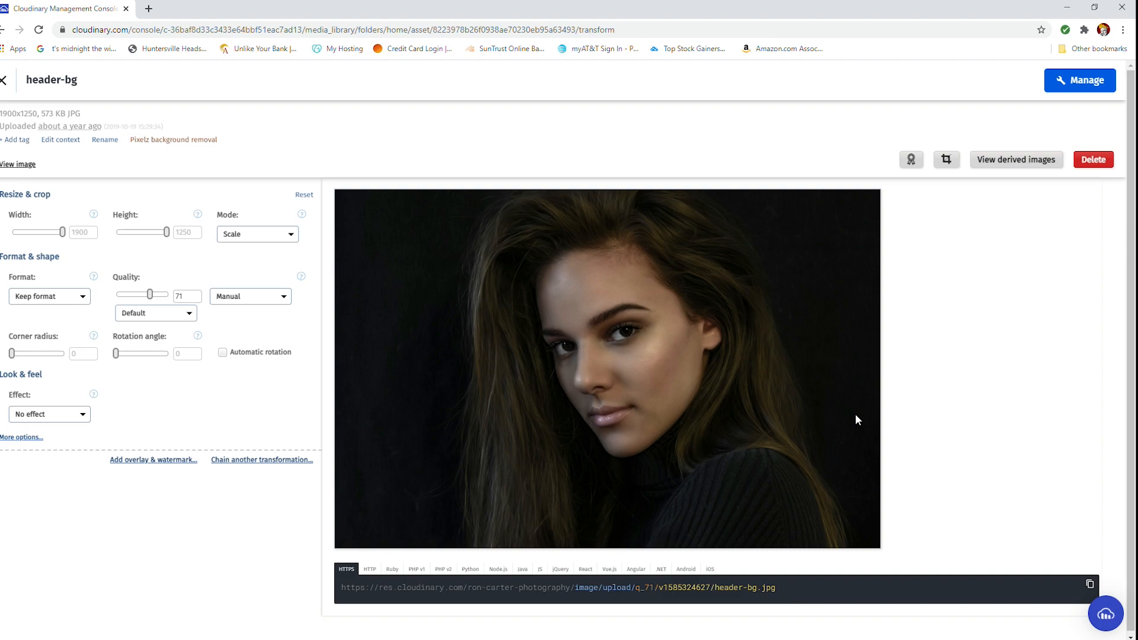
mouse_move(1038, 436)
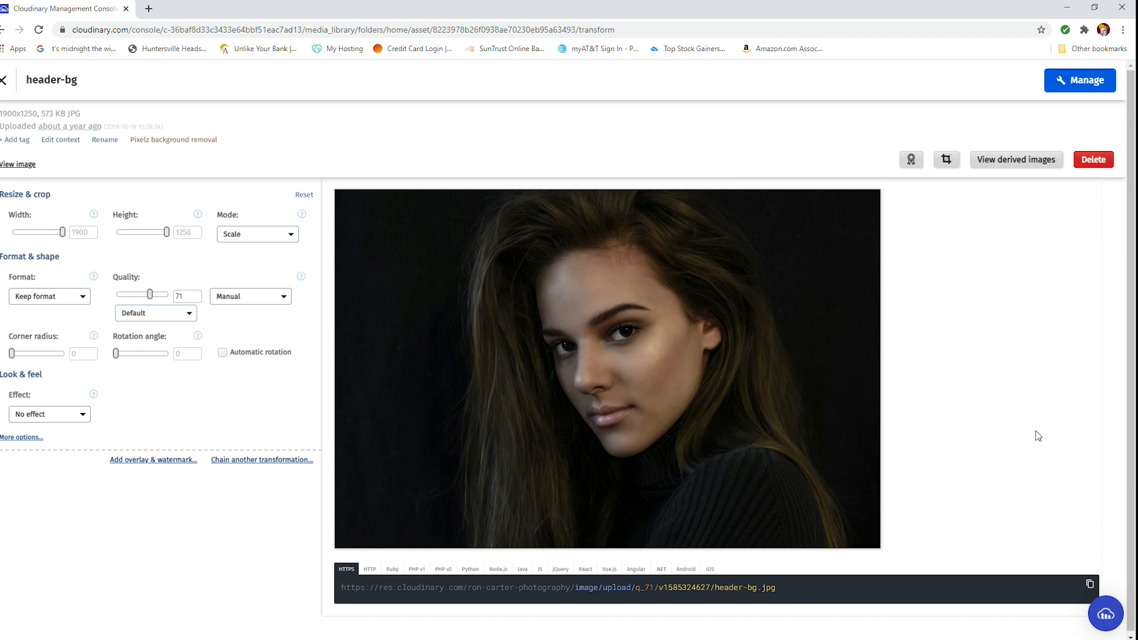
mouse_move(160, 415)
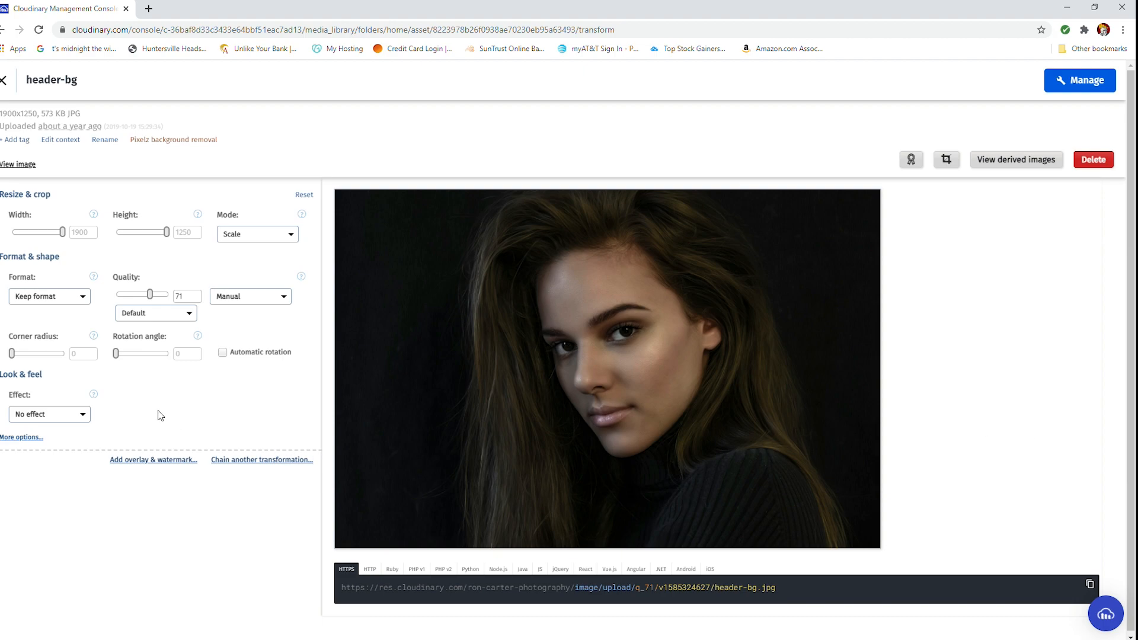
mouse_move(81, 303)
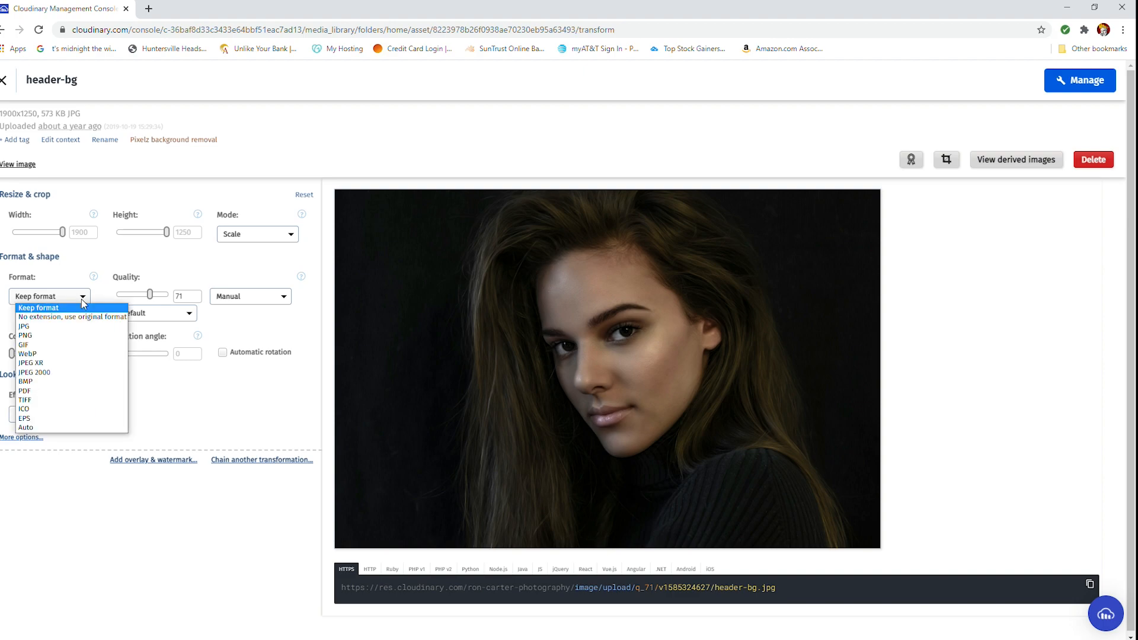
click(28, 354)
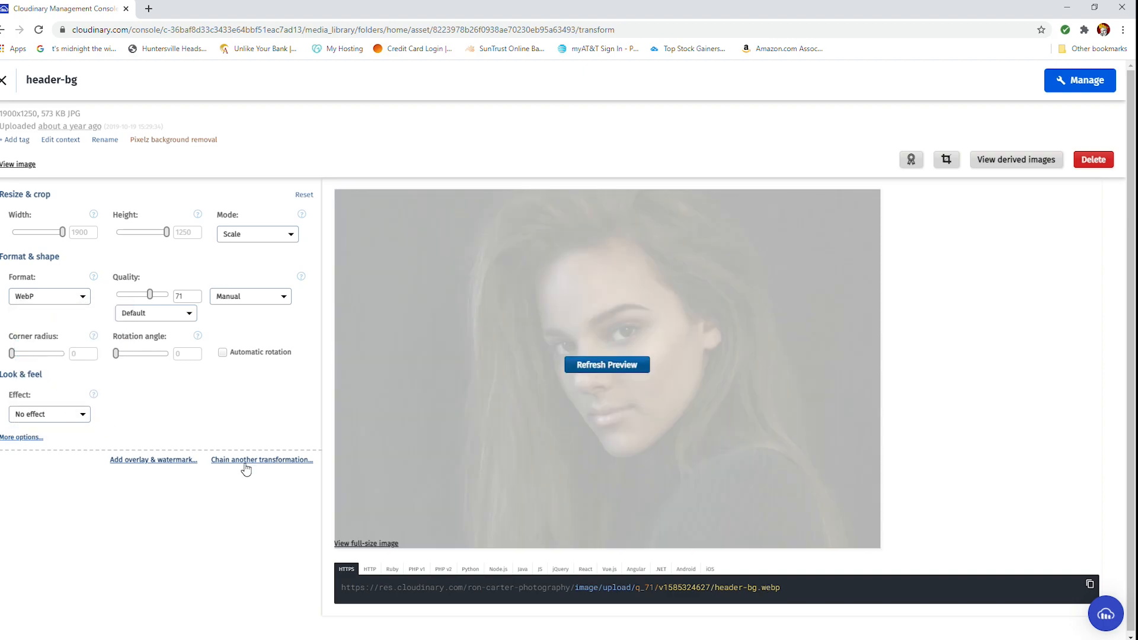
click(606, 364)
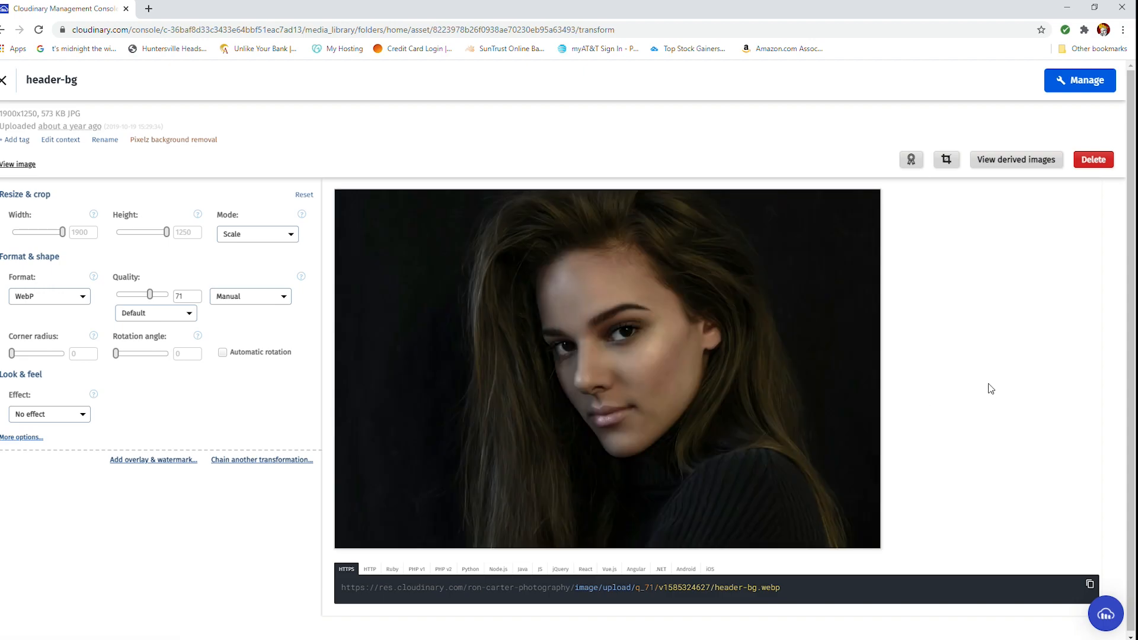
mouse_move(860, 479)
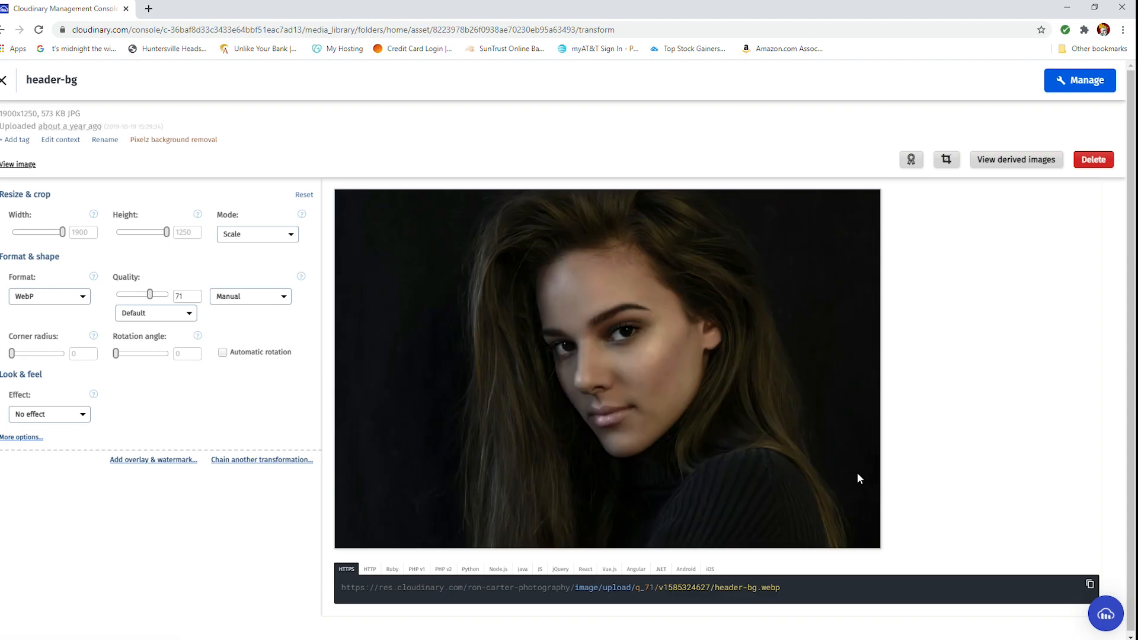
mouse_move(276, 416)
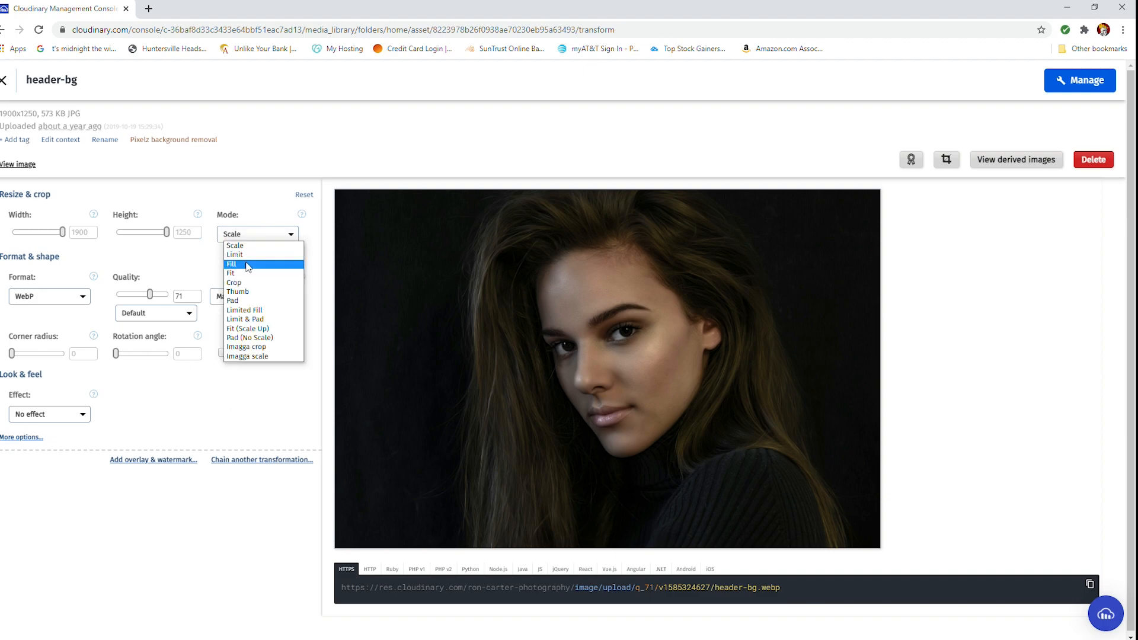
click(211, 242)
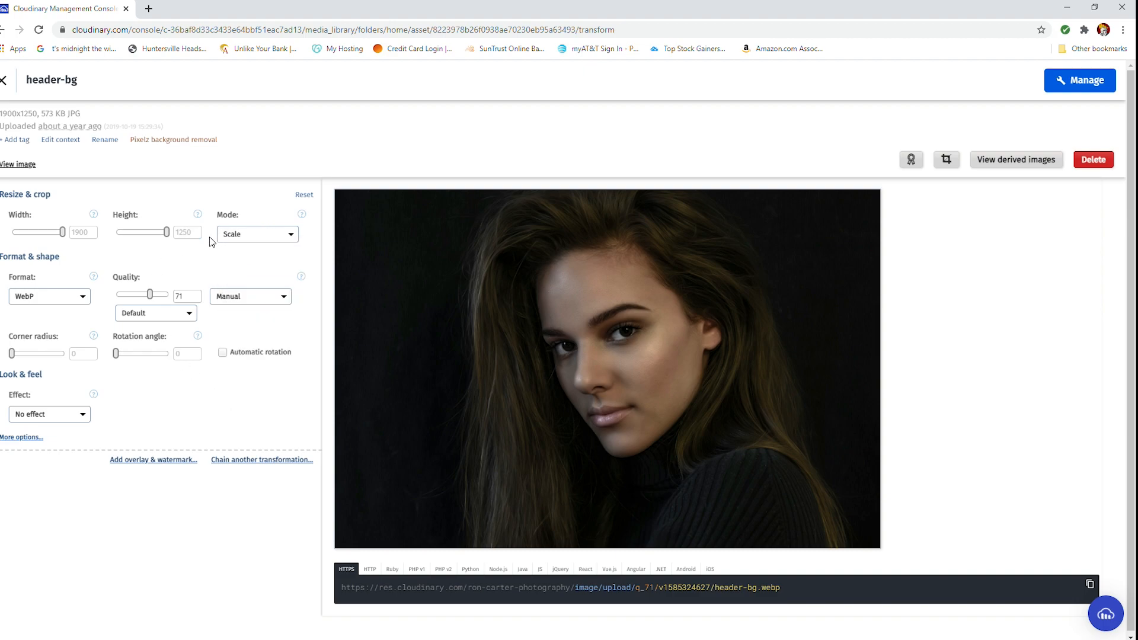
mouse_move(303, 352)
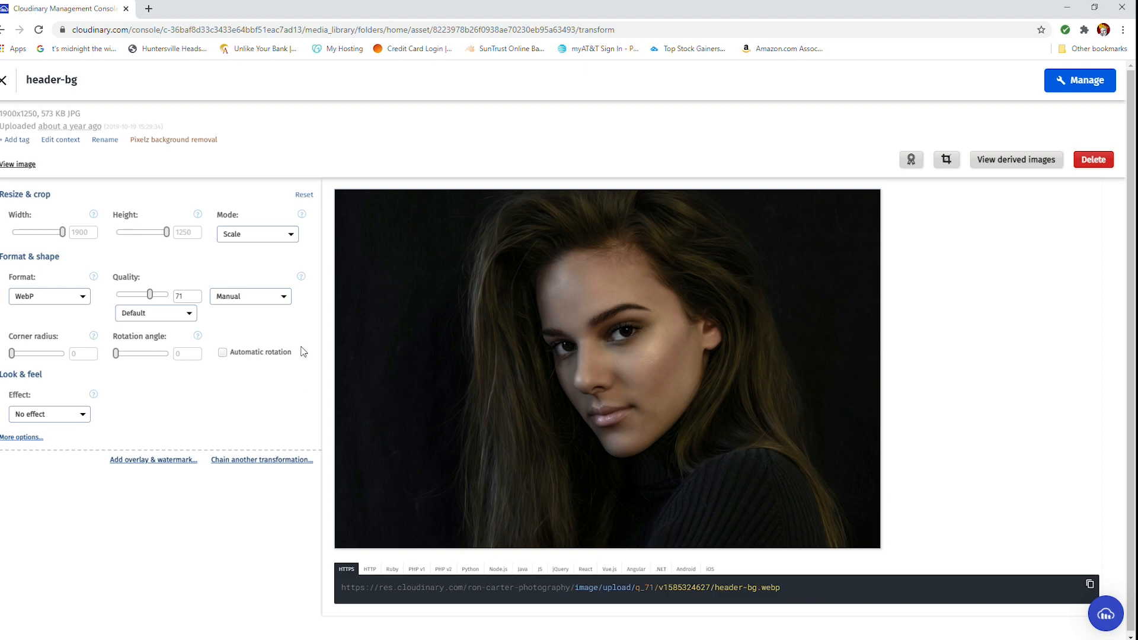
mouse_move(308, 367)
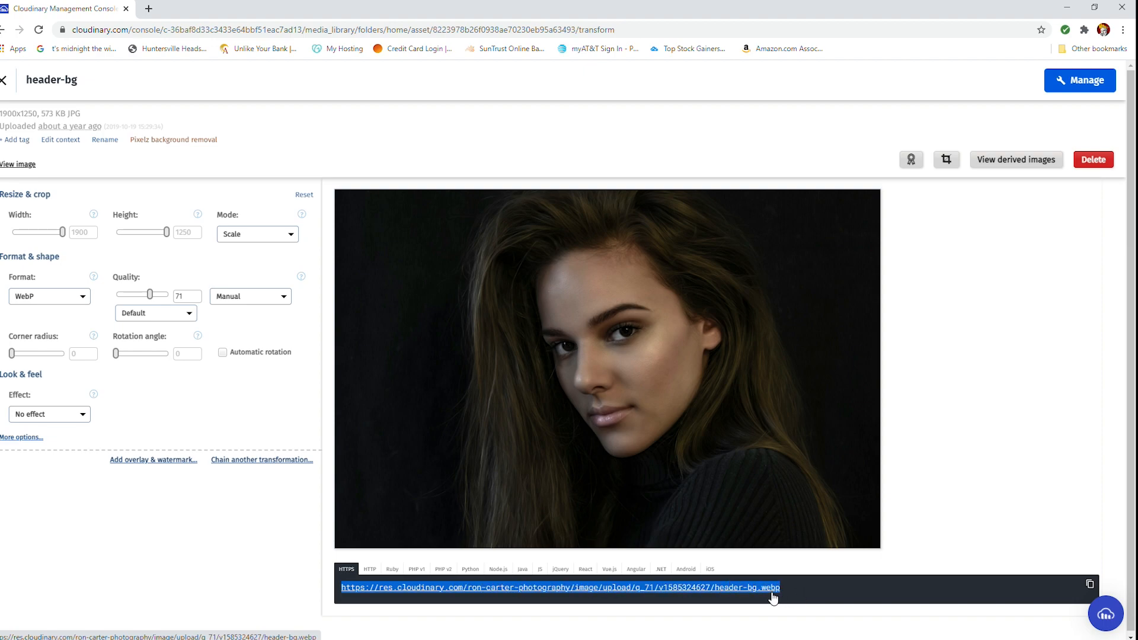
mouse_move(991, 458)
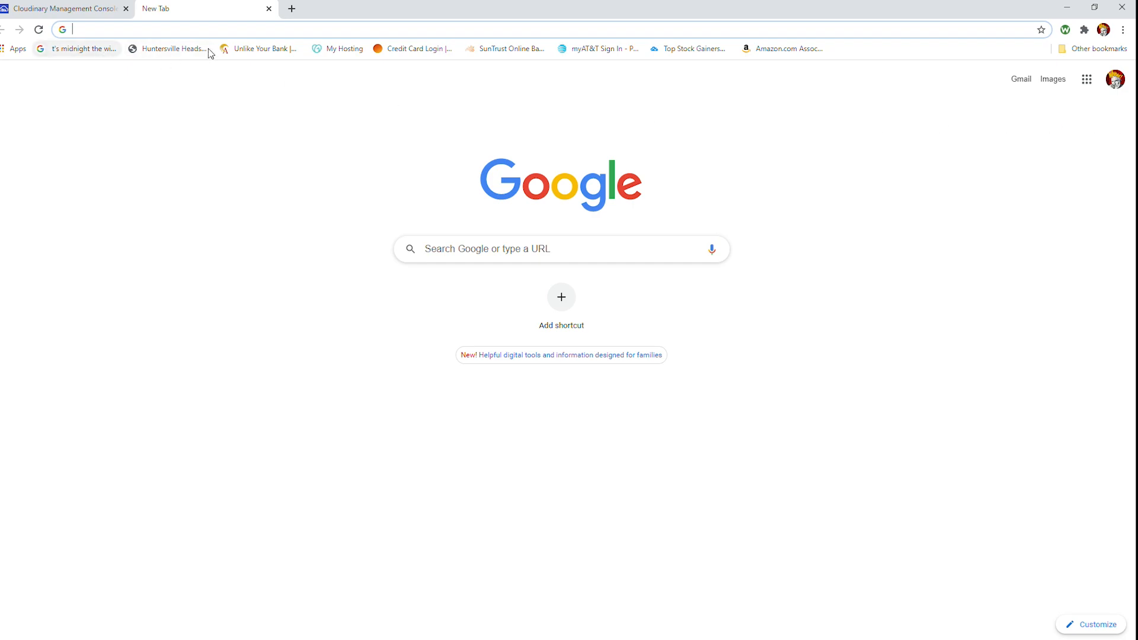
View the Huntersville Headshots home page source down to the hero's Cloudinary bg.webp image
click(172, 48)
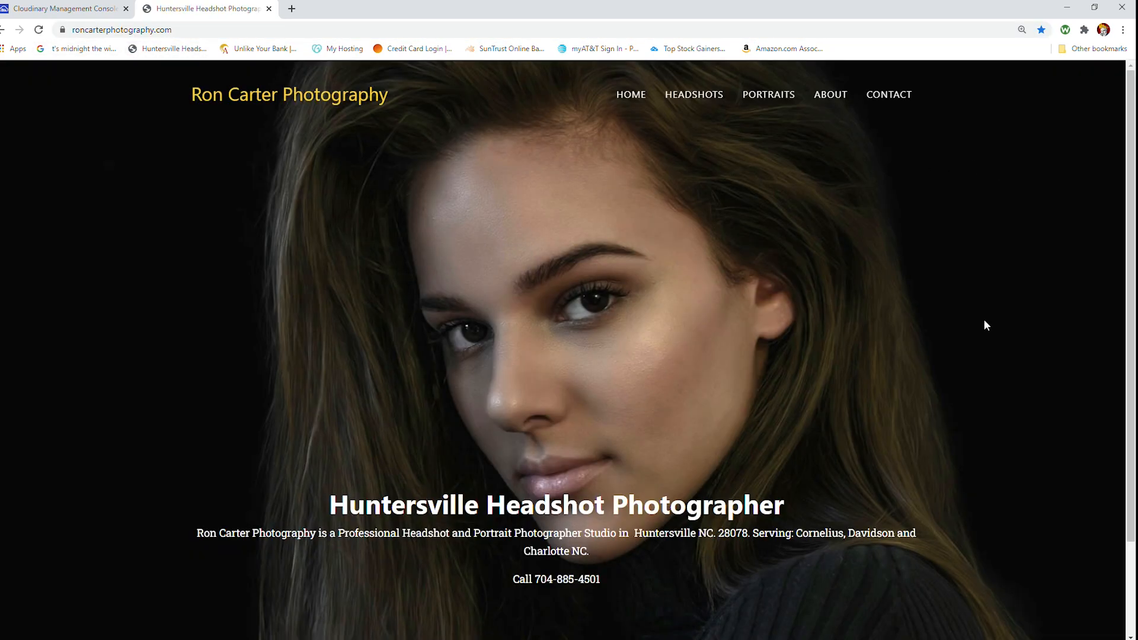
mouse_move(816, 168)
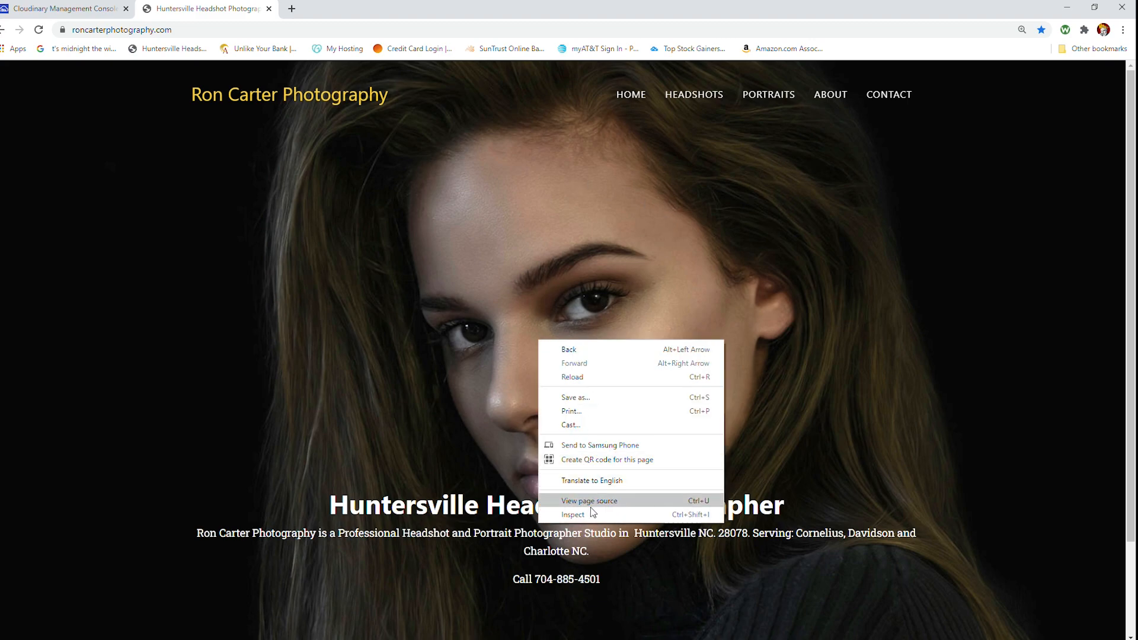
click(589, 500)
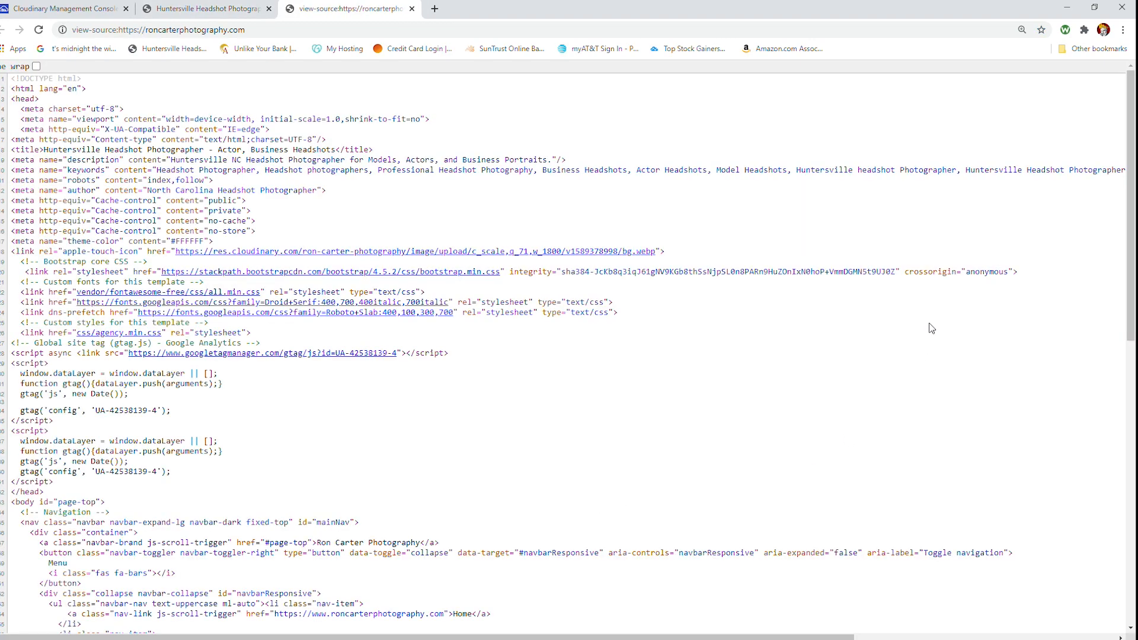
scroll(down, 3)
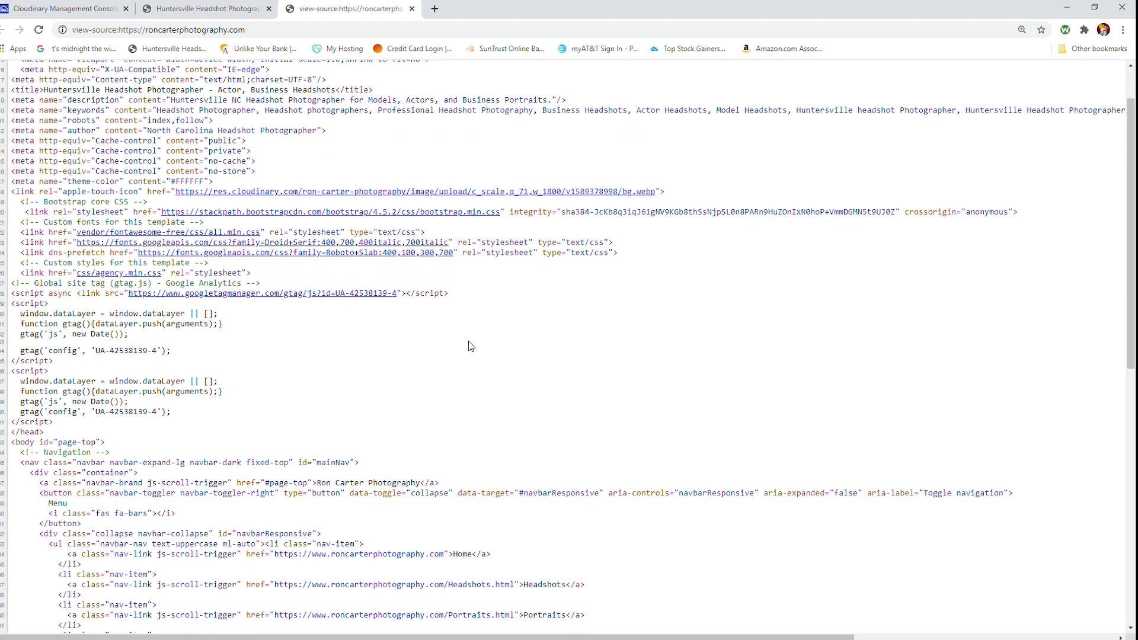
scroll(down, 3)
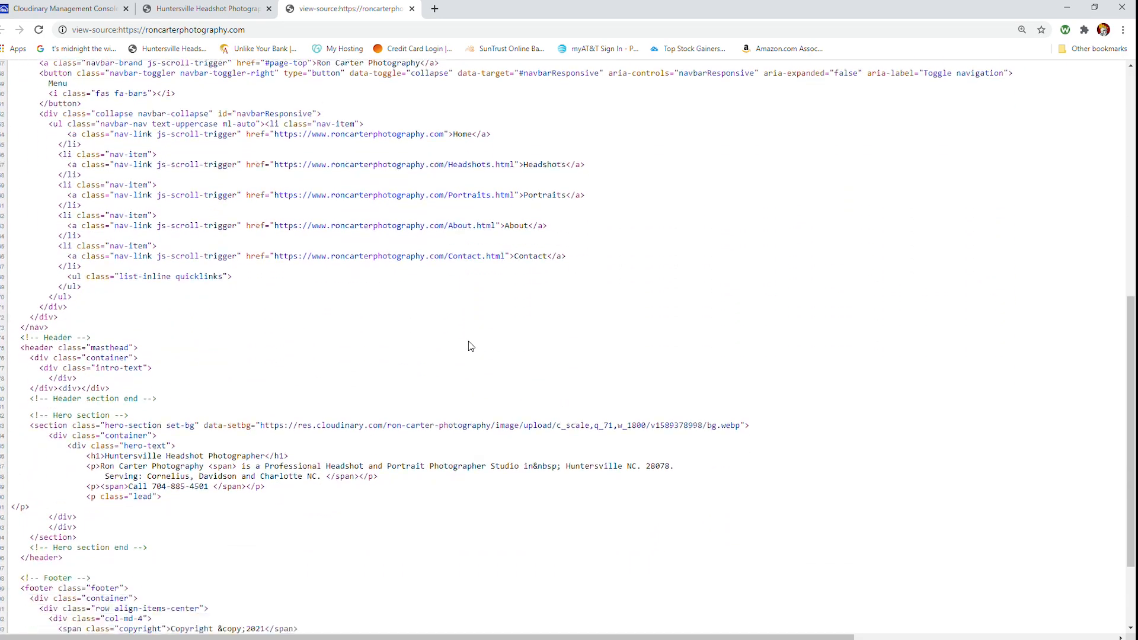
scroll(down, 3)
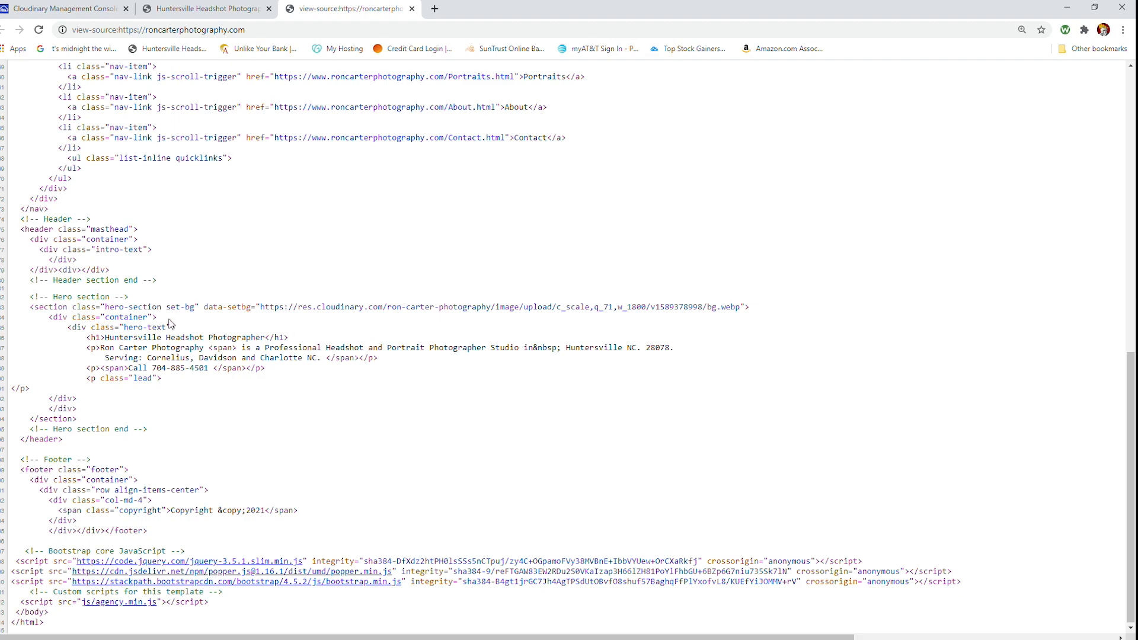
mouse_move(132, 304)
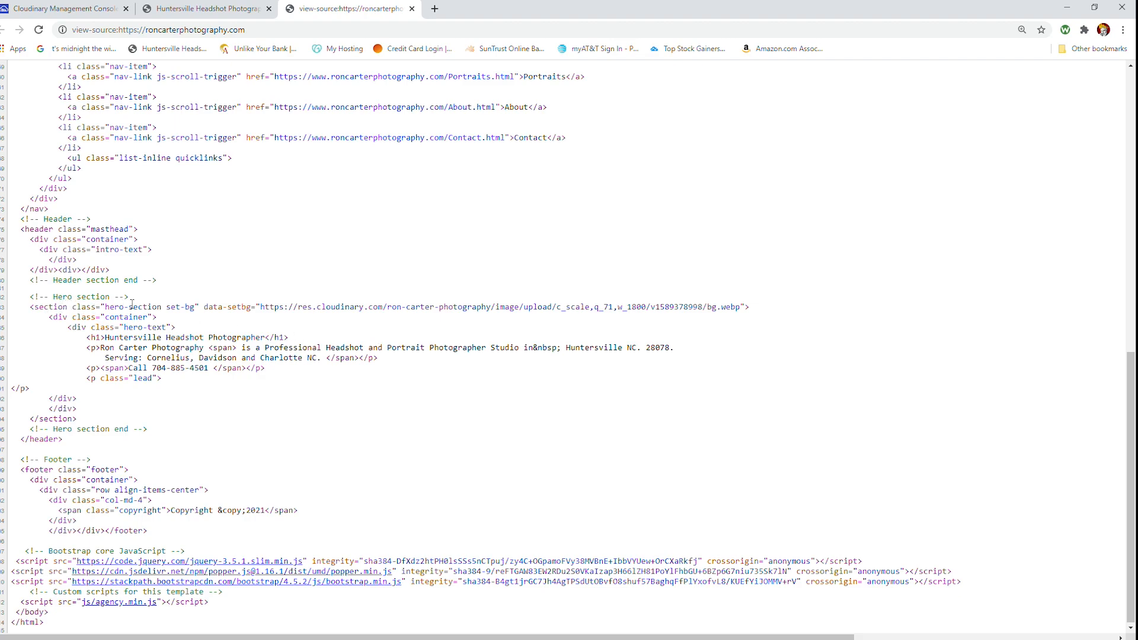
mouse_move(279, 282)
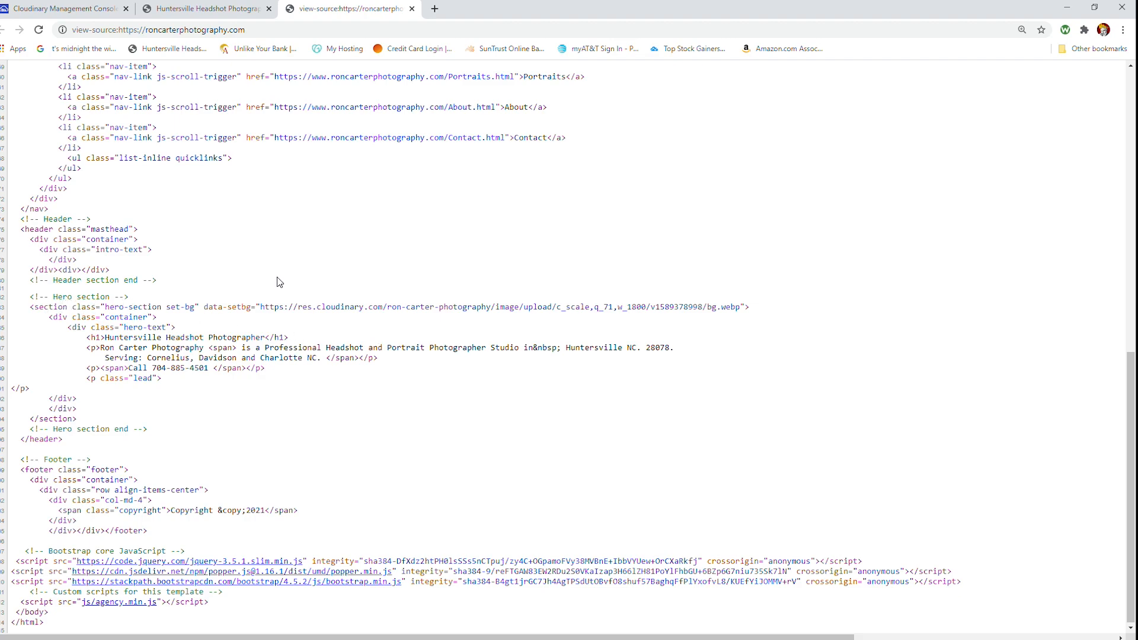
mouse_move(138, 304)
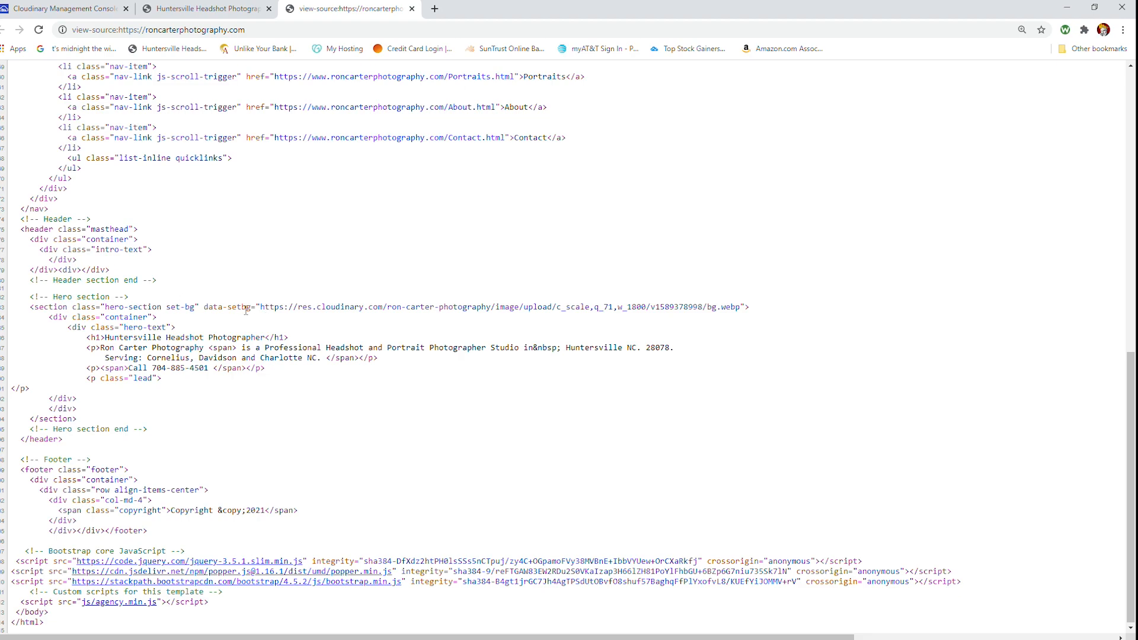
mouse_move(600, 322)
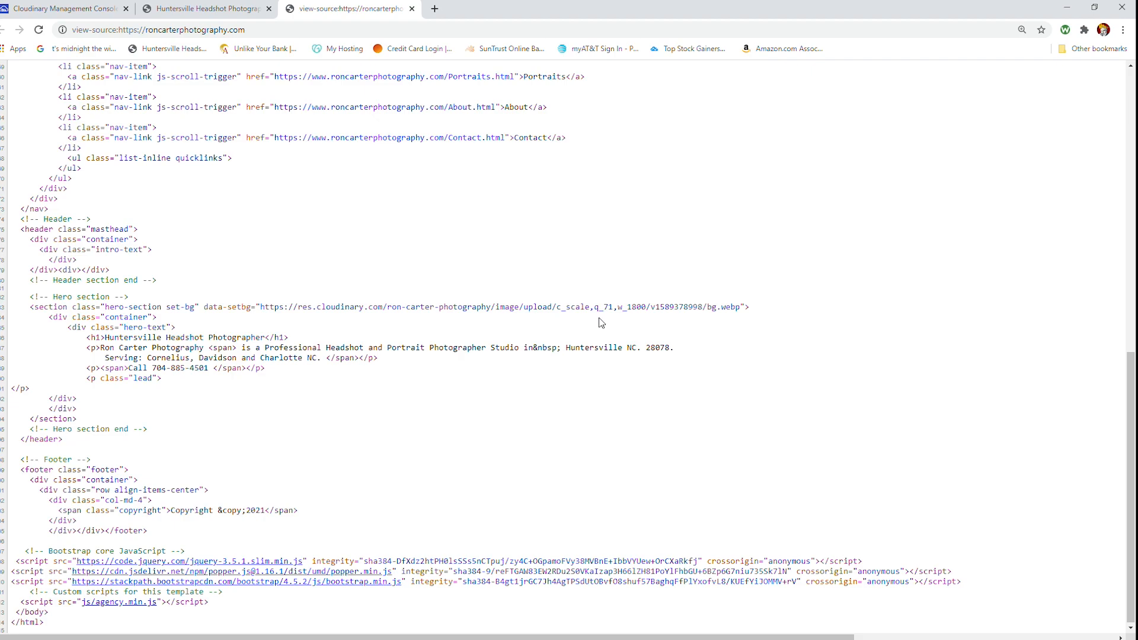
mouse_move(765, 314)
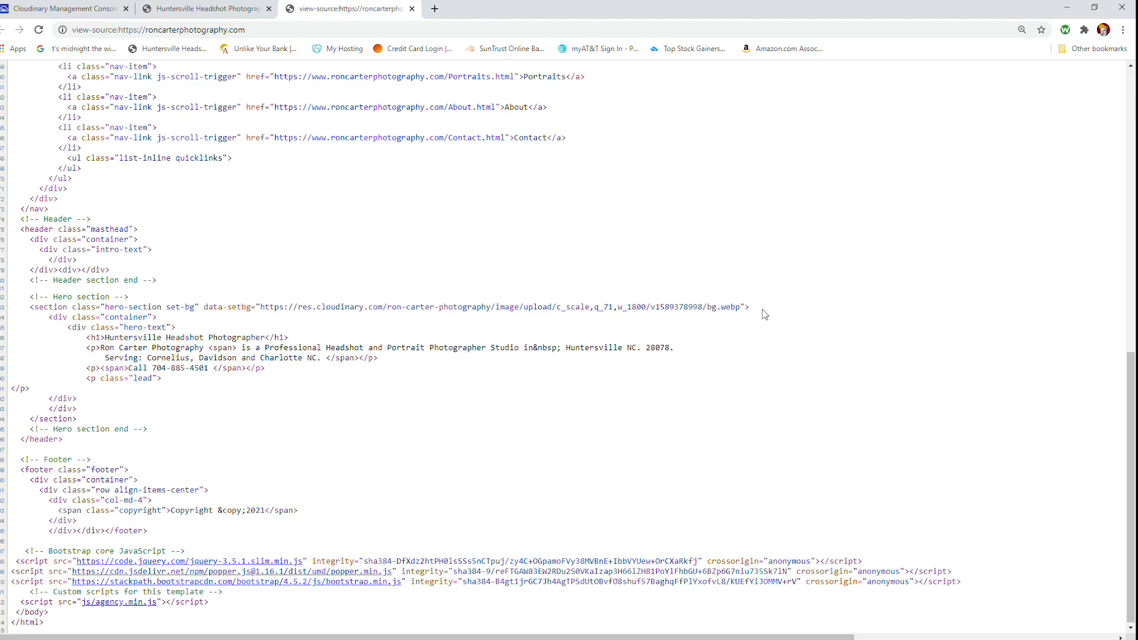
mouse_move(352, 139)
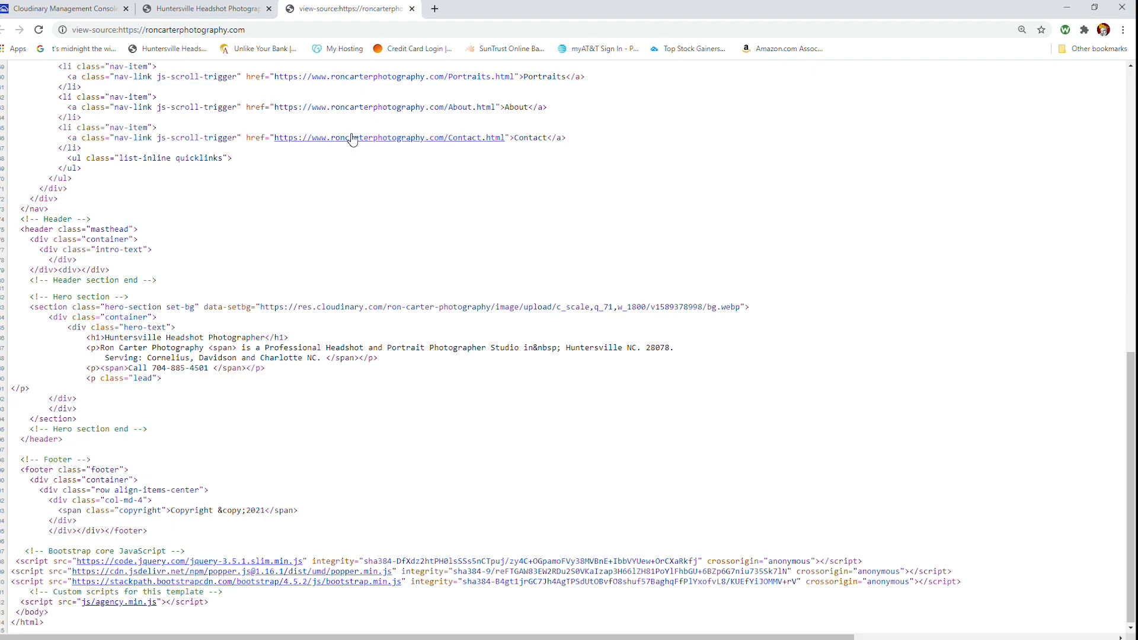
mouse_move(413, 34)
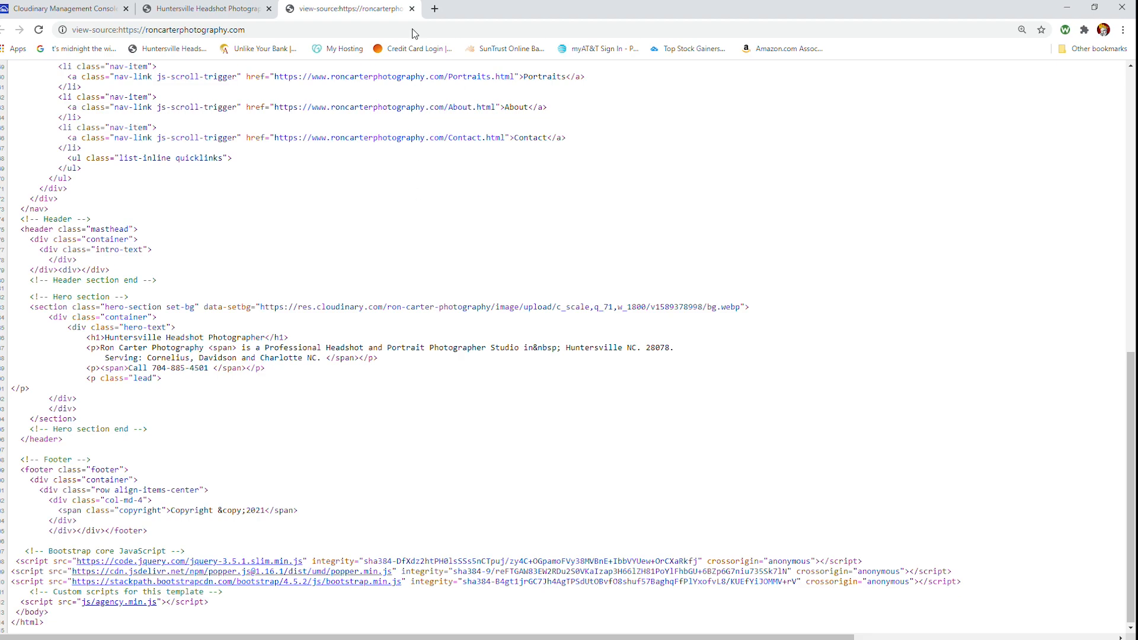
Close the view-source tab and restore Chrome down to a narrow, phone-like width
click(411, 8)
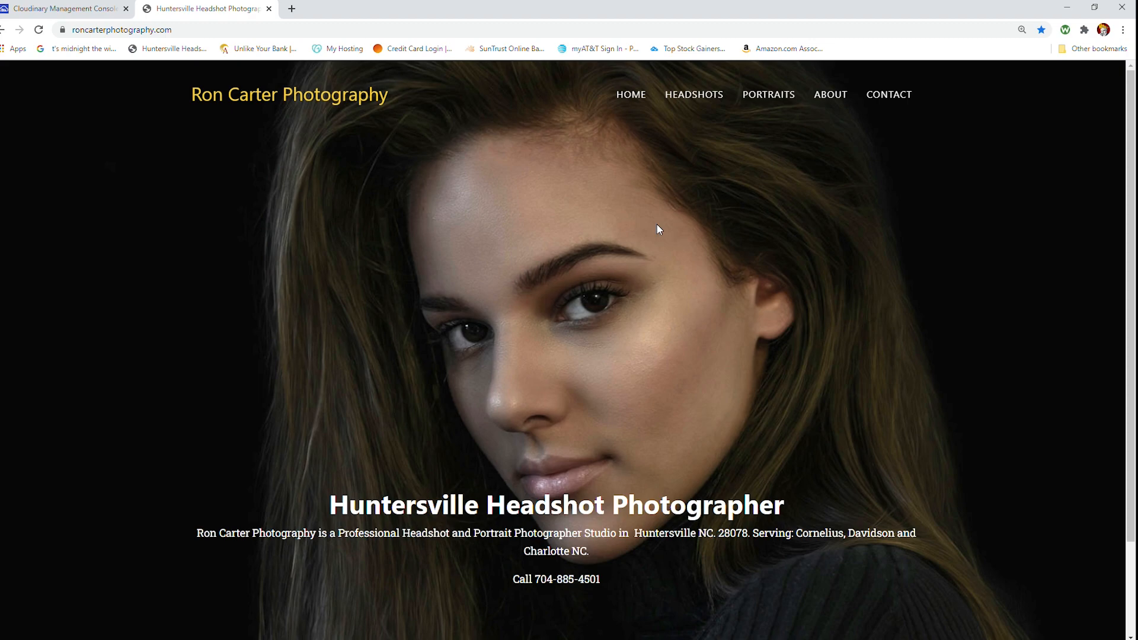
mouse_move(1100, 13)
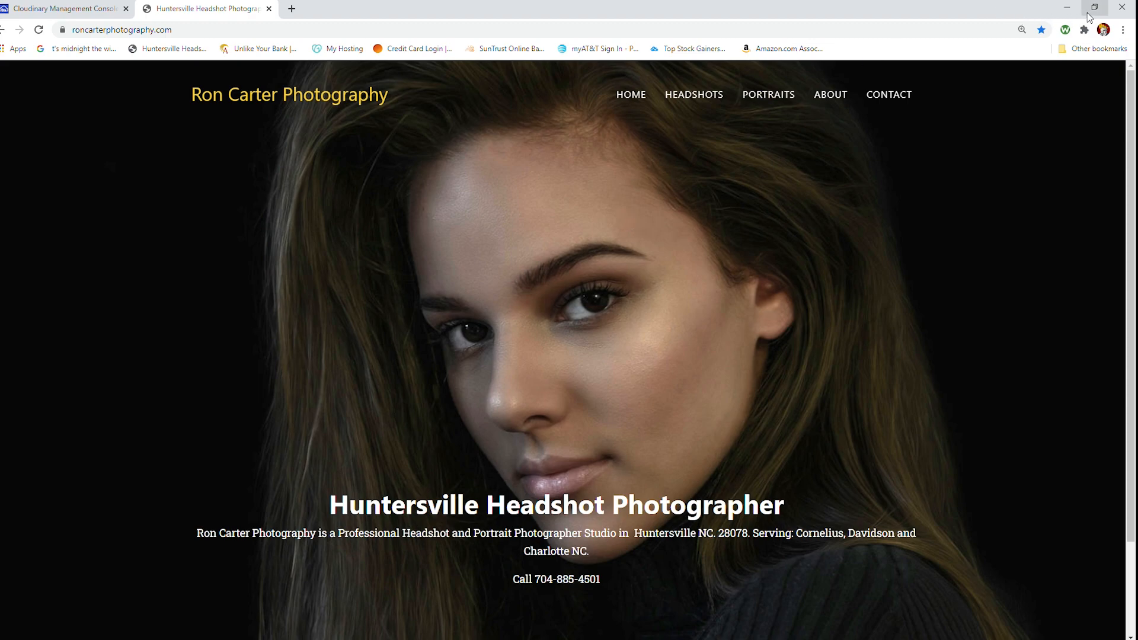
click(1098, 7)
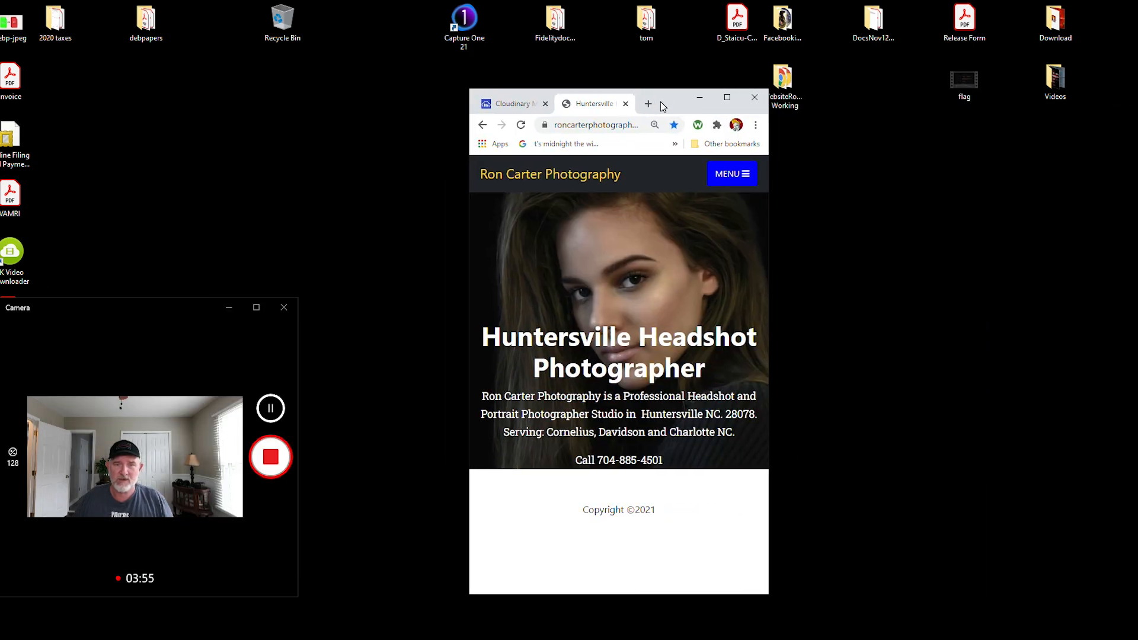
mouse_move(399, 315)
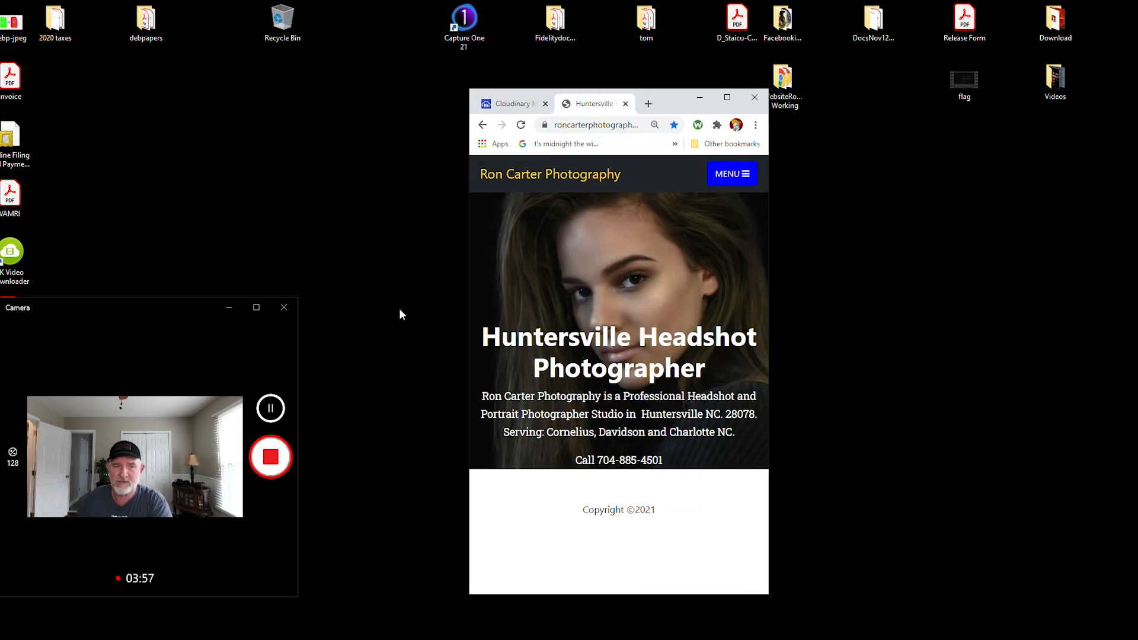
mouse_move(398, 248)
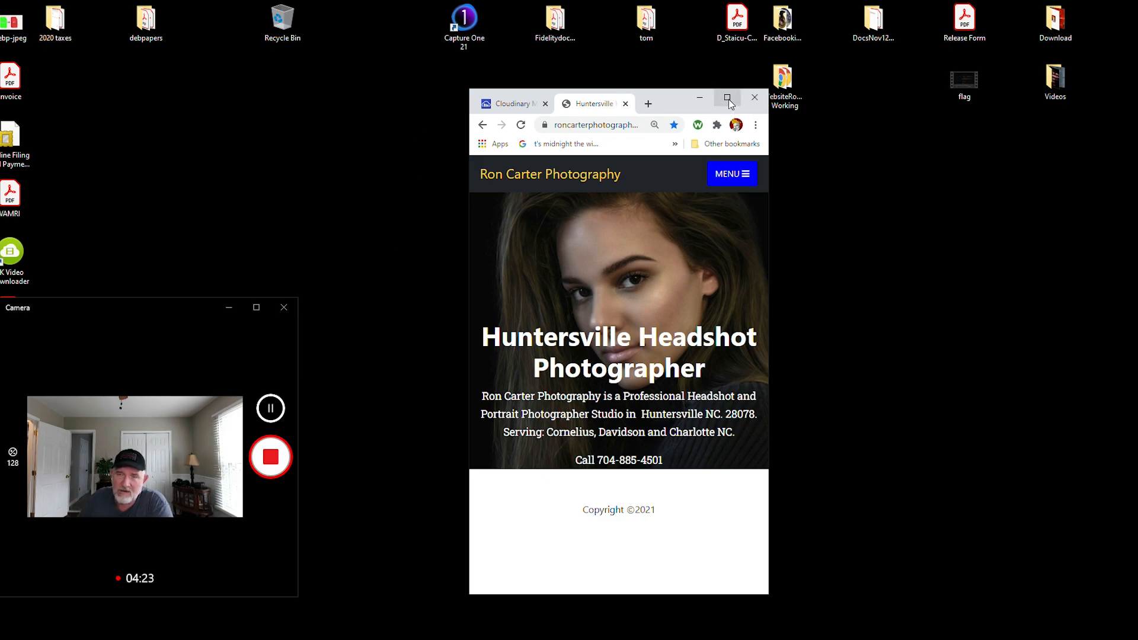
mouse_move(728, 97)
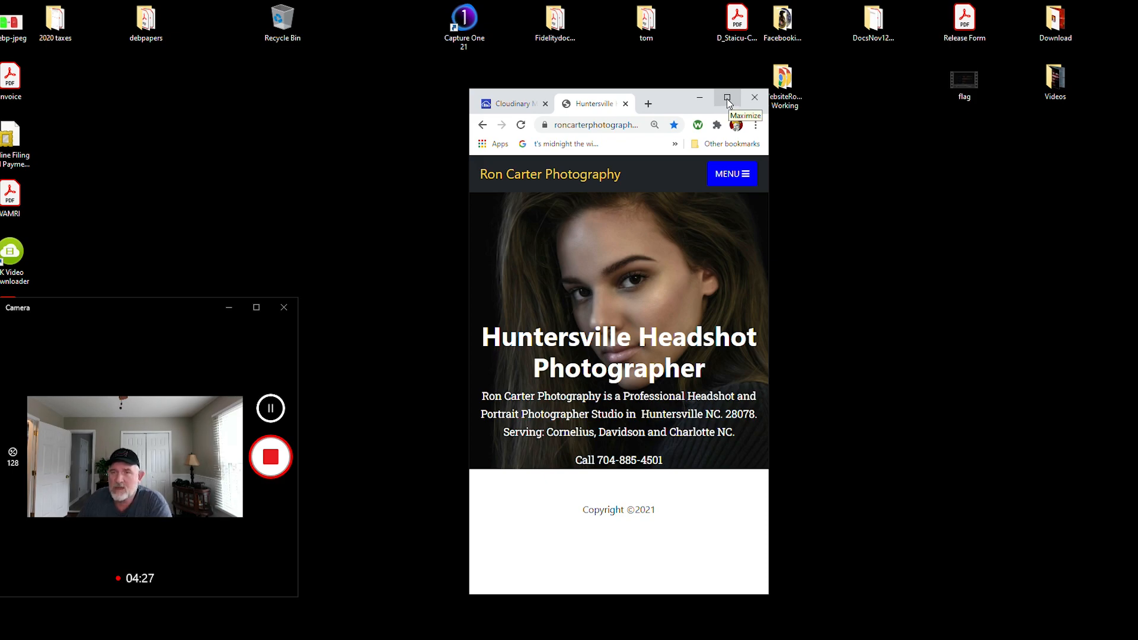
mouse_move(735, 109)
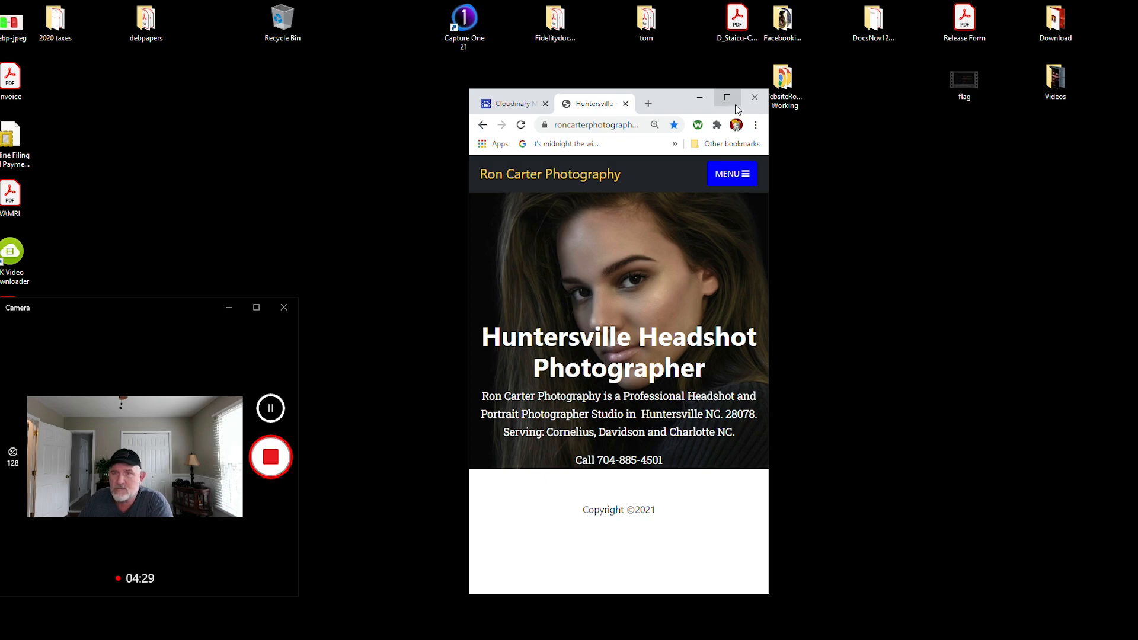
Widen Chrome back to the desktop layout and reveal the Chrome menu's More tools
click(727, 96)
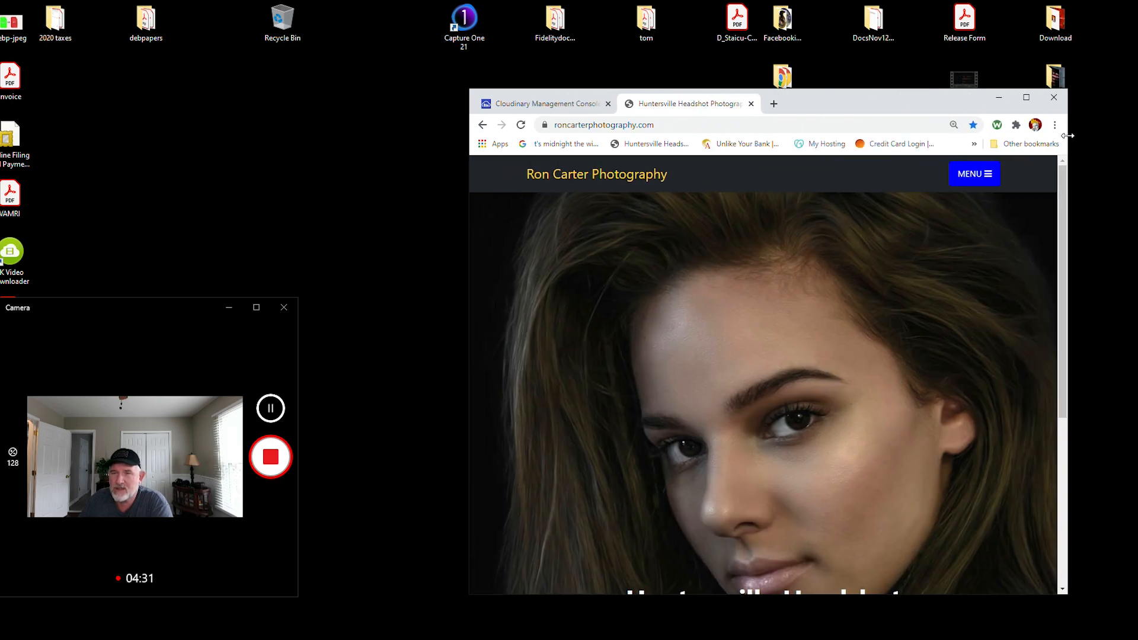
mouse_move(469, 213)
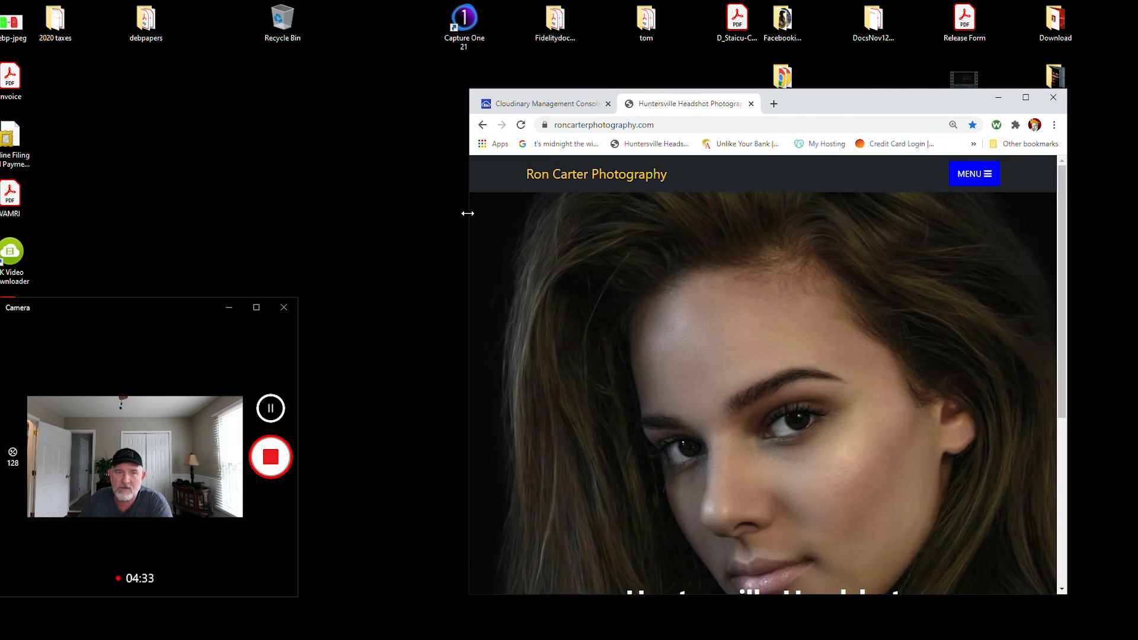
drag(468, 213, 304, 214)
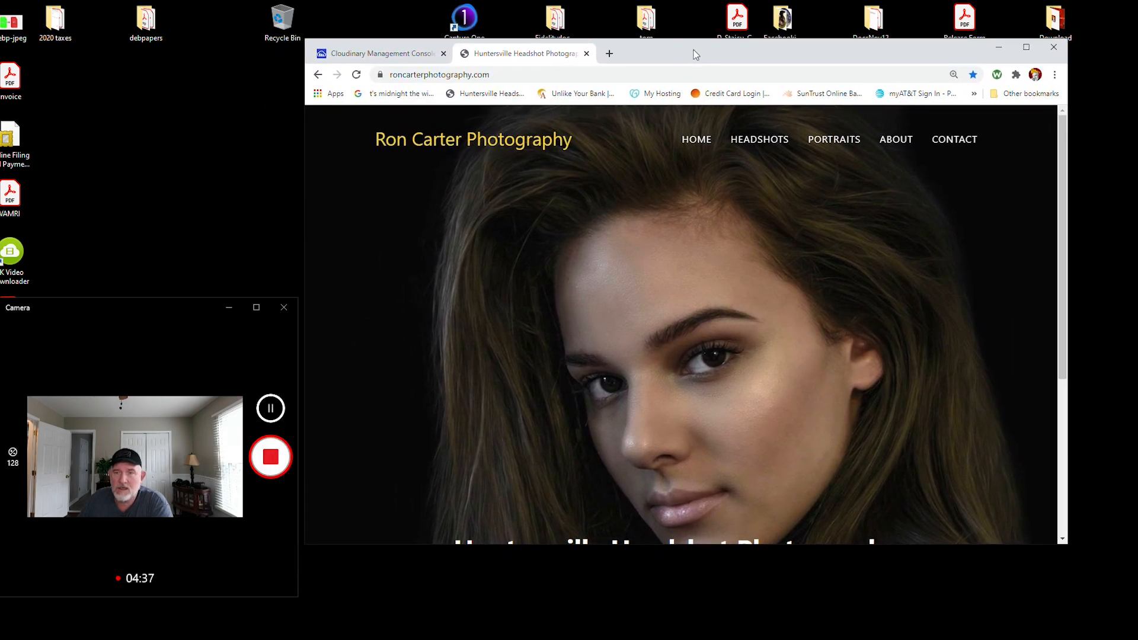
mouse_move(566, 397)
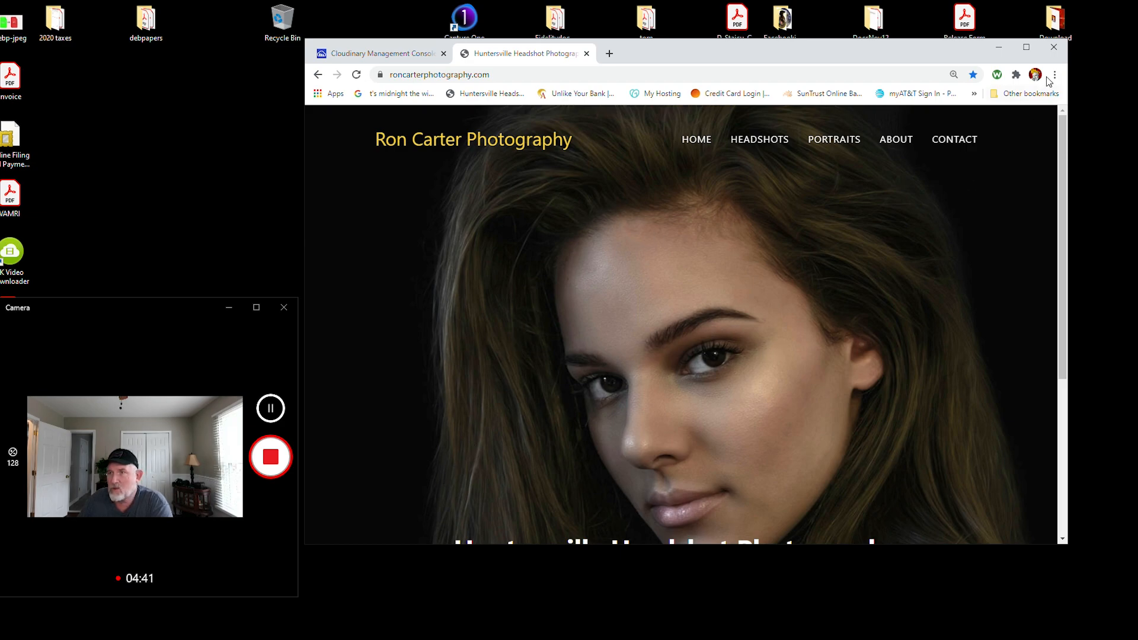
mouse_move(1055, 75)
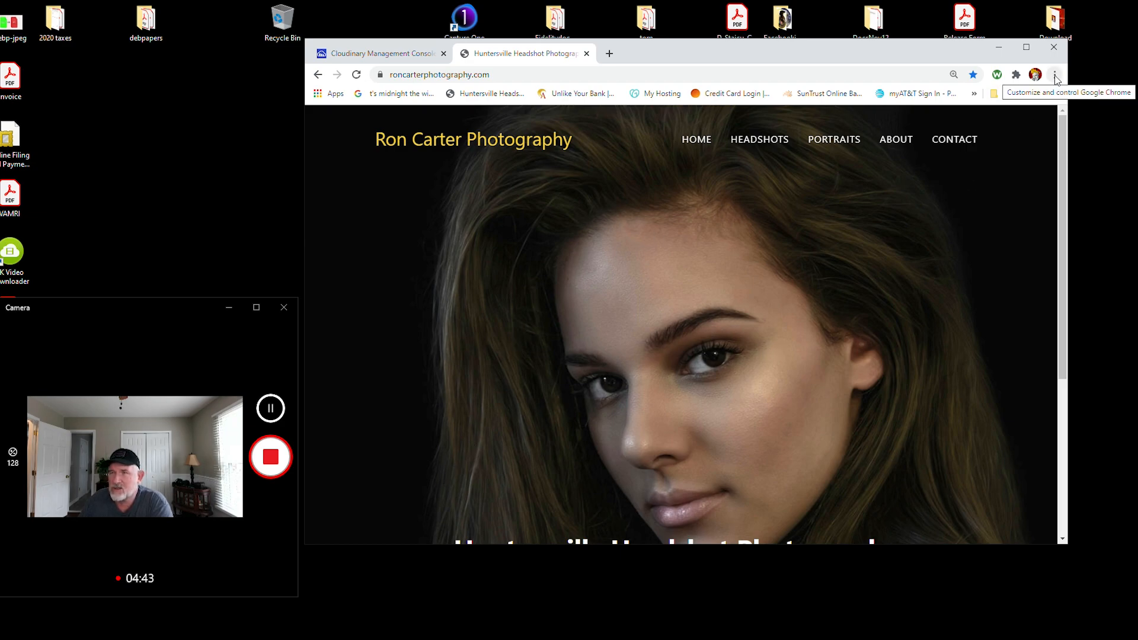
click(1055, 74)
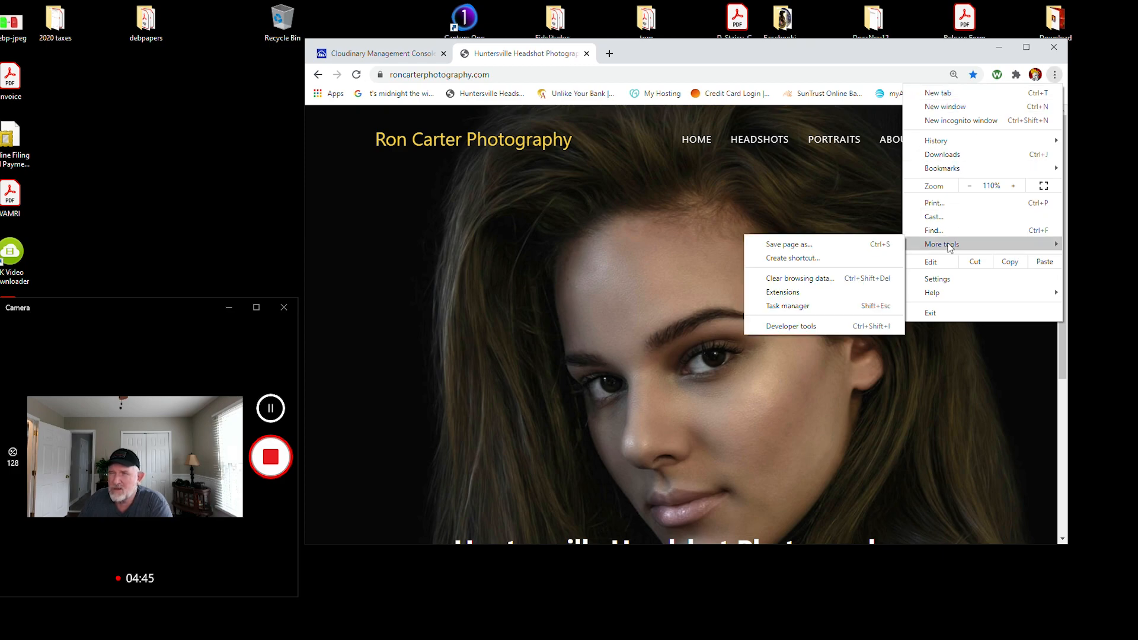
mouse_move(801, 330)
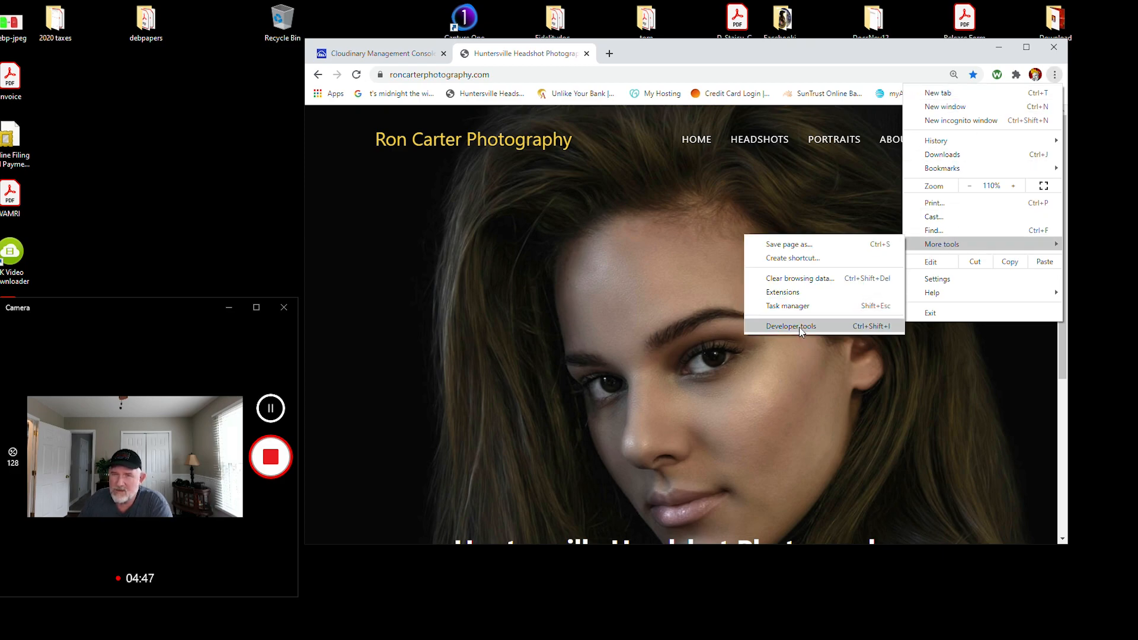
Open Developer tools showing a Moto G4 preview and the Lighthouse panel
click(792, 326)
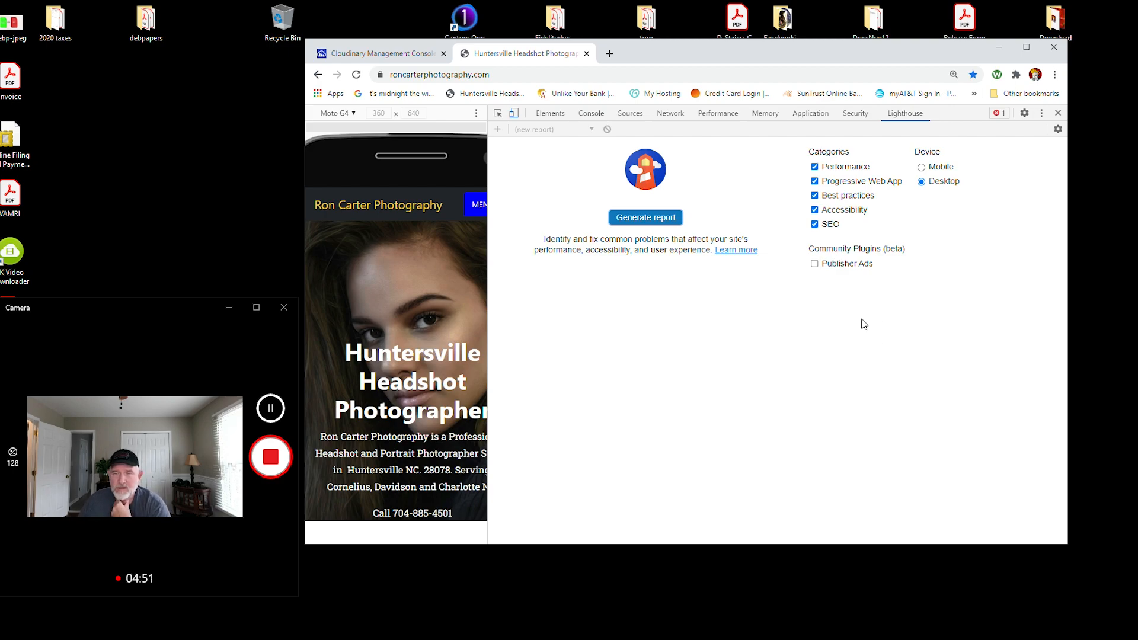
mouse_move(838, 355)
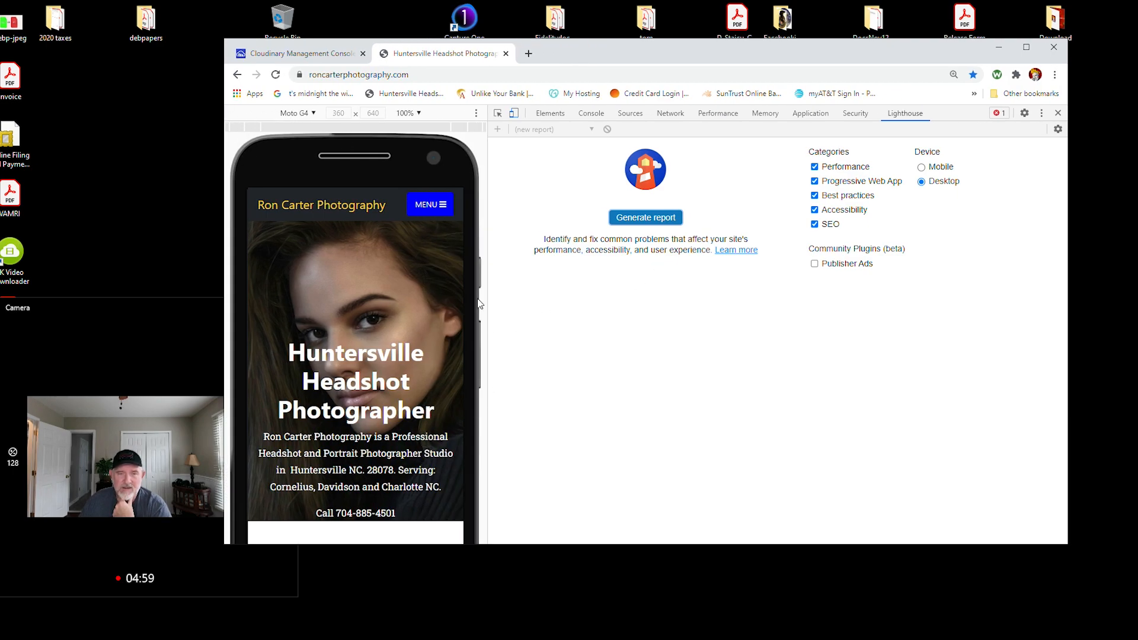
mouse_move(567, 334)
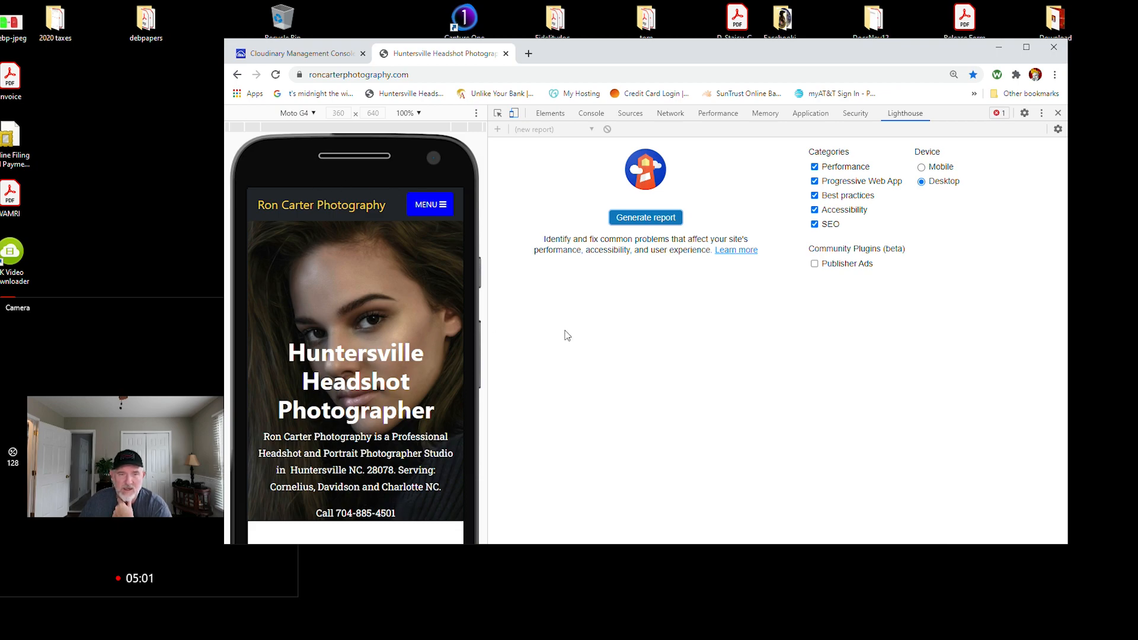
mouse_move(878, 308)
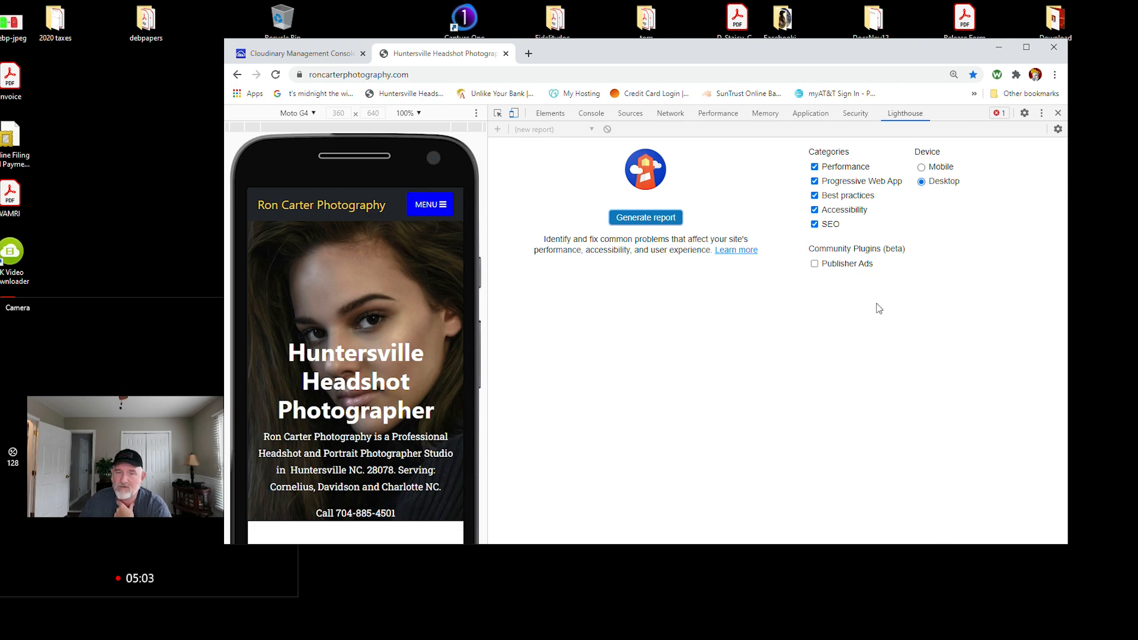
mouse_move(767, 353)
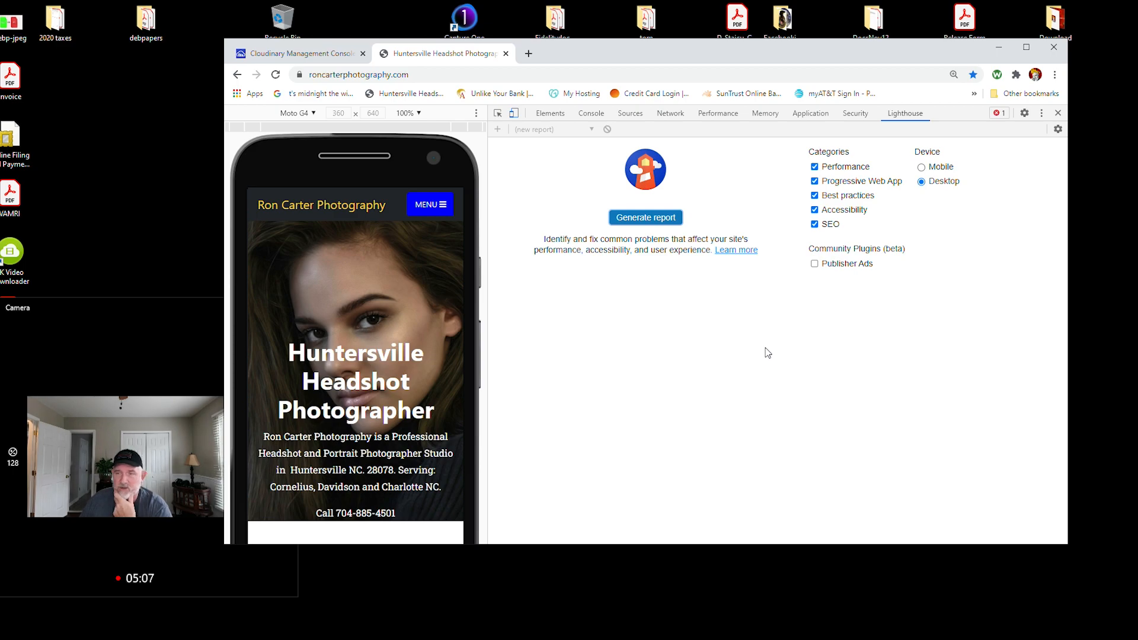
mouse_move(869, 366)
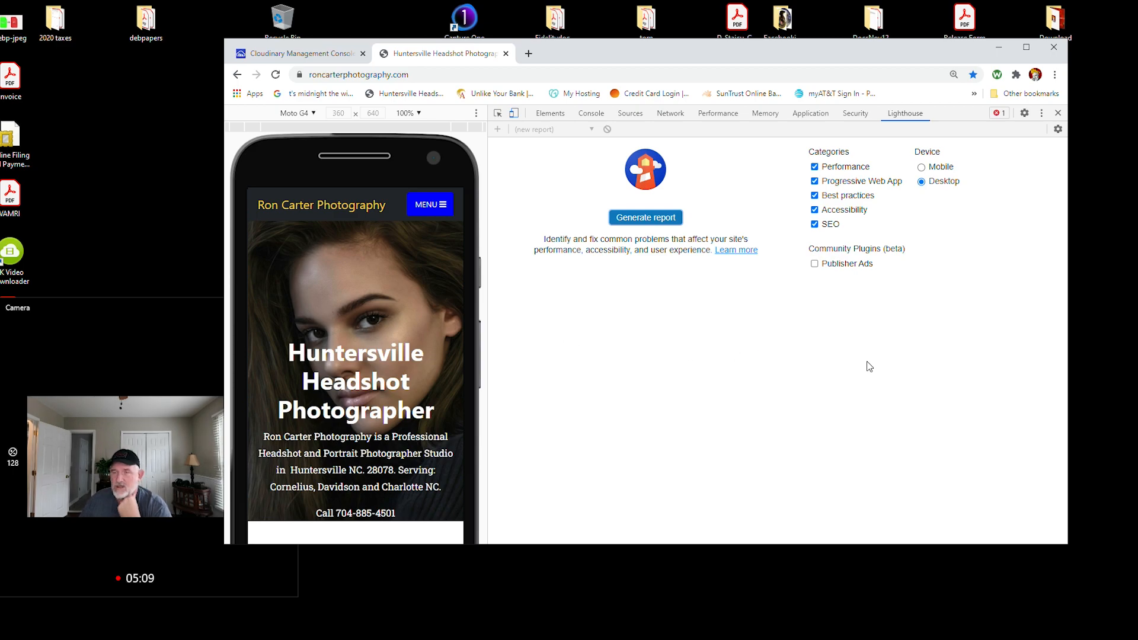
mouse_move(773, 312)
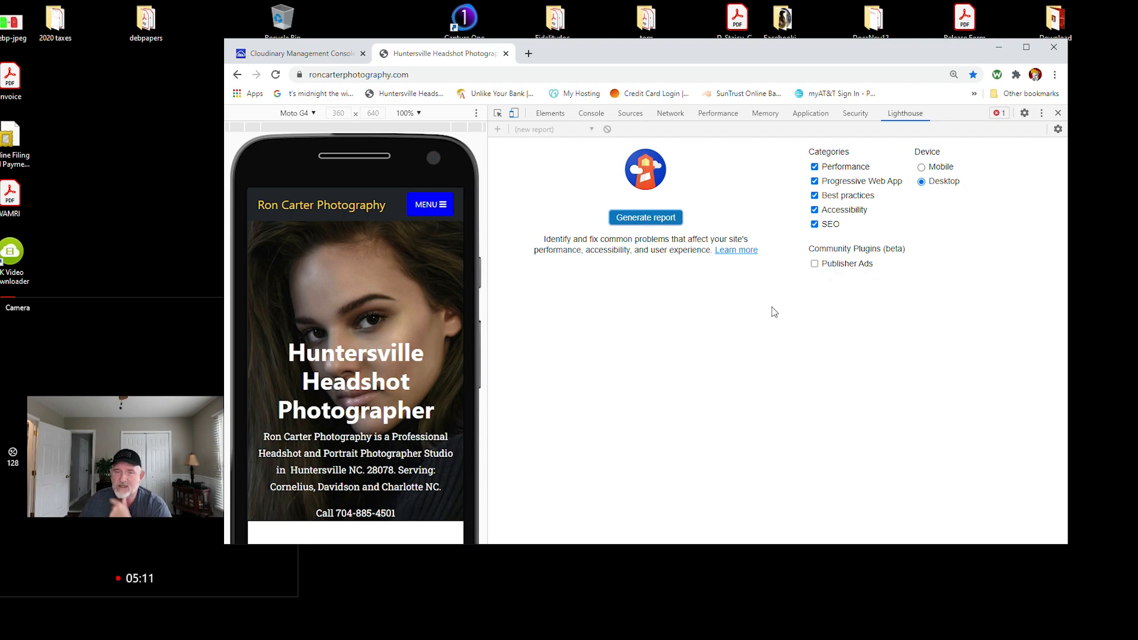
Run a desktop Lighthouse audit and review its 100/100/93/100 category scores
click(645, 217)
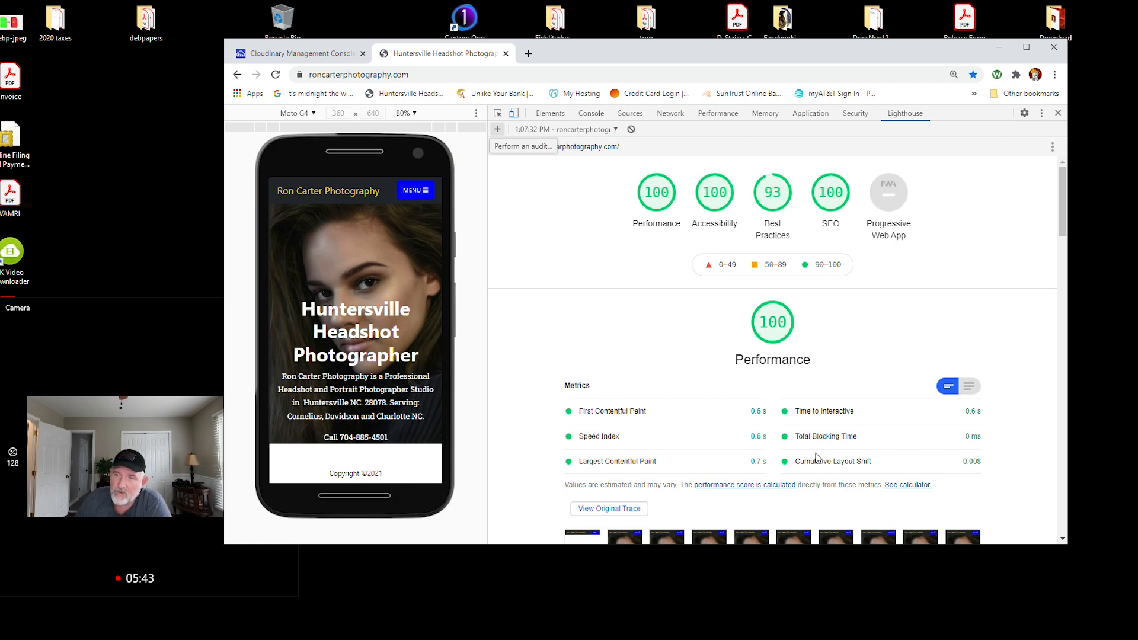
scroll(down, 3)
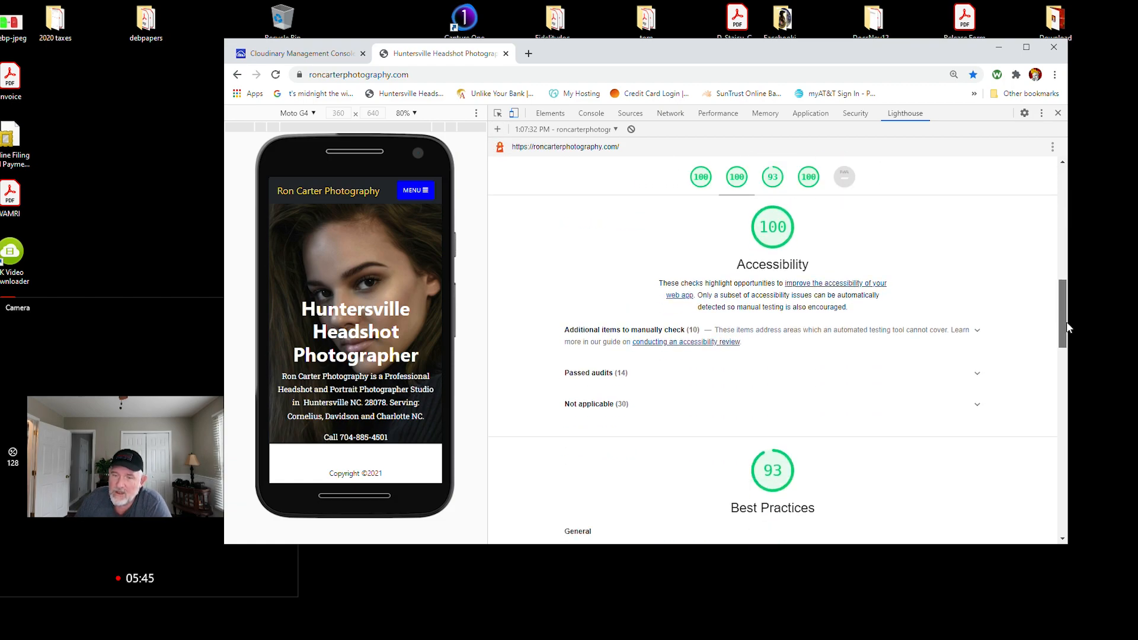
scroll(down, 3)
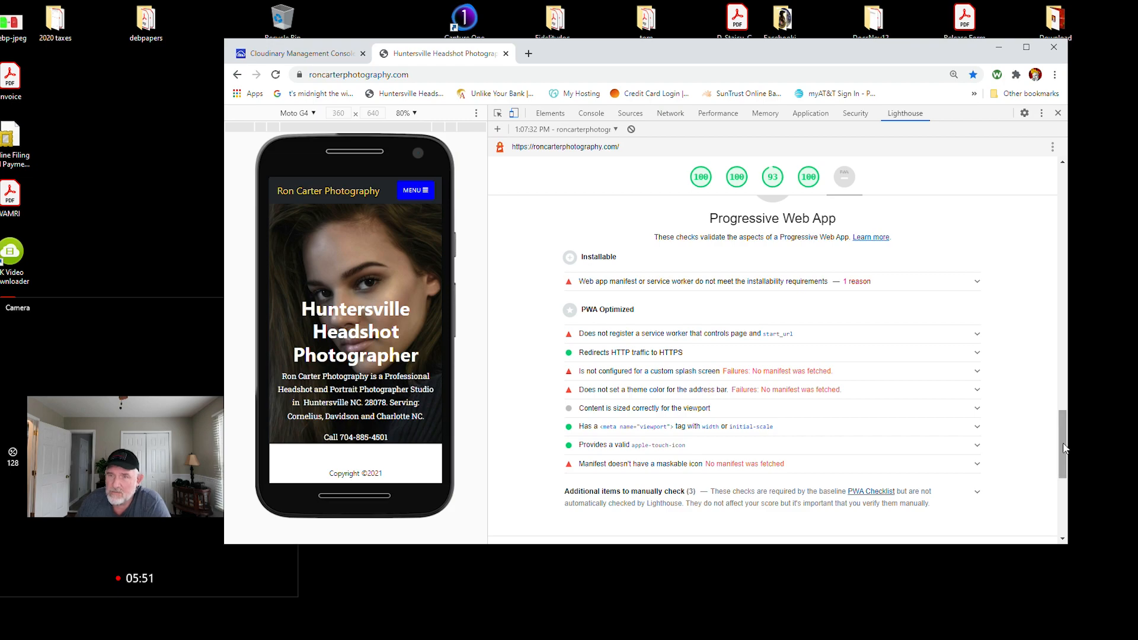
scroll(down, 3)
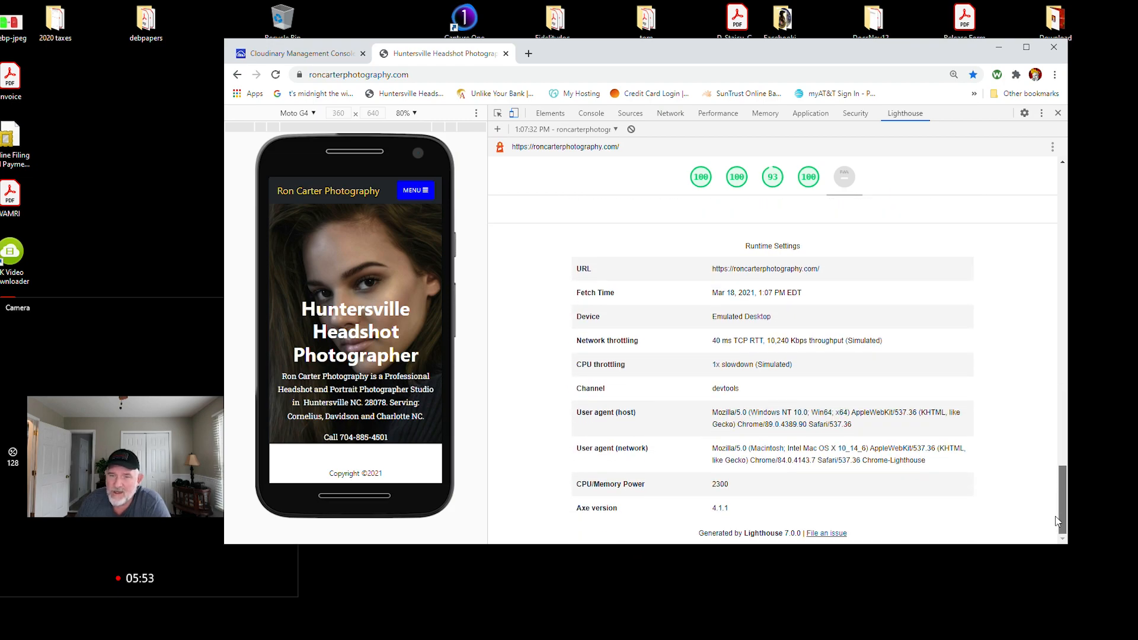
scroll(up, 3)
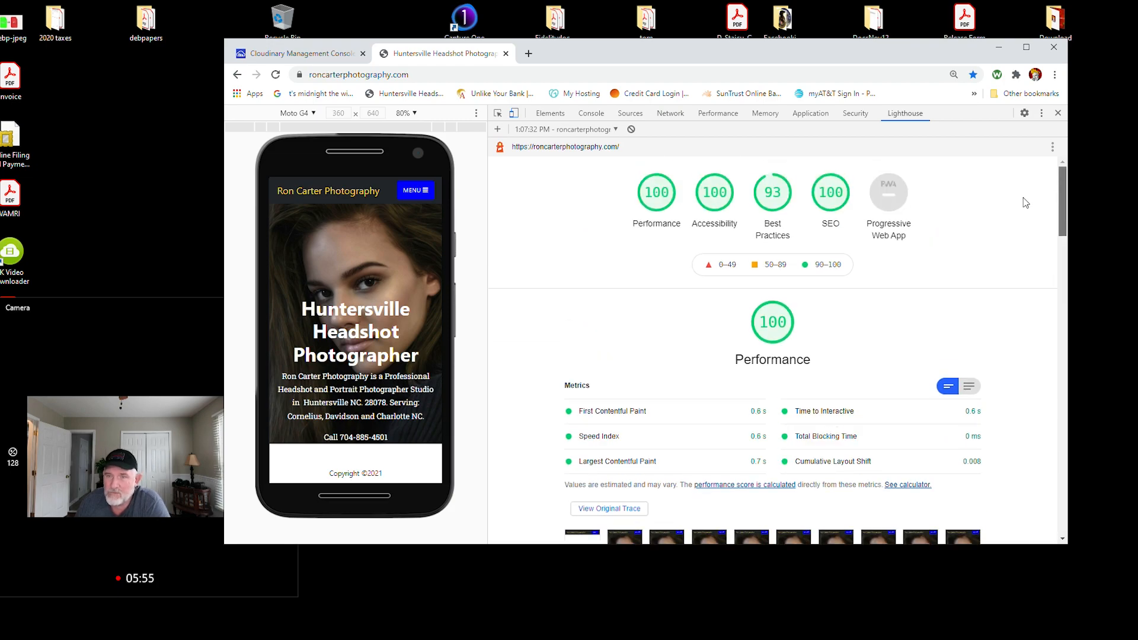
mouse_move(765, 198)
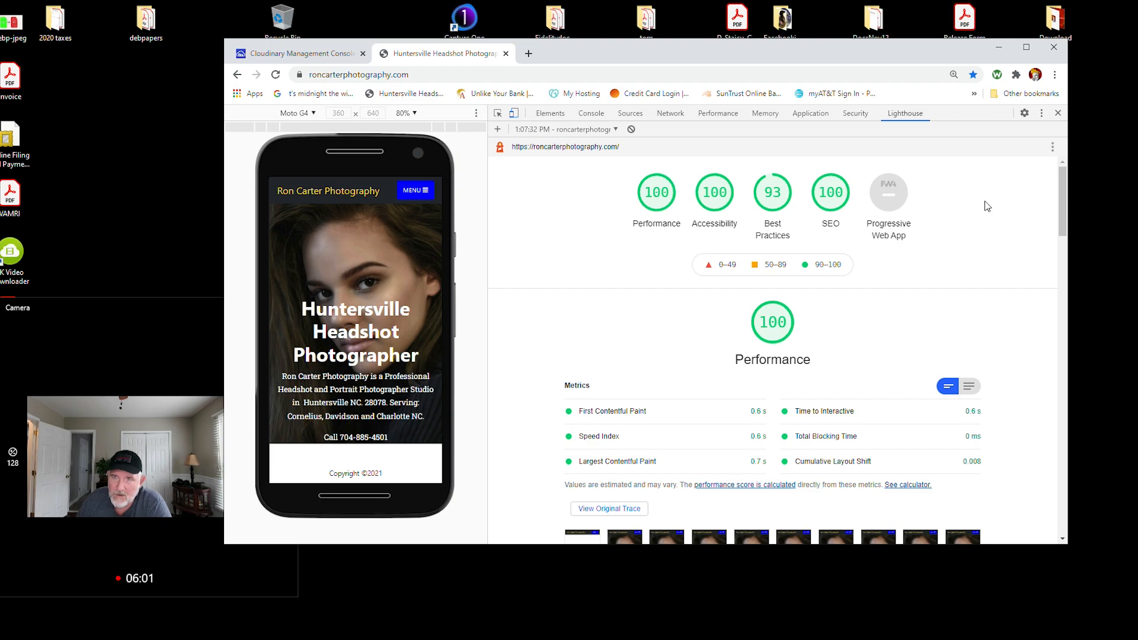
mouse_move(631, 129)
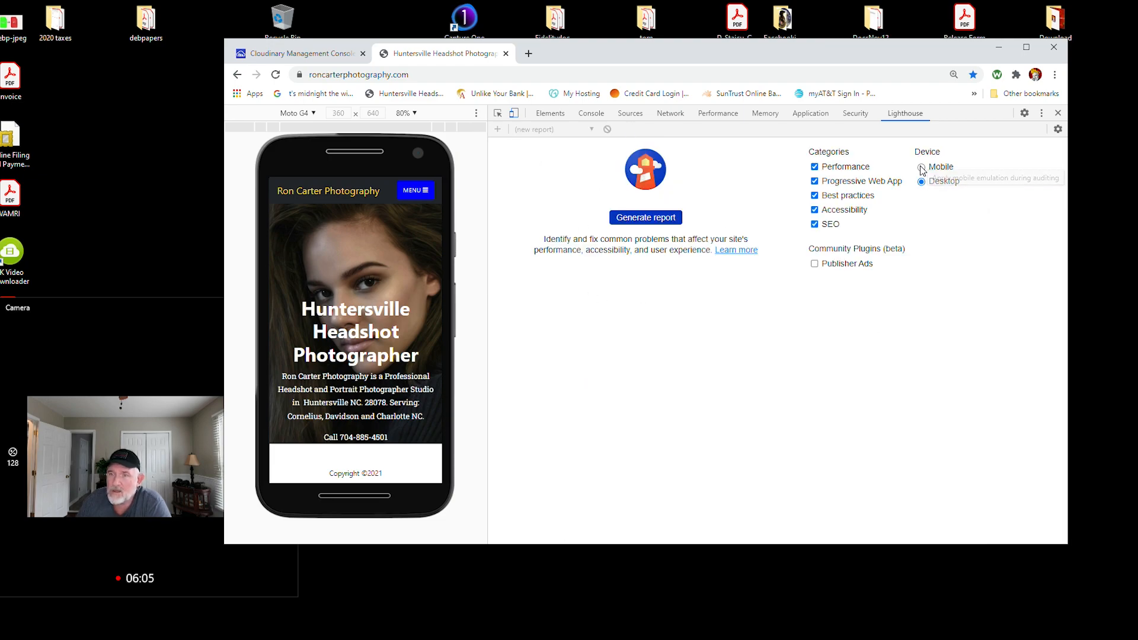
Run the mobile Lighthouse audit twice, raising Performance from 88 to 98
click(645, 217)
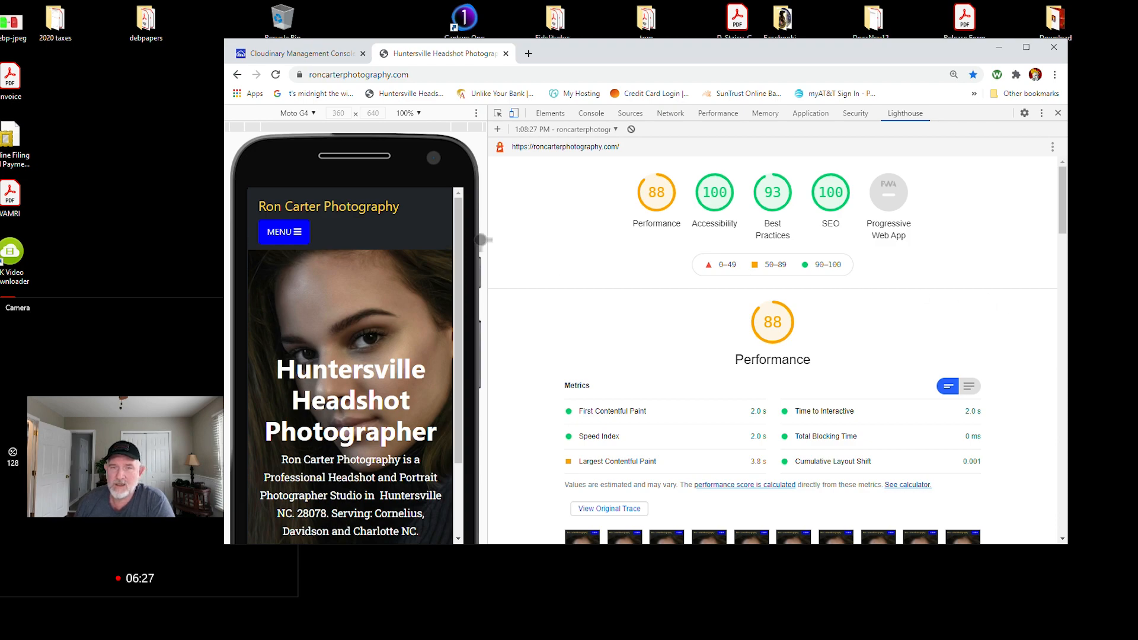
mouse_move(524, 221)
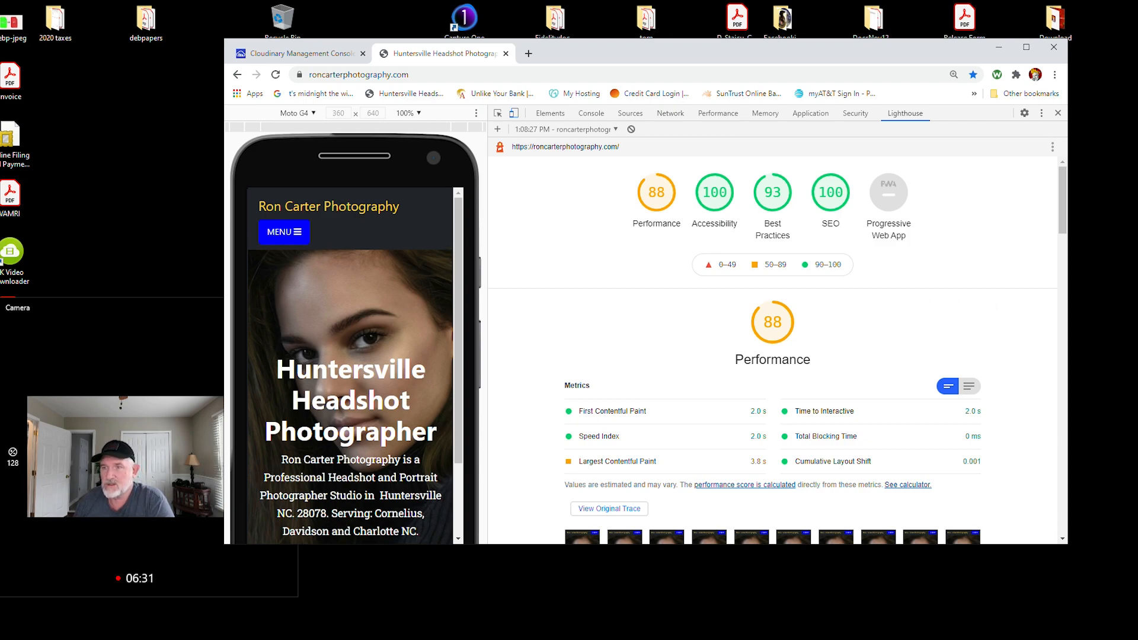
mouse_move(571, 199)
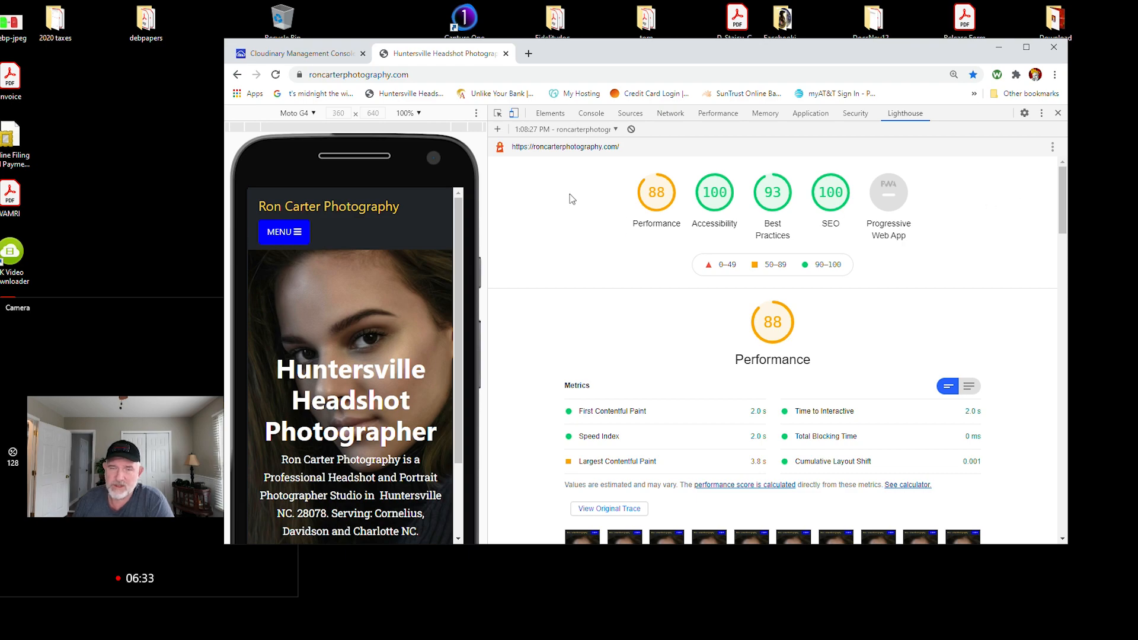
click(615, 128)
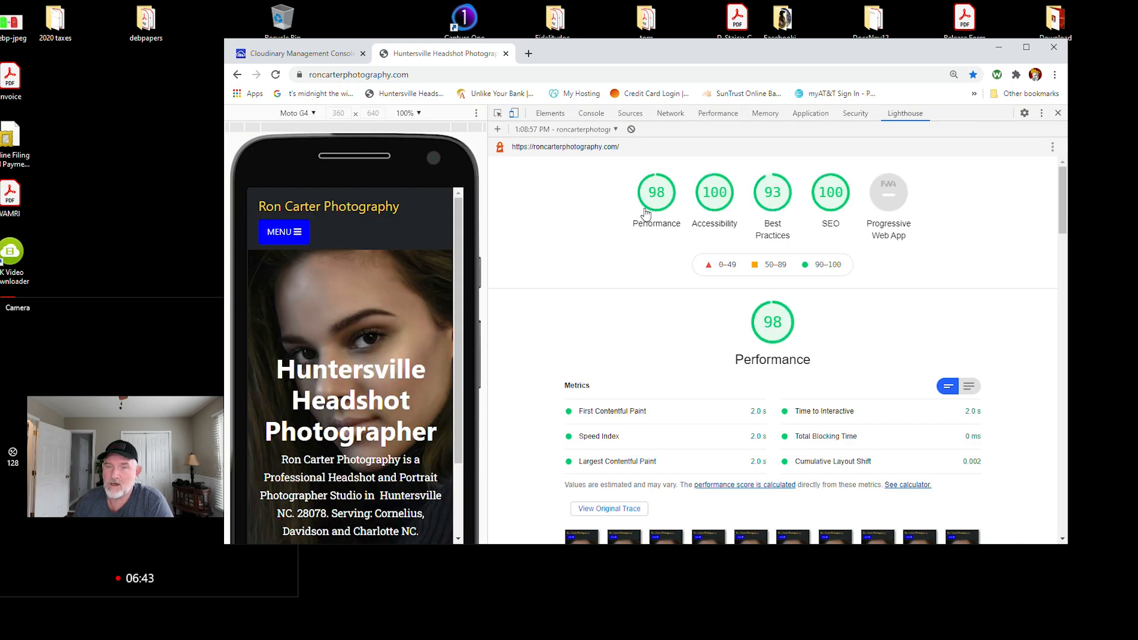
mouse_move(626, 291)
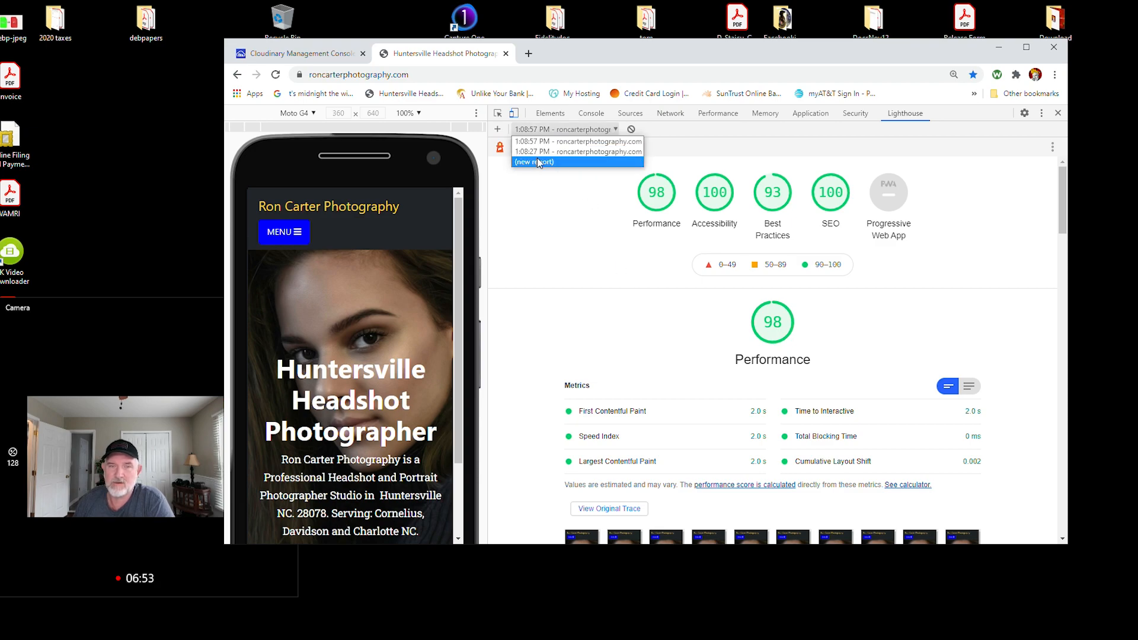
Generate a third mobile report: 98 Performance, 2.0 s paint times, 0 ms blocking
click(534, 162)
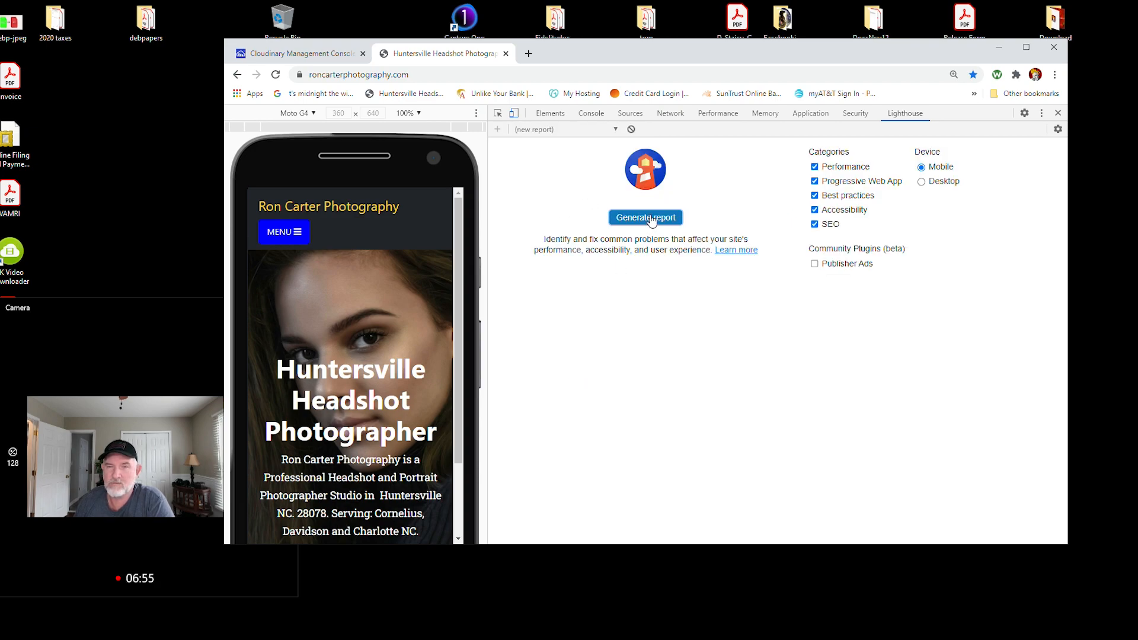
click(644, 218)
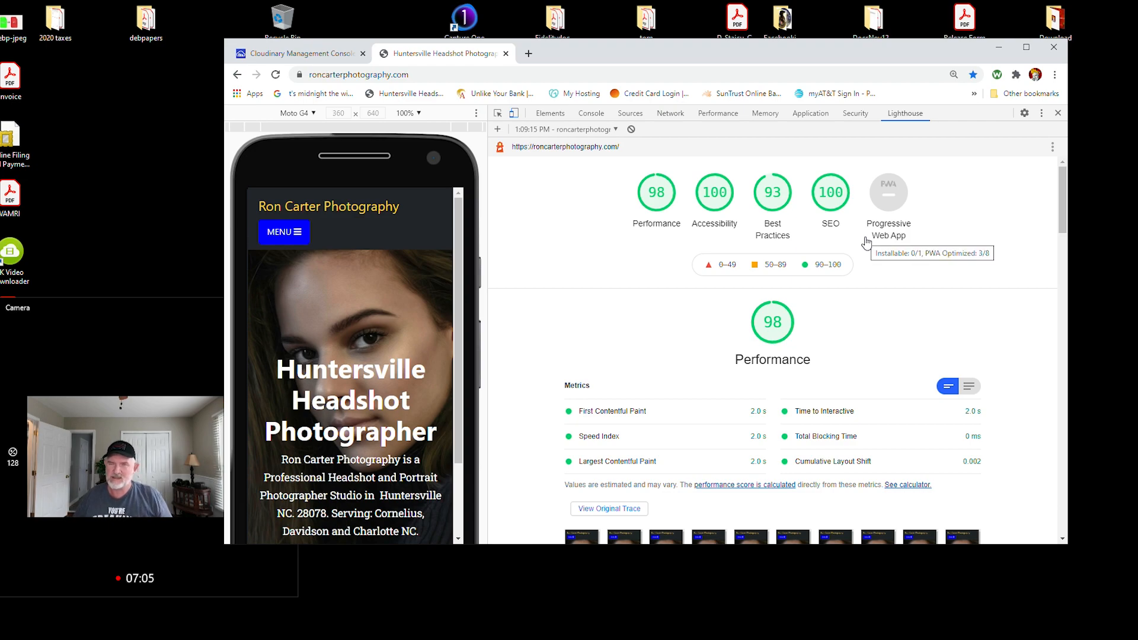
mouse_move(818, 417)
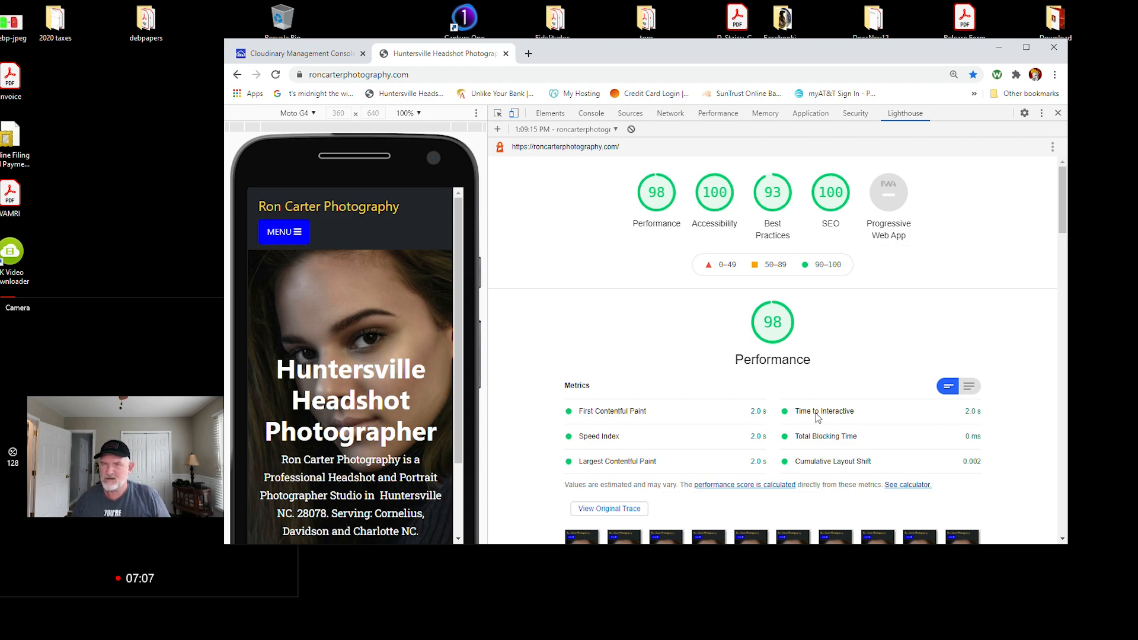
mouse_move(971, 421)
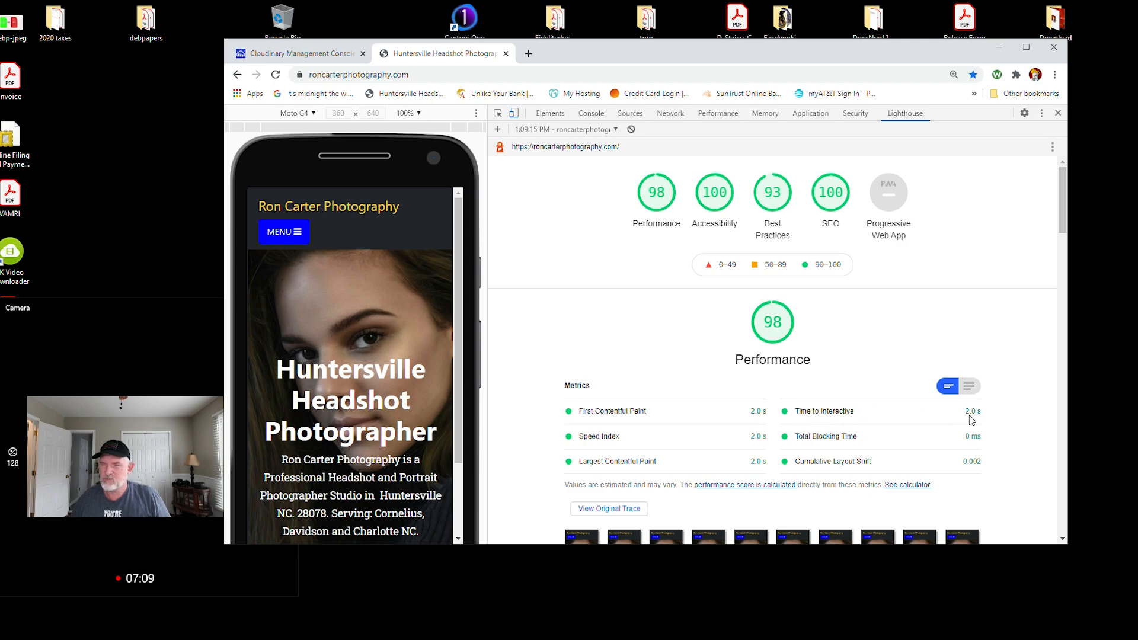
mouse_move(1039, 260)
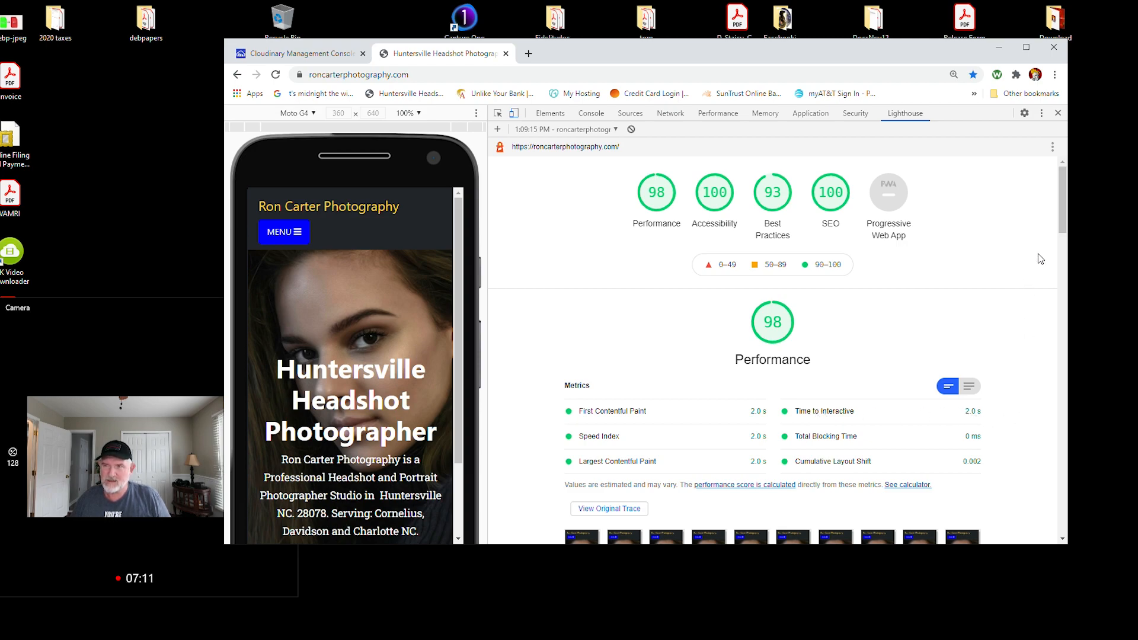
scroll(down, 3)
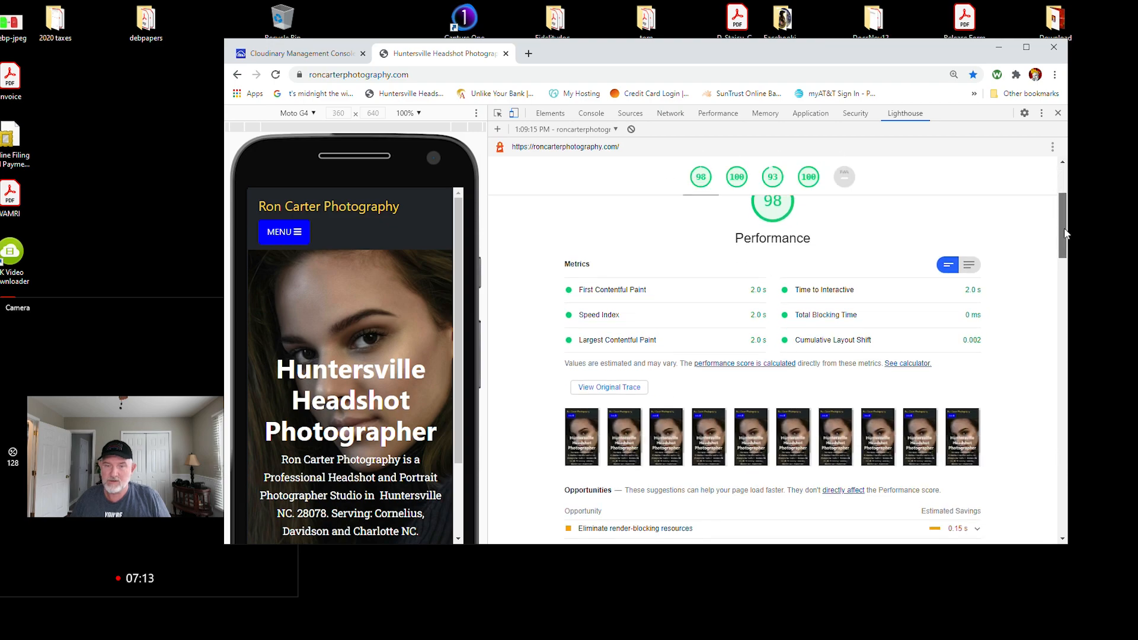
scroll(up, 3)
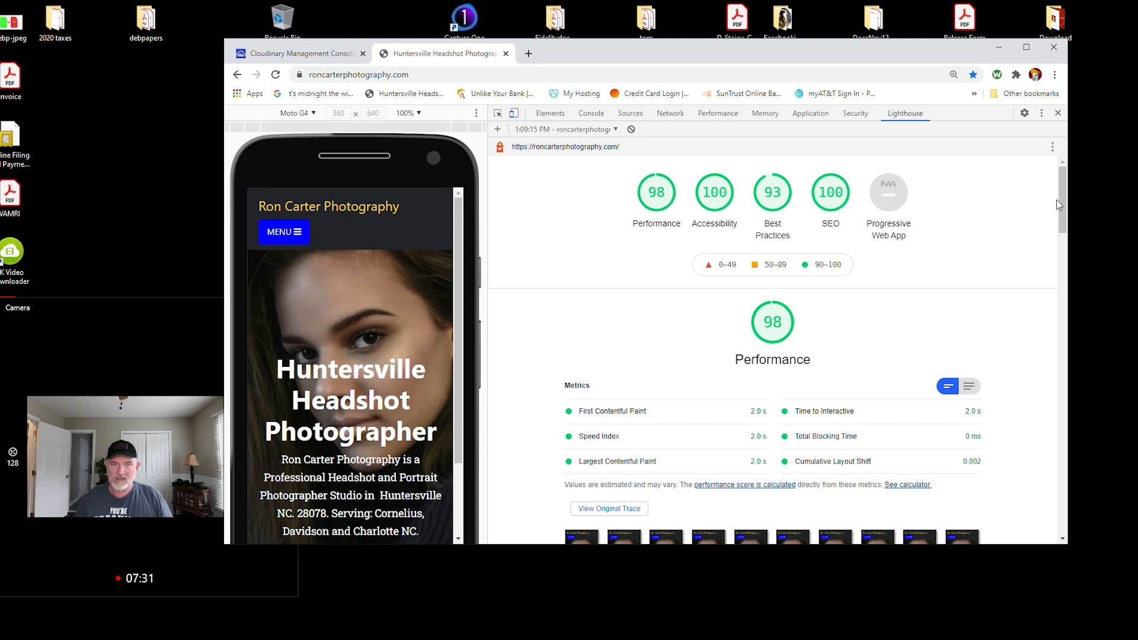
mouse_move(1058, 113)
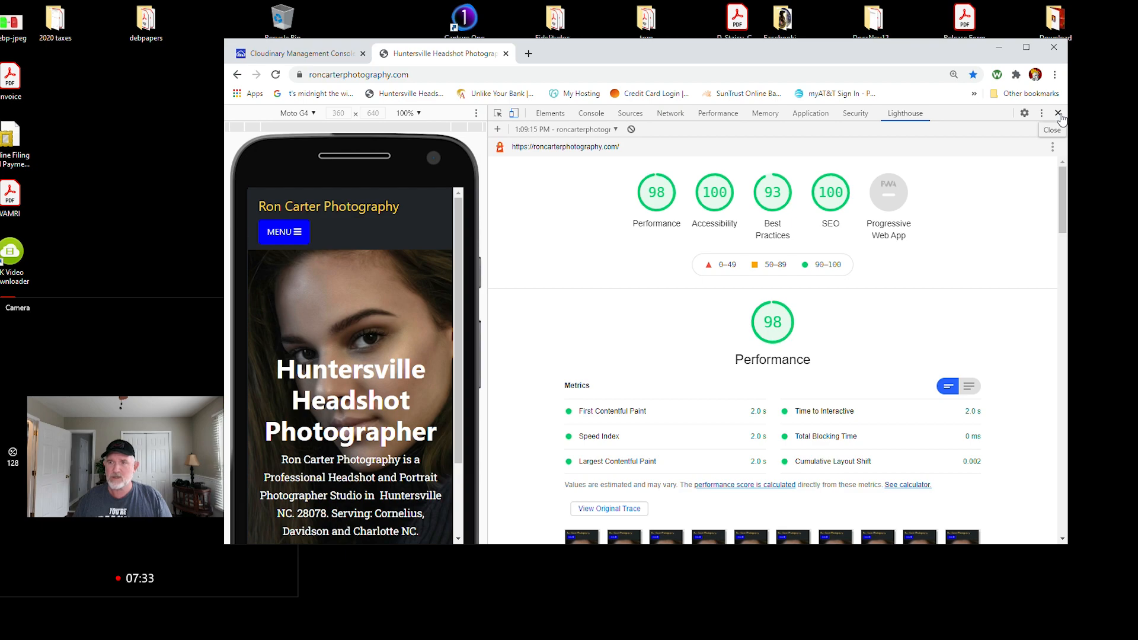
Close DevTools and scroll the full-width home page to check the hero image
click(1057, 112)
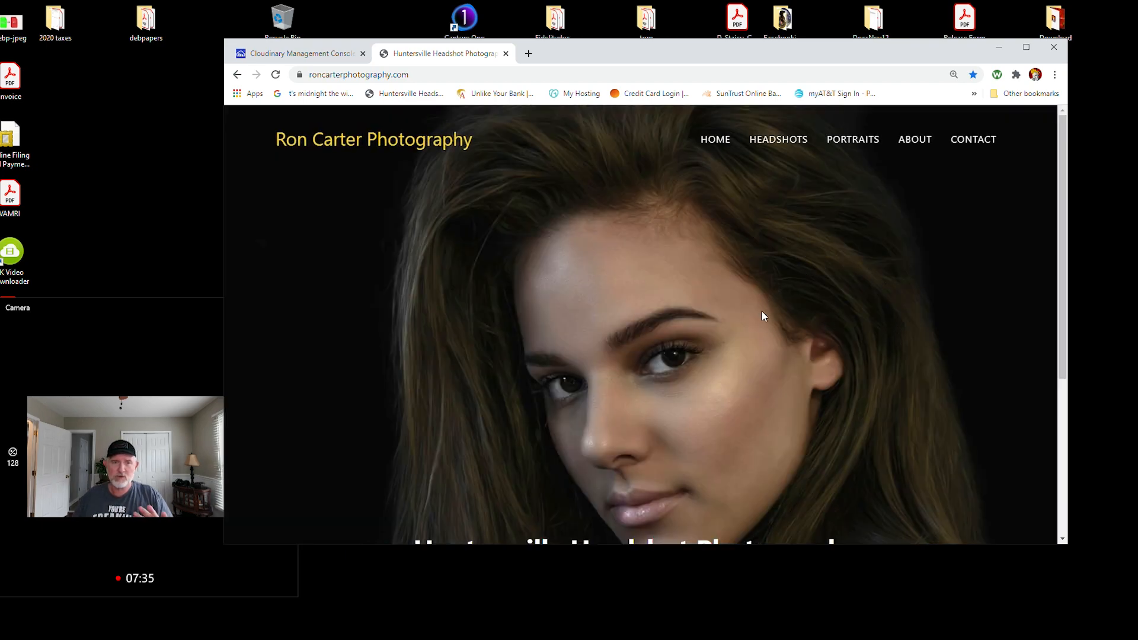
mouse_move(762, 237)
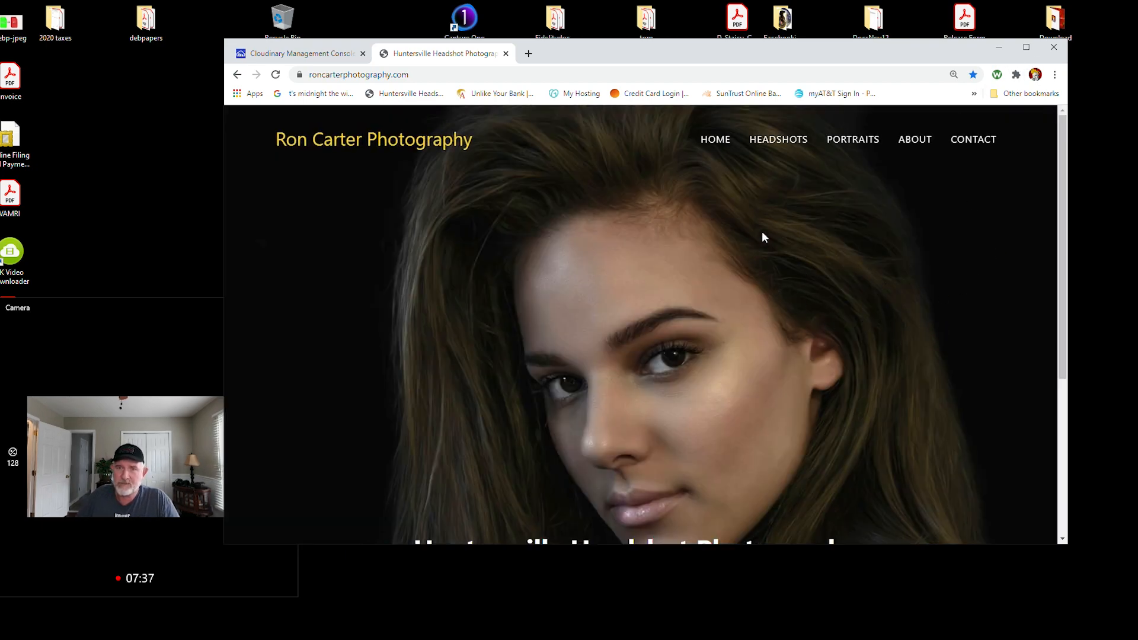
mouse_move(405, 269)
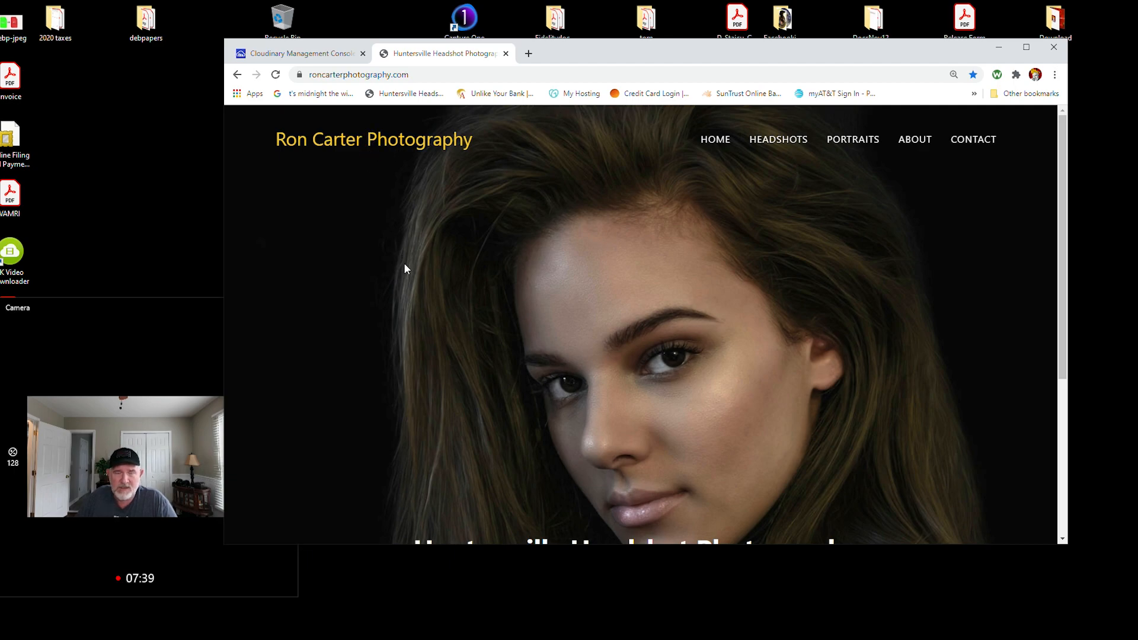
mouse_move(1021, 231)
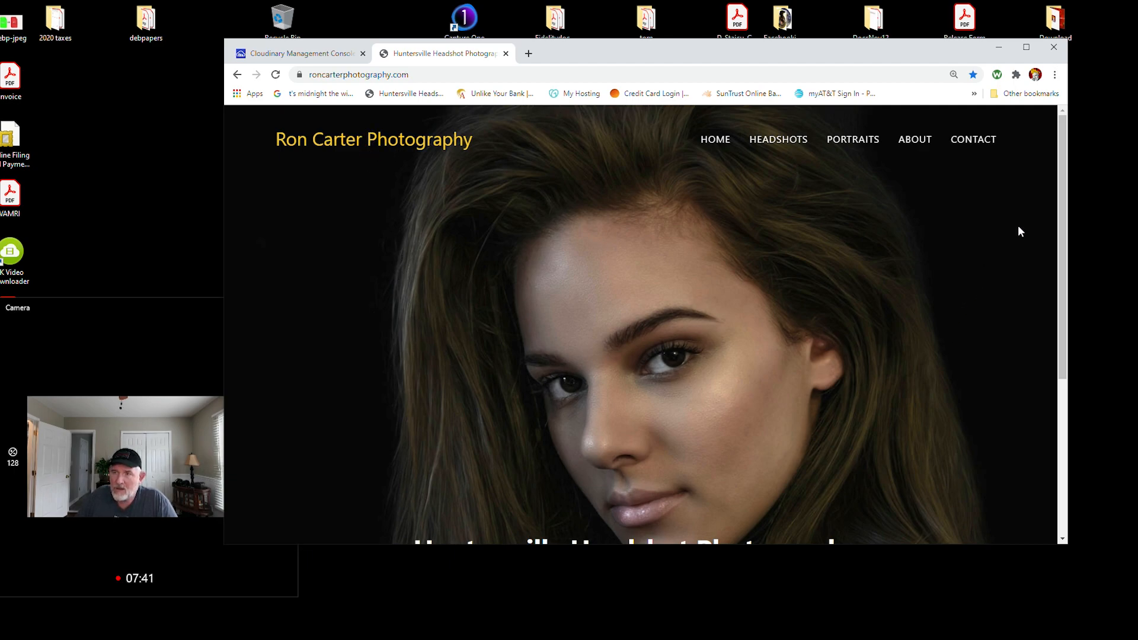
scroll(down, 3)
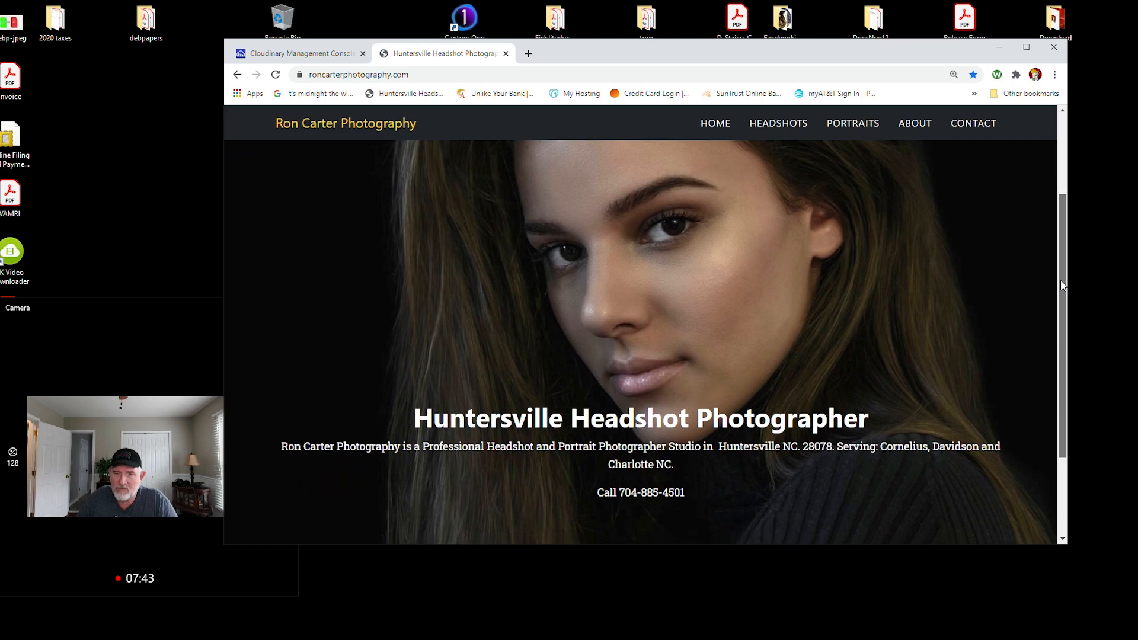
scroll(down, 3)
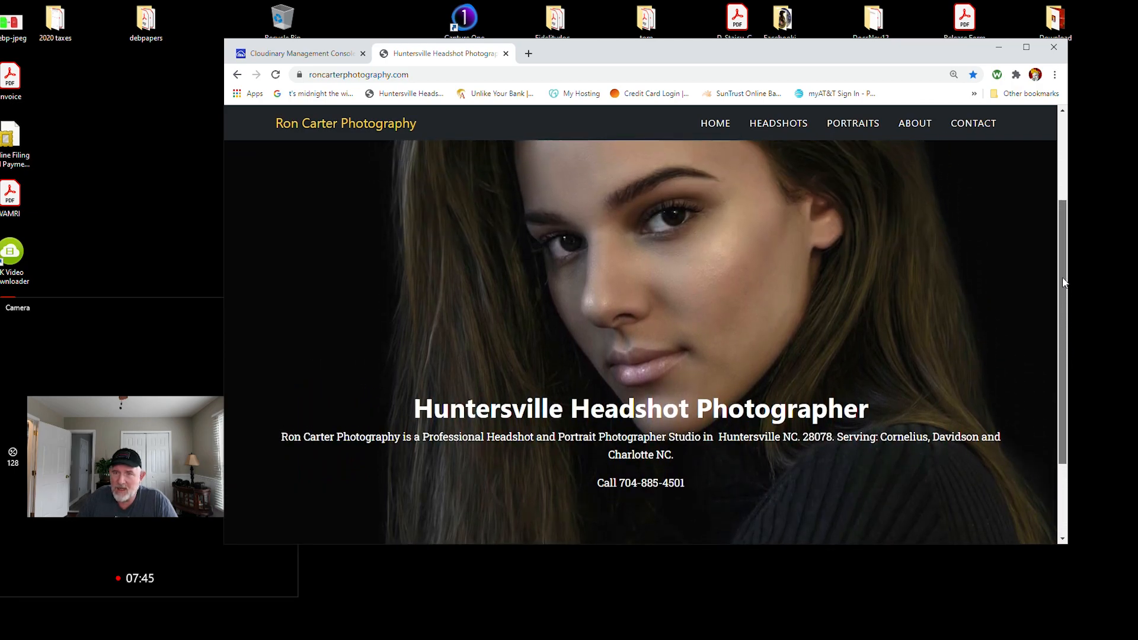
scroll(up, 3)
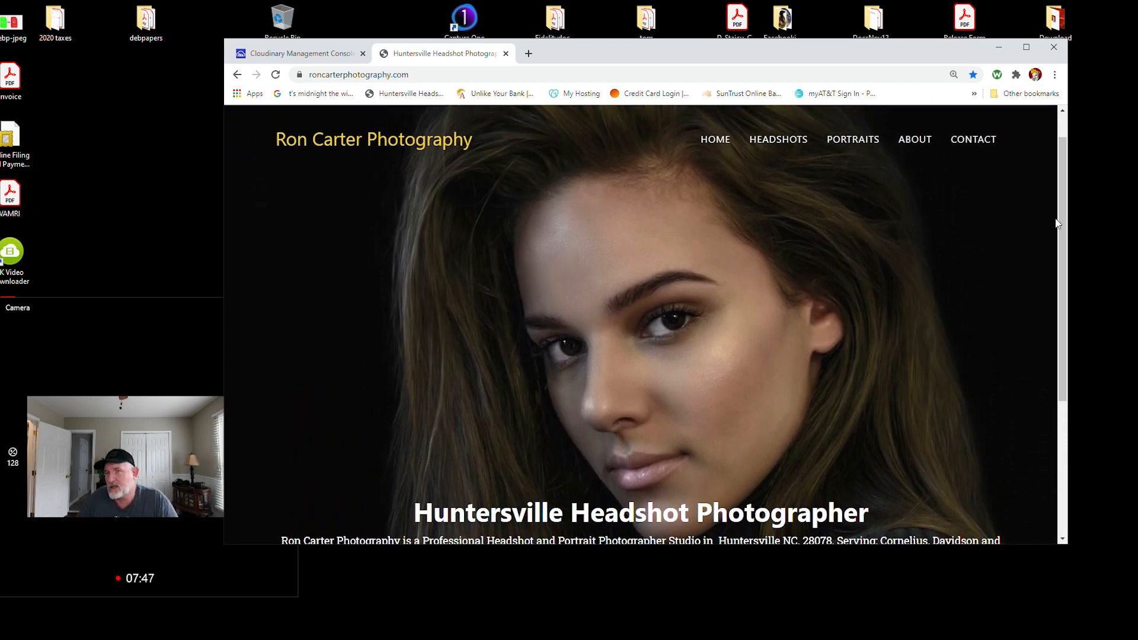
mouse_move(659, 355)
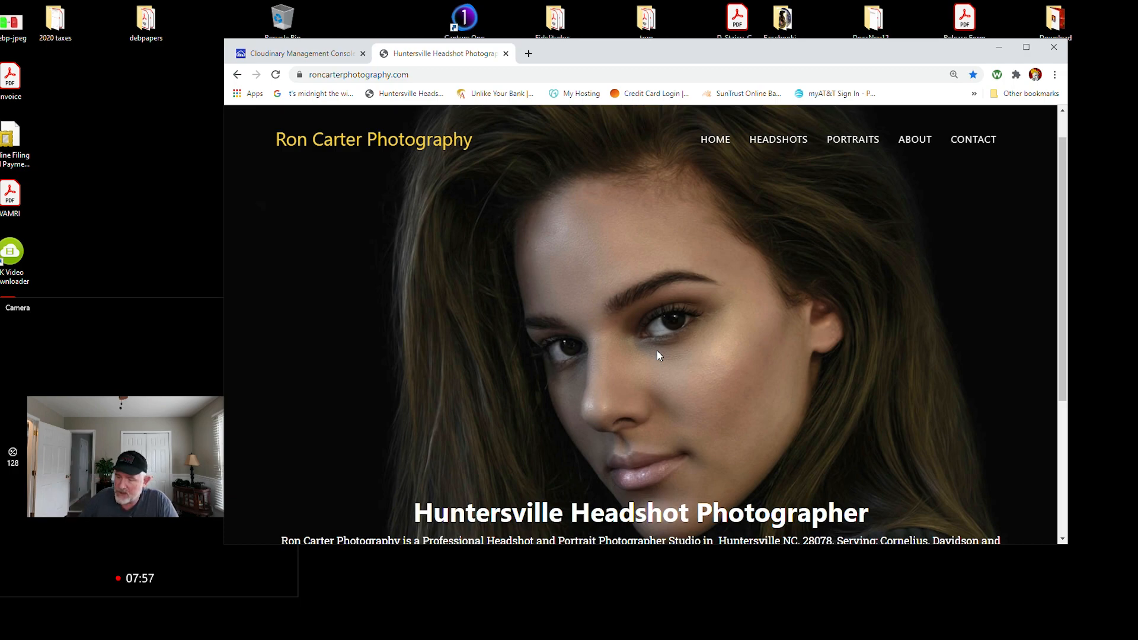
mouse_move(1037, 236)
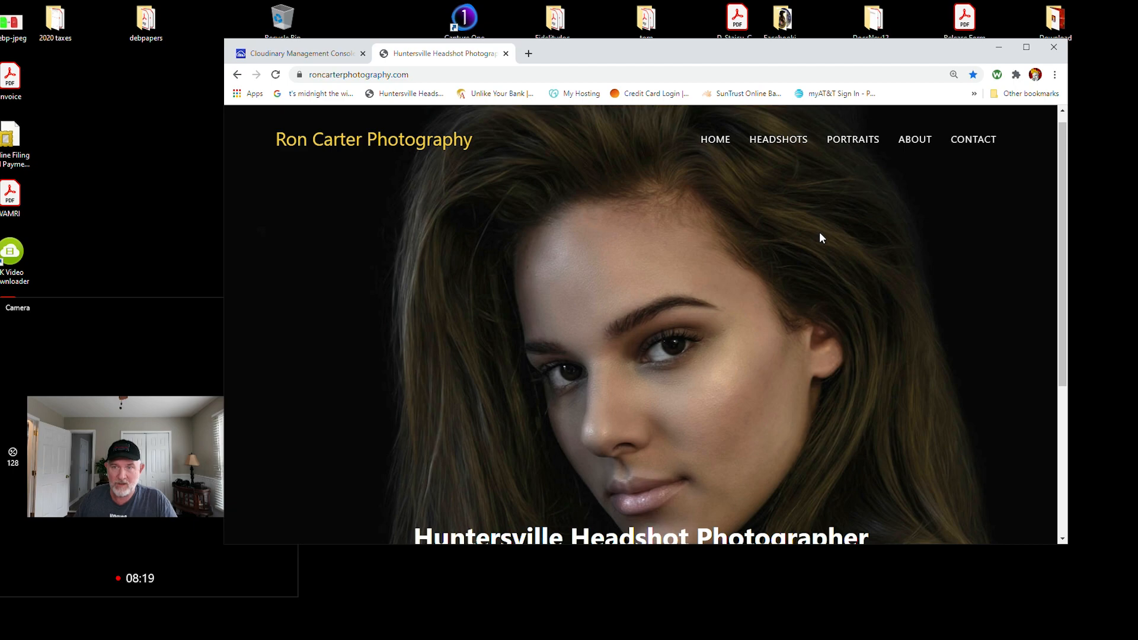
mouse_move(982, 197)
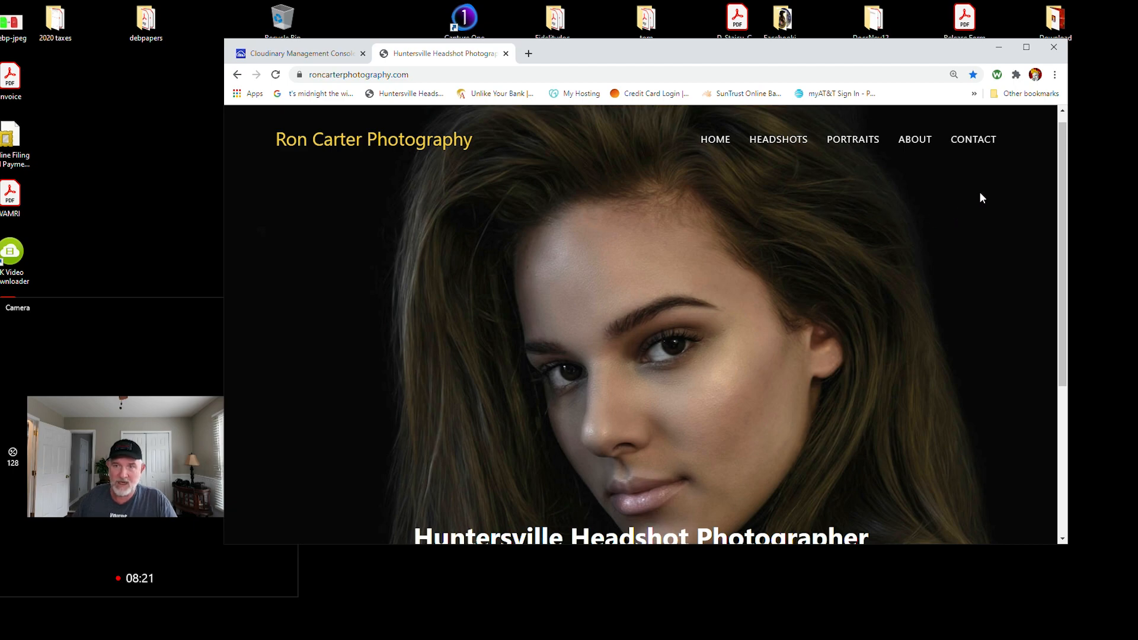
mouse_move(715, 139)
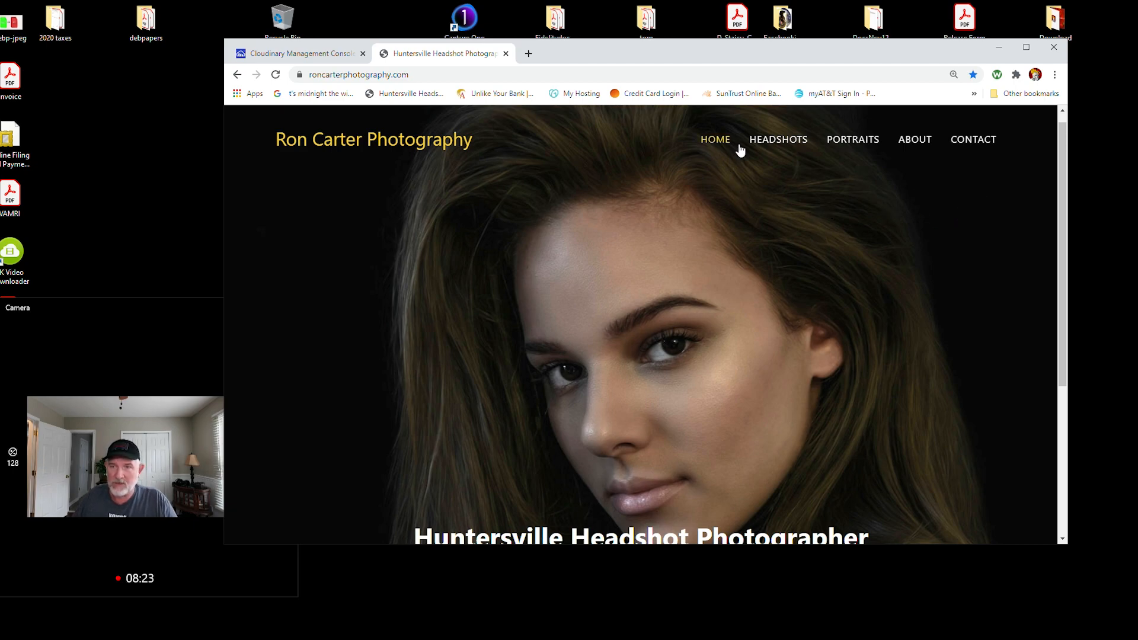
mouse_move(803, 165)
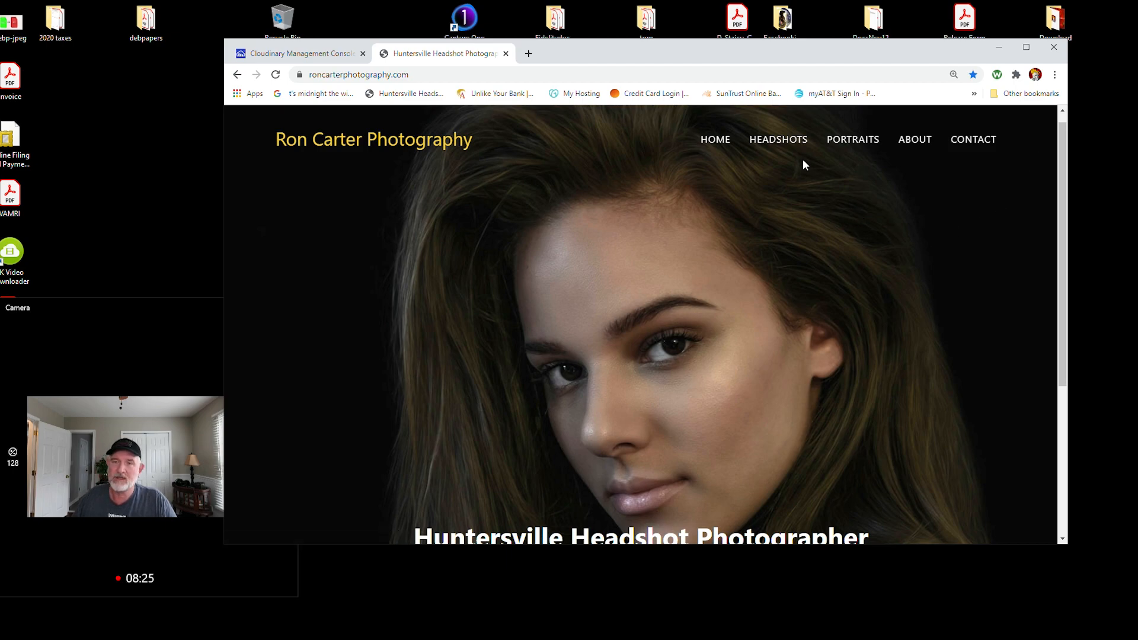
mouse_move(589, 272)
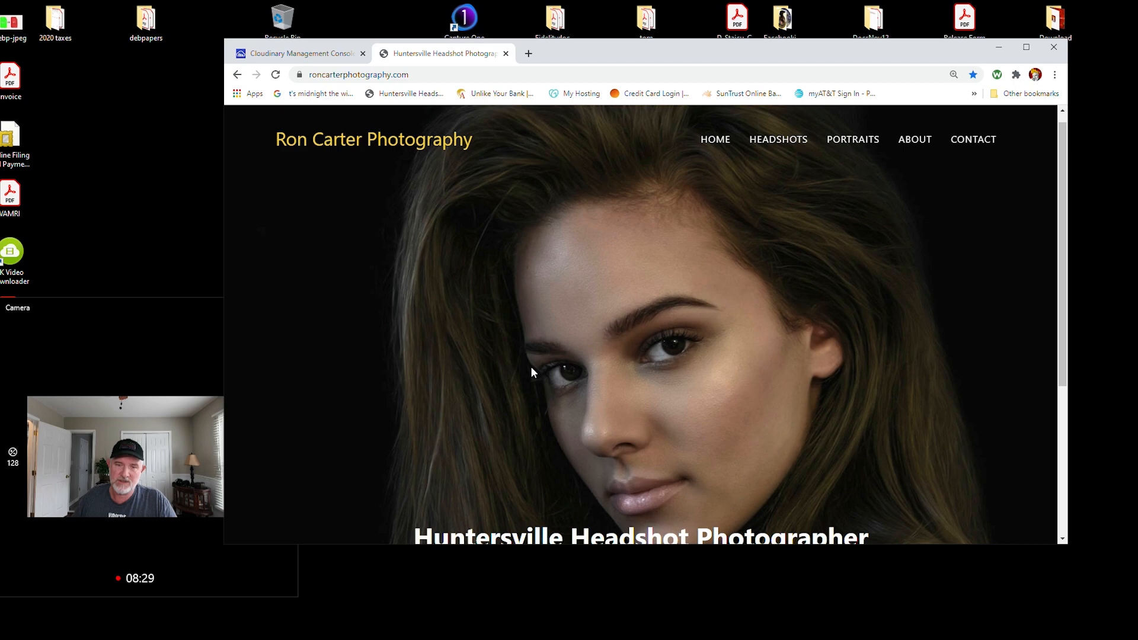
Go to the Headshots page, scroll to the six-photo grid, and dismiss a photo's context menu
click(778, 139)
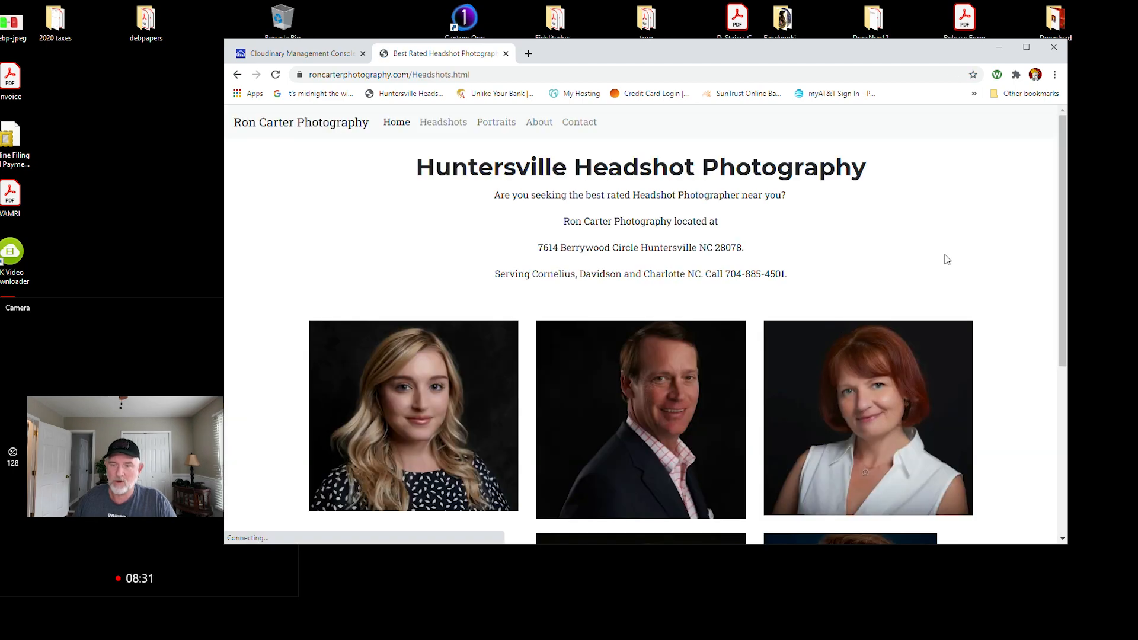
scroll(down, 3)
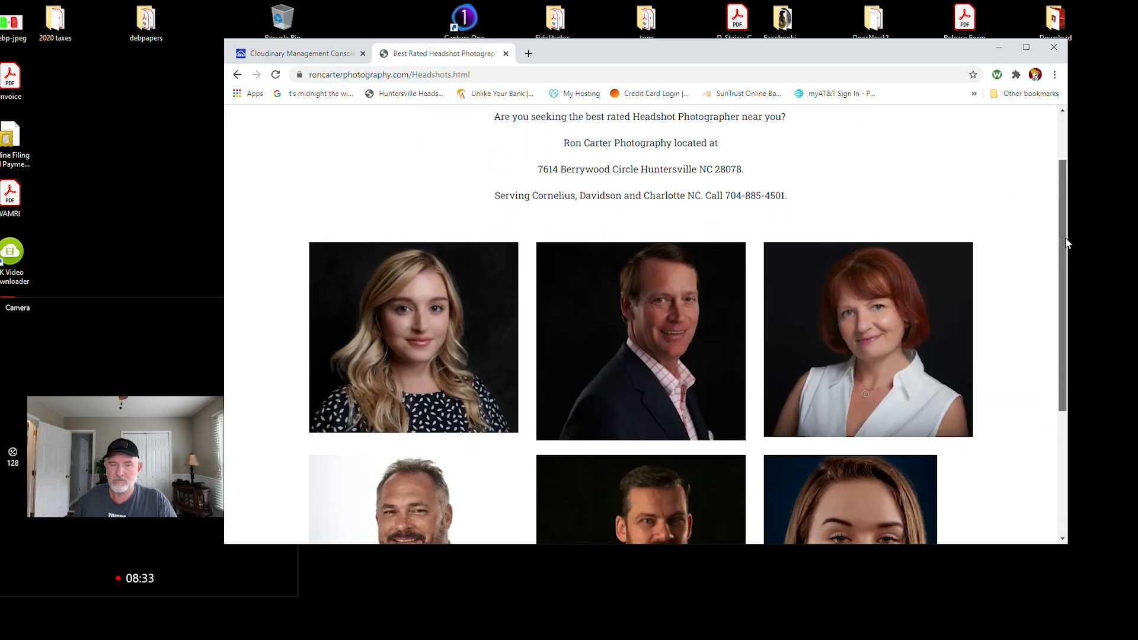
scroll(down, 3)
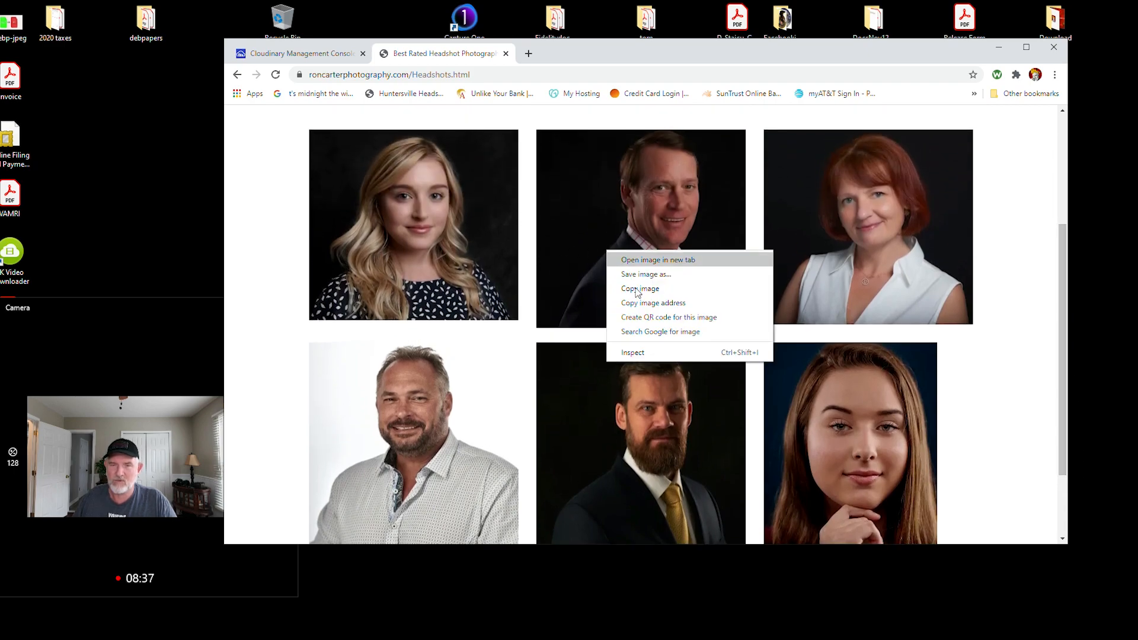
mouse_move(638, 356)
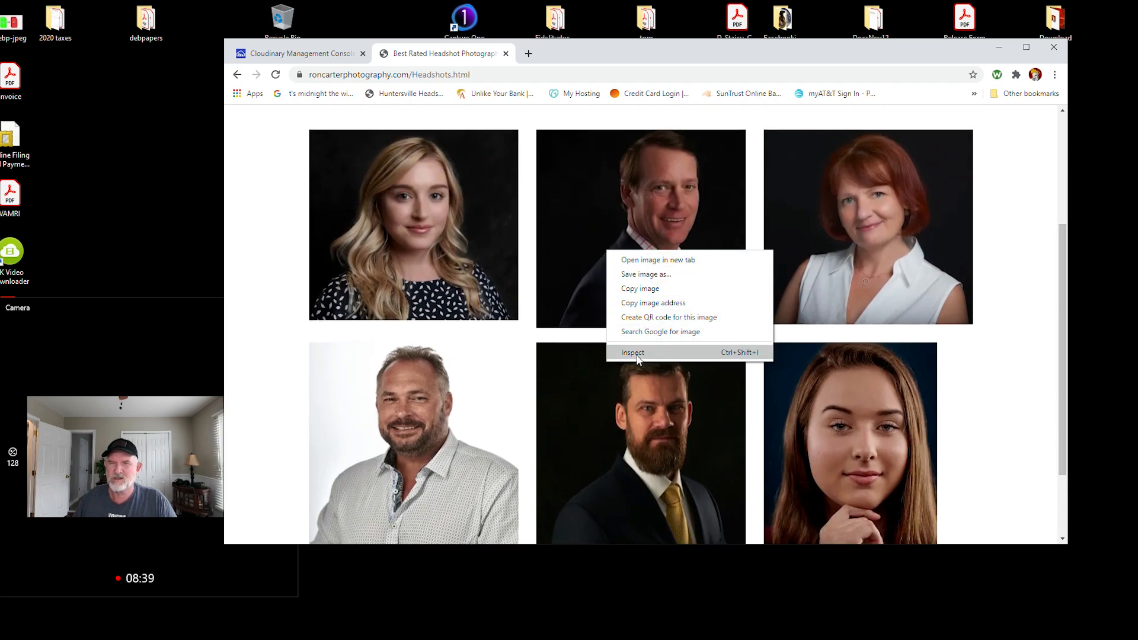
click(627, 280)
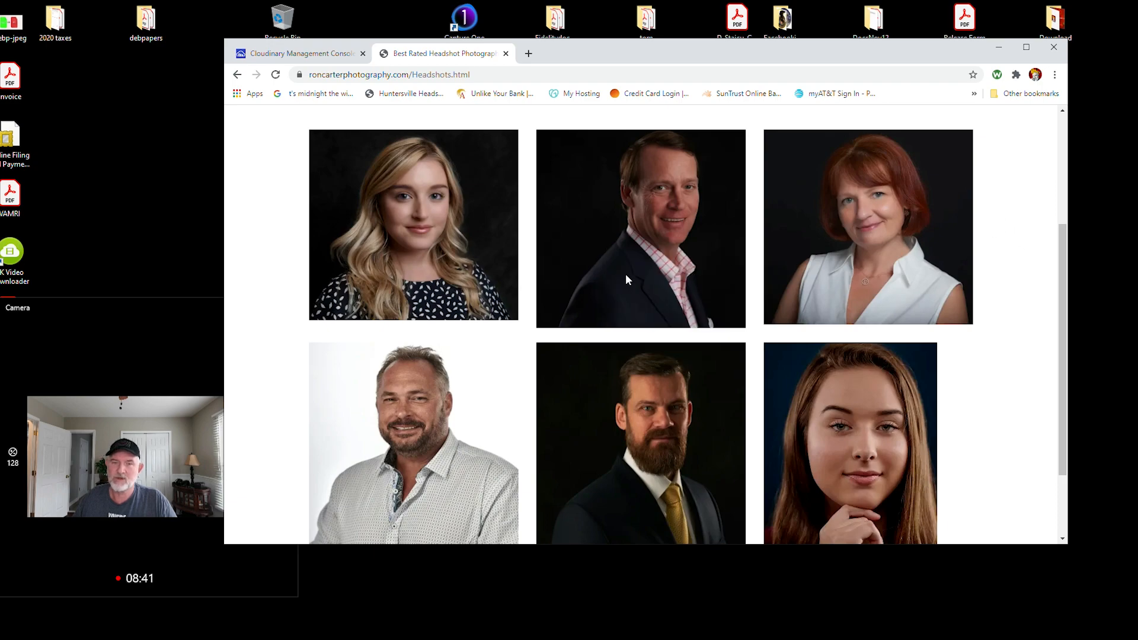
right_click(639, 279)
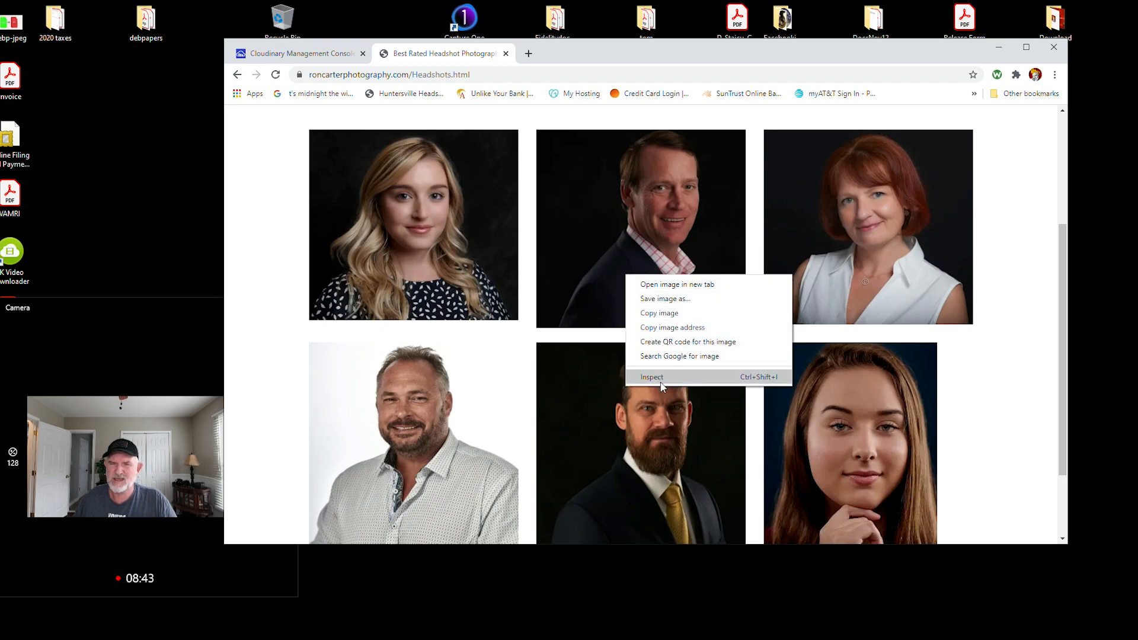
click(651, 377)
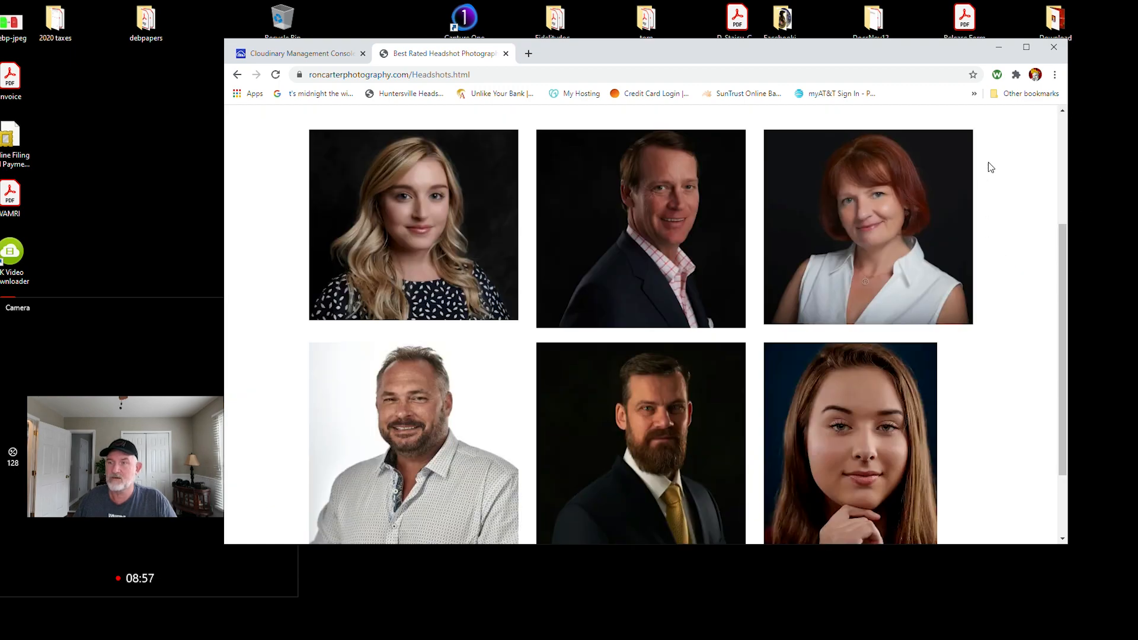
mouse_move(943, 199)
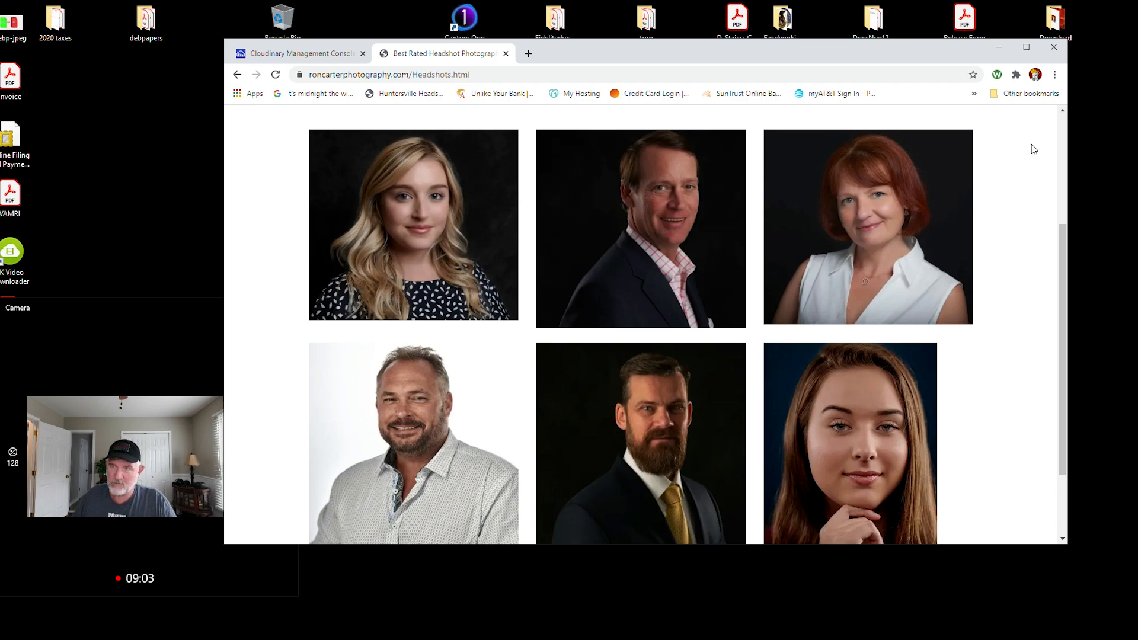
Run Lighthouse on Headshots: Performance 96, Accessibility 100, Best Practices 87, SEO 100
click(1054, 74)
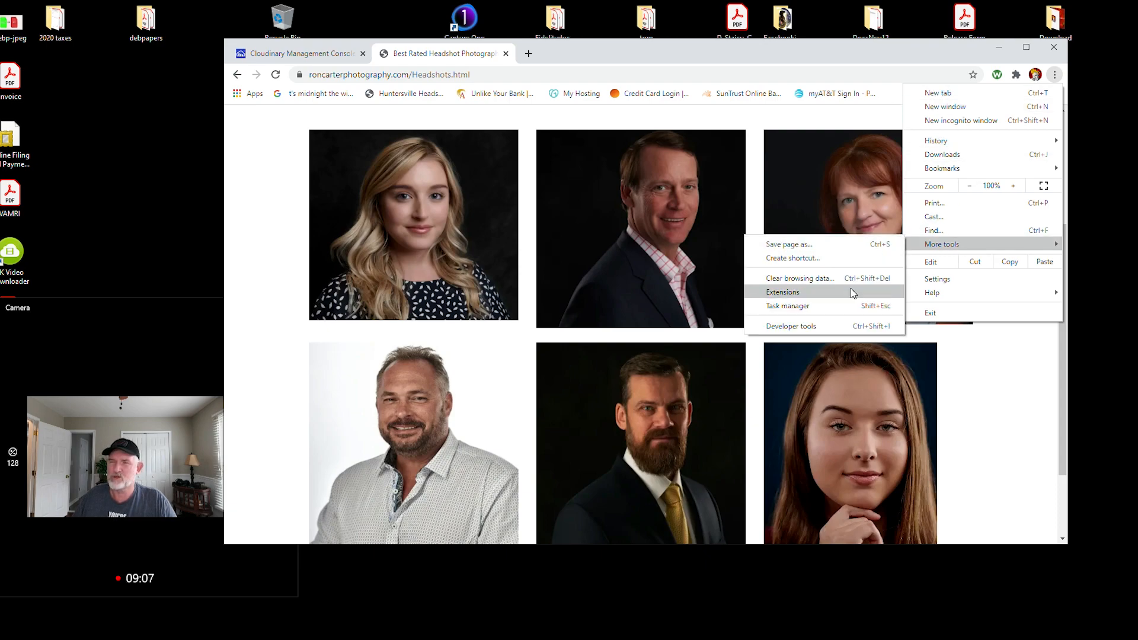
click(792, 326)
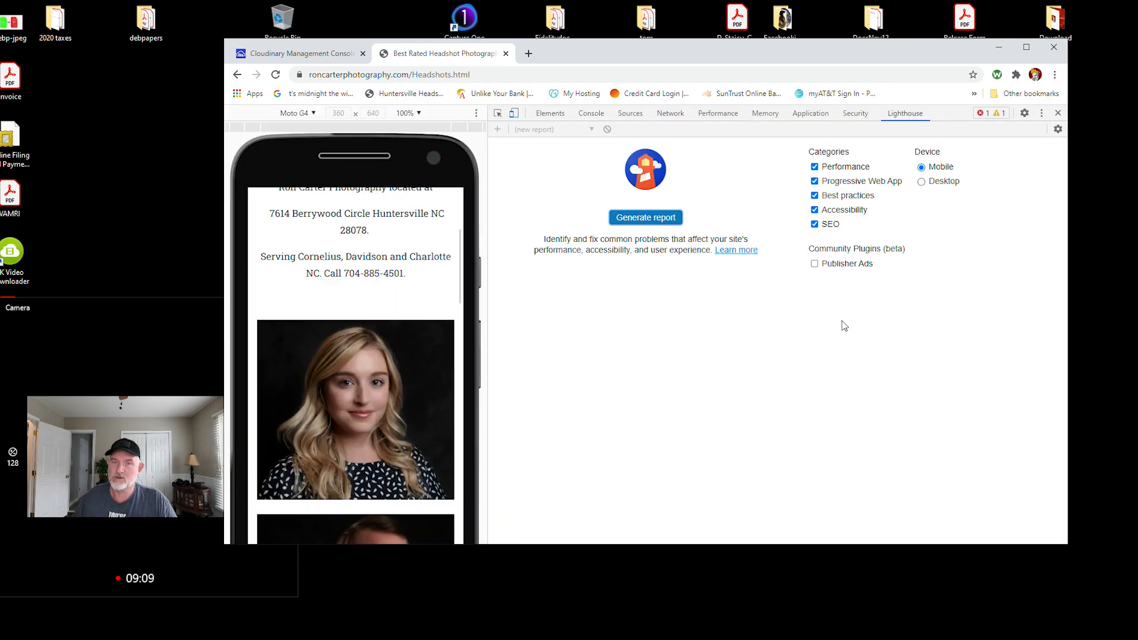
click(921, 181)
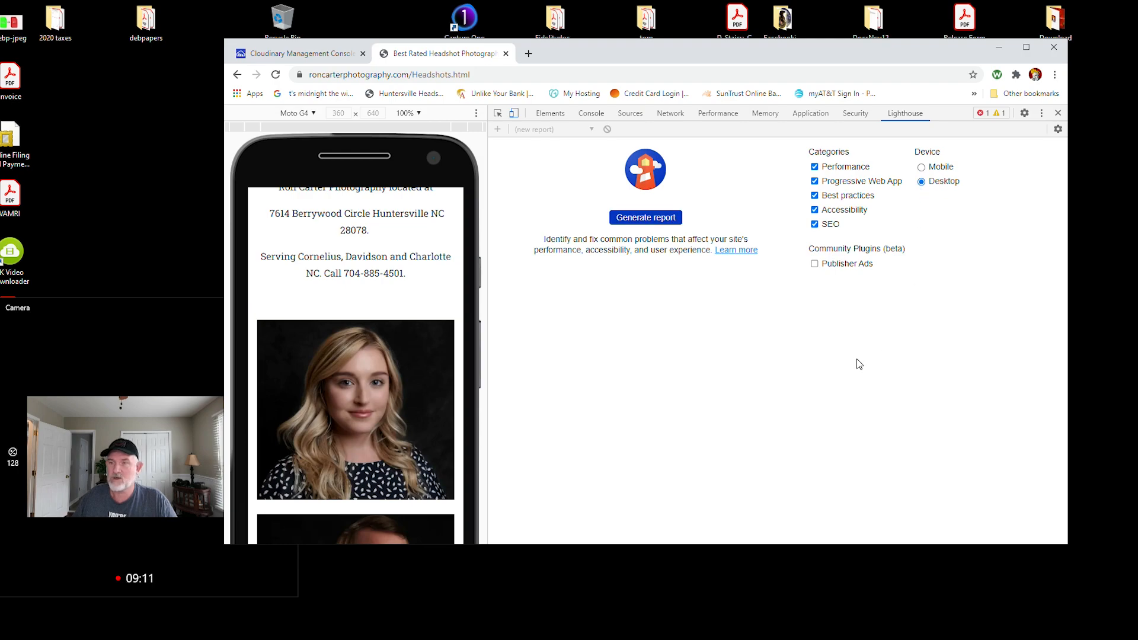
click(644, 217)
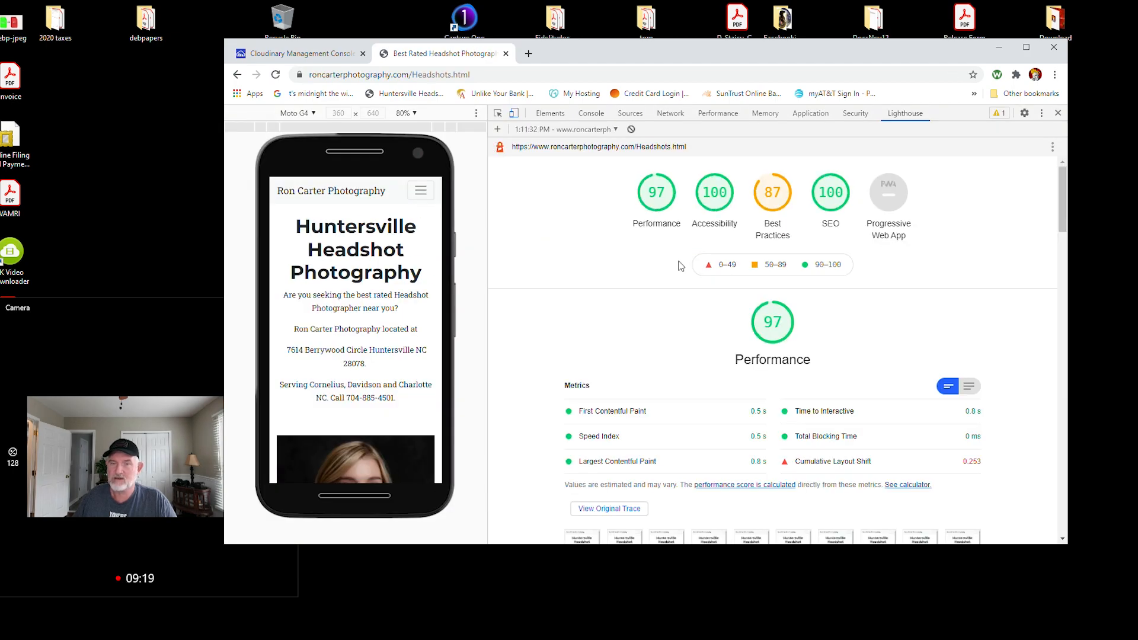
click(614, 129)
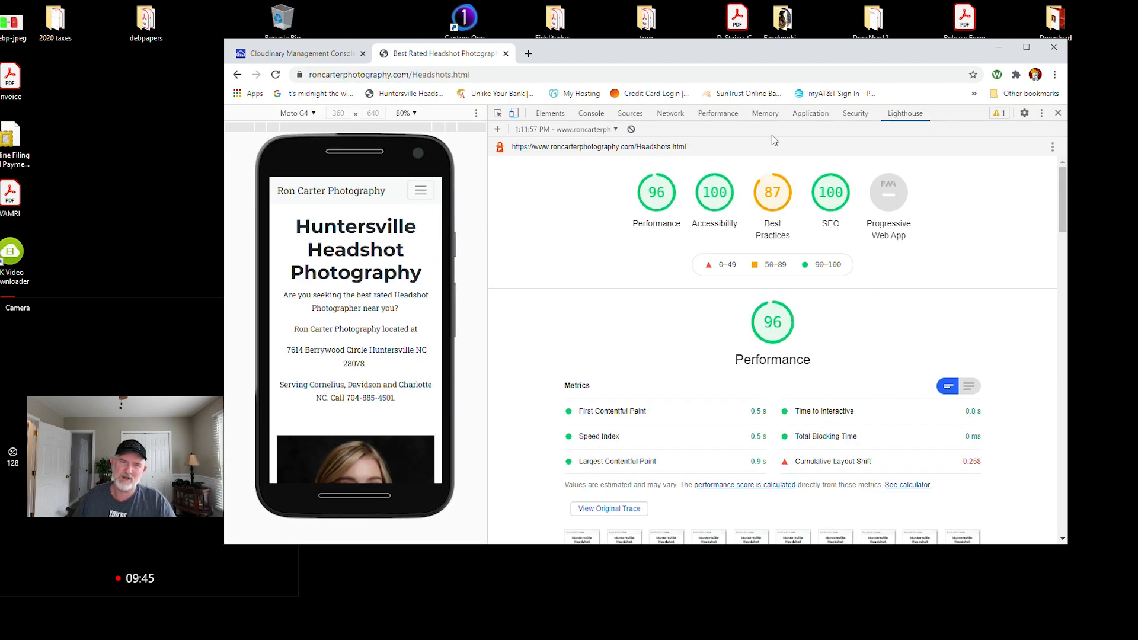
scroll(down, 3)
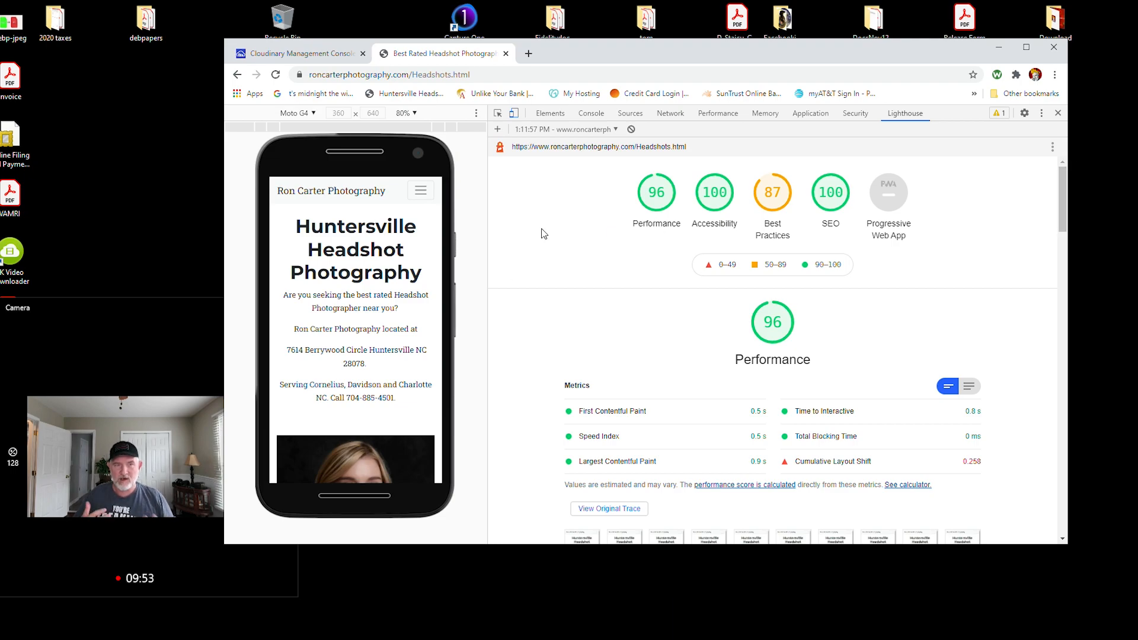
mouse_move(316, 119)
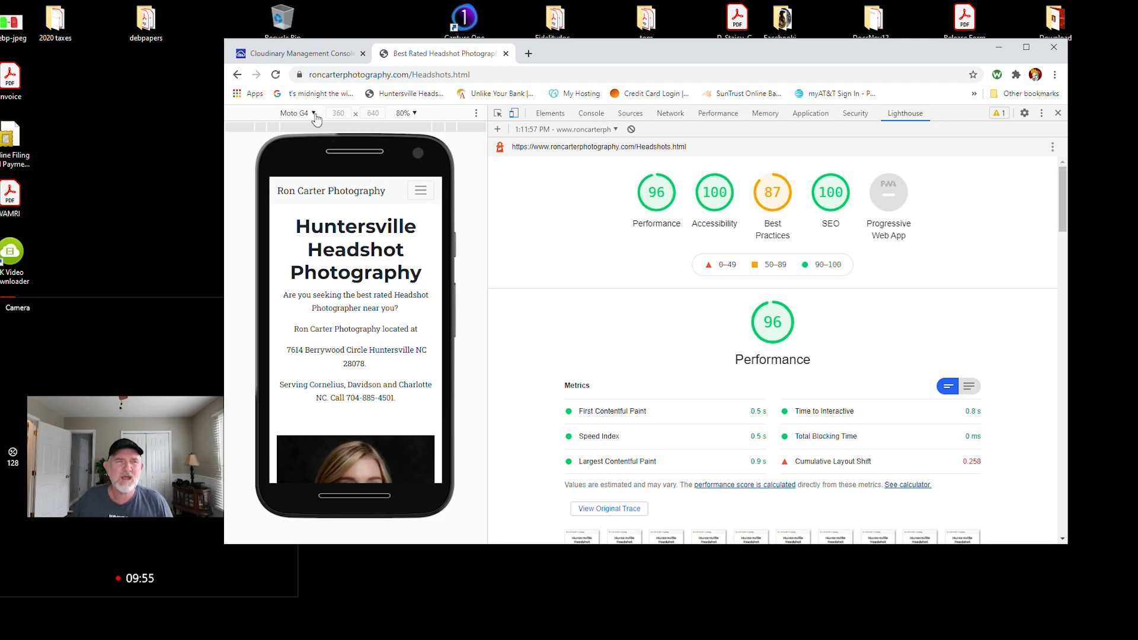
Preview Headshots as Galaxy Fold, iPhone X, iPad Pro, Responsive, then Galaxy S5
click(297, 113)
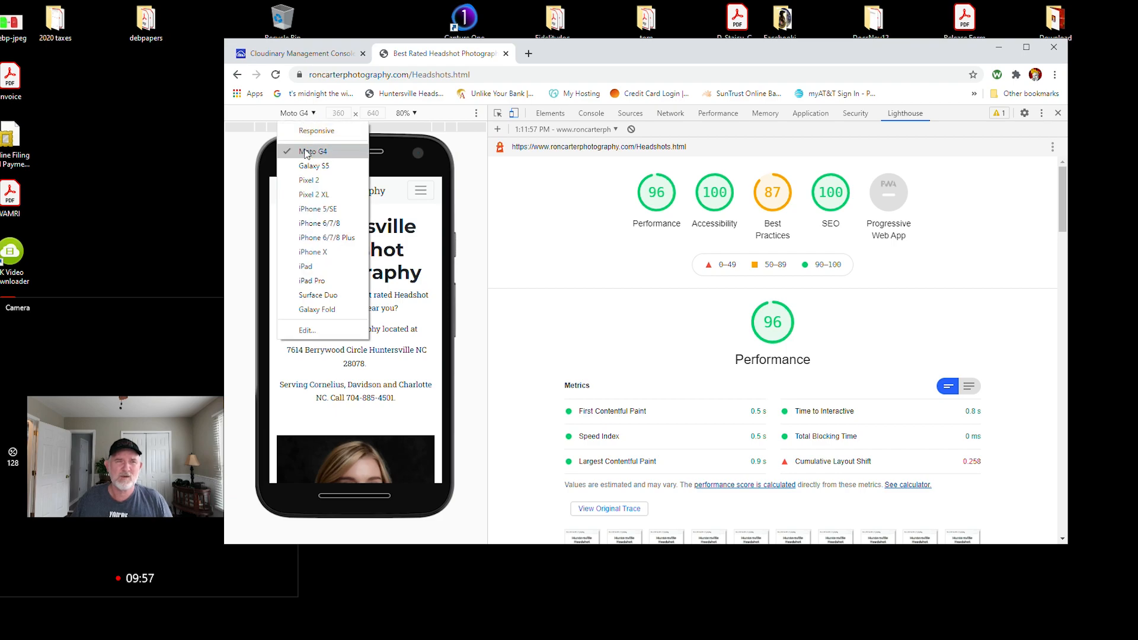
mouse_move(313, 165)
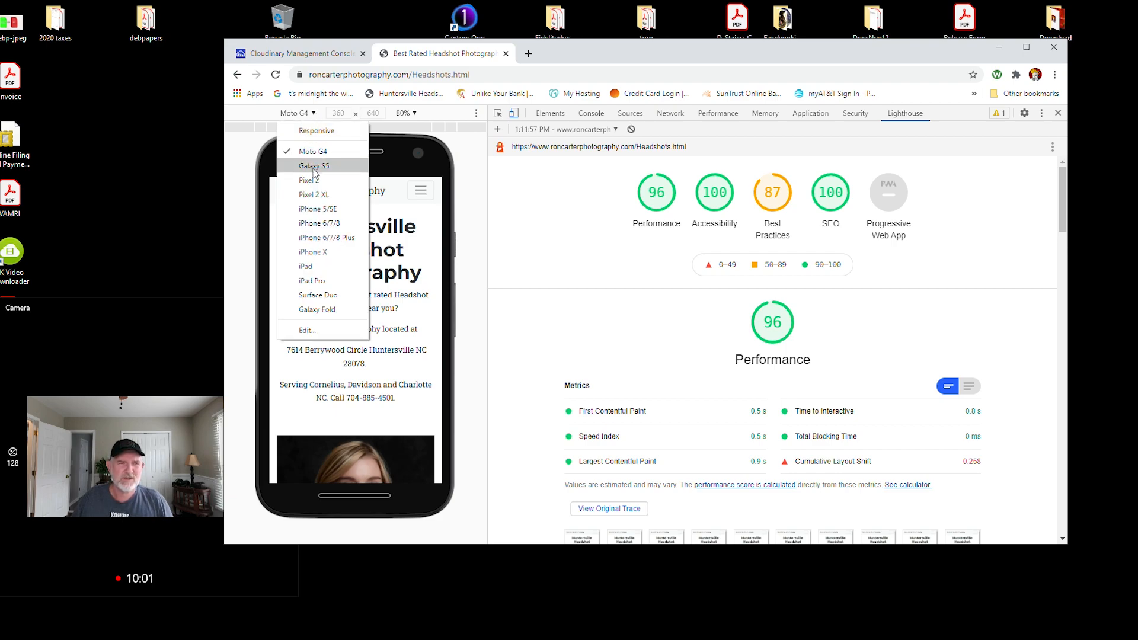
mouse_move(318, 294)
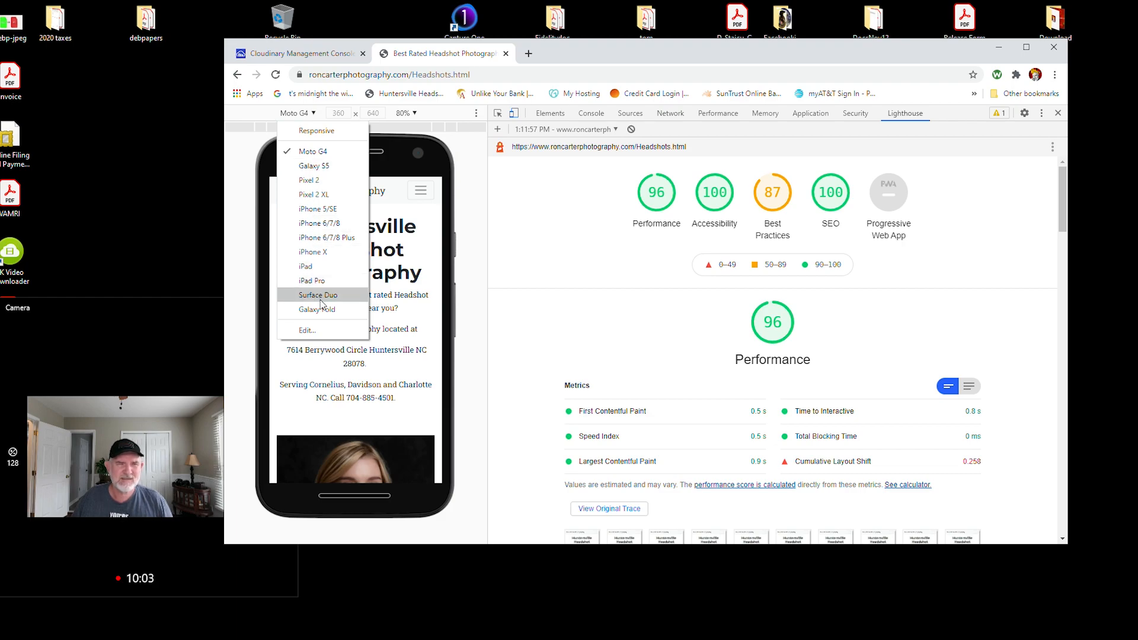
mouse_move(313, 166)
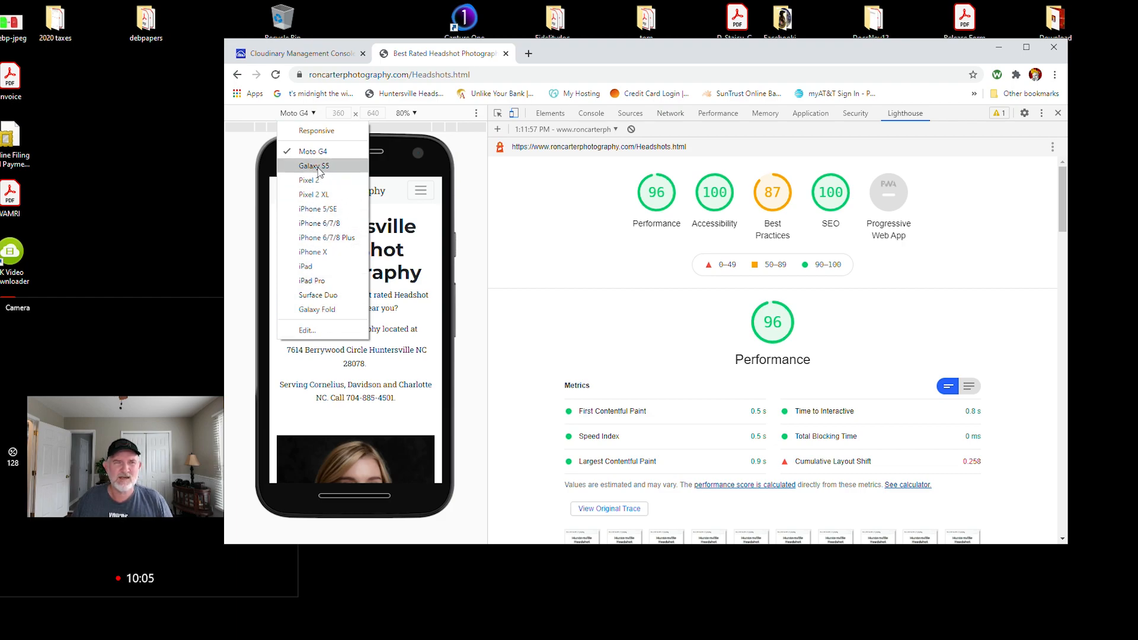
click(316, 309)
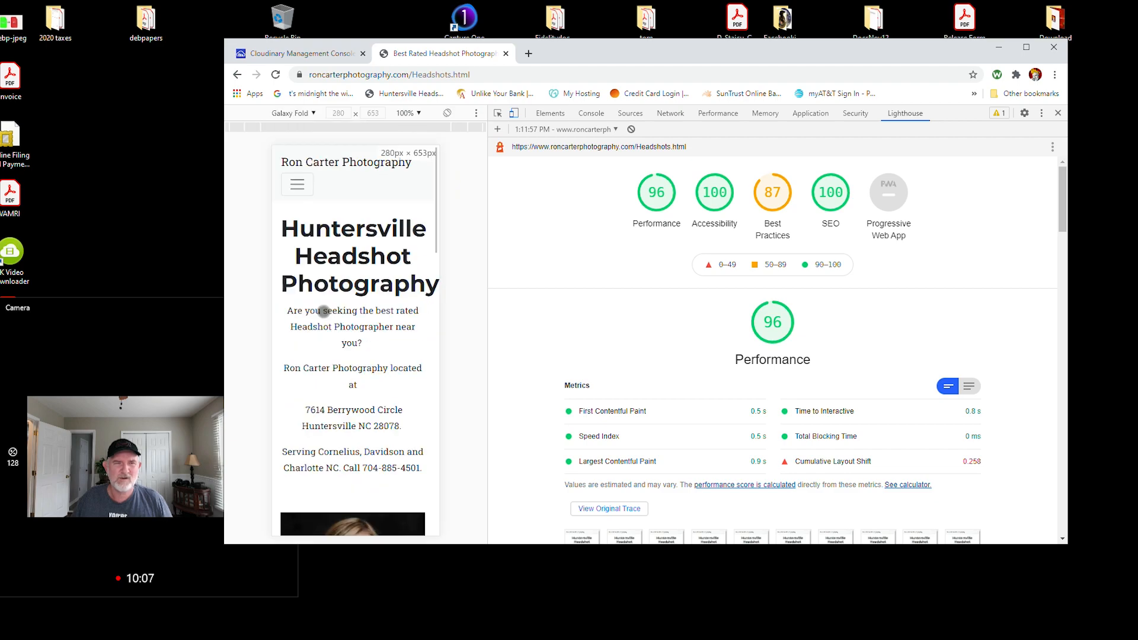
mouse_move(485, 174)
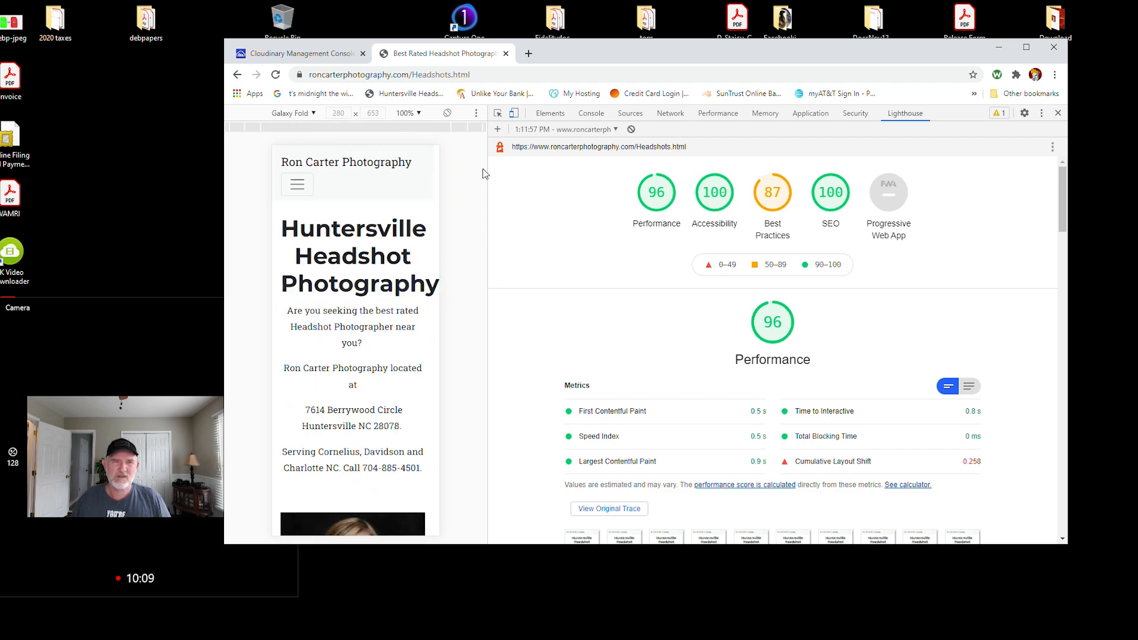
scroll(down, 3)
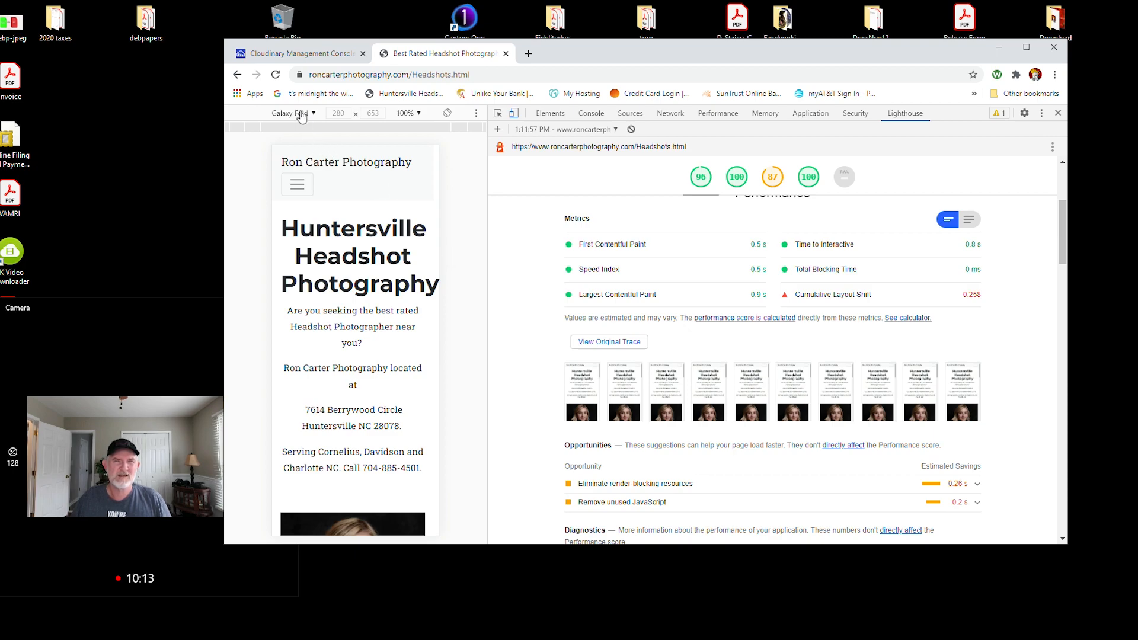
click(294, 112)
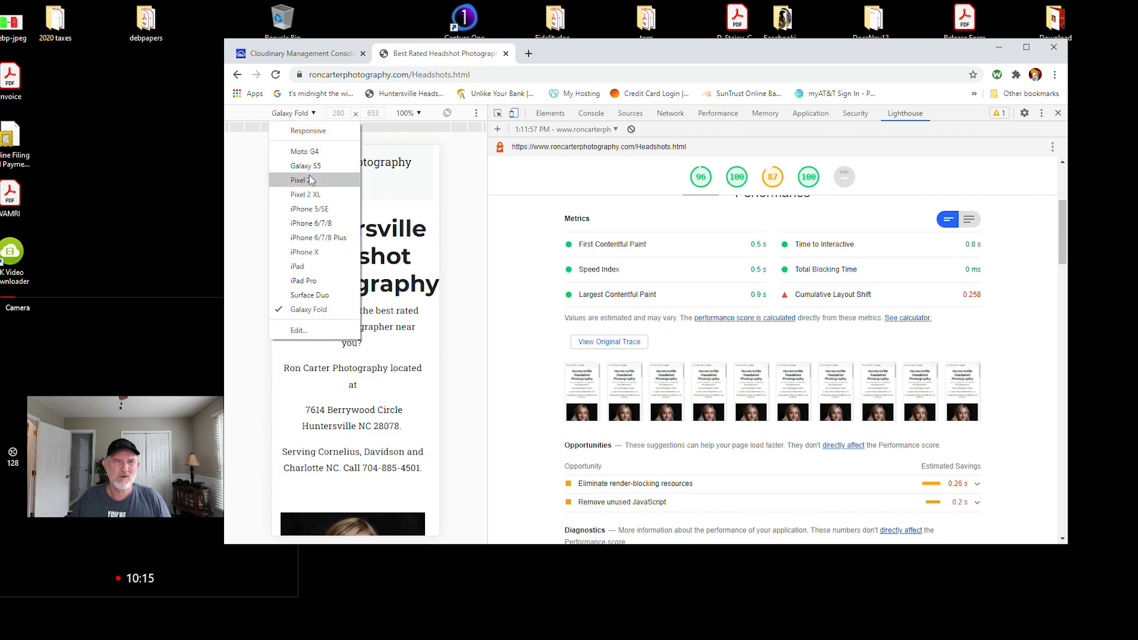
mouse_move(304, 252)
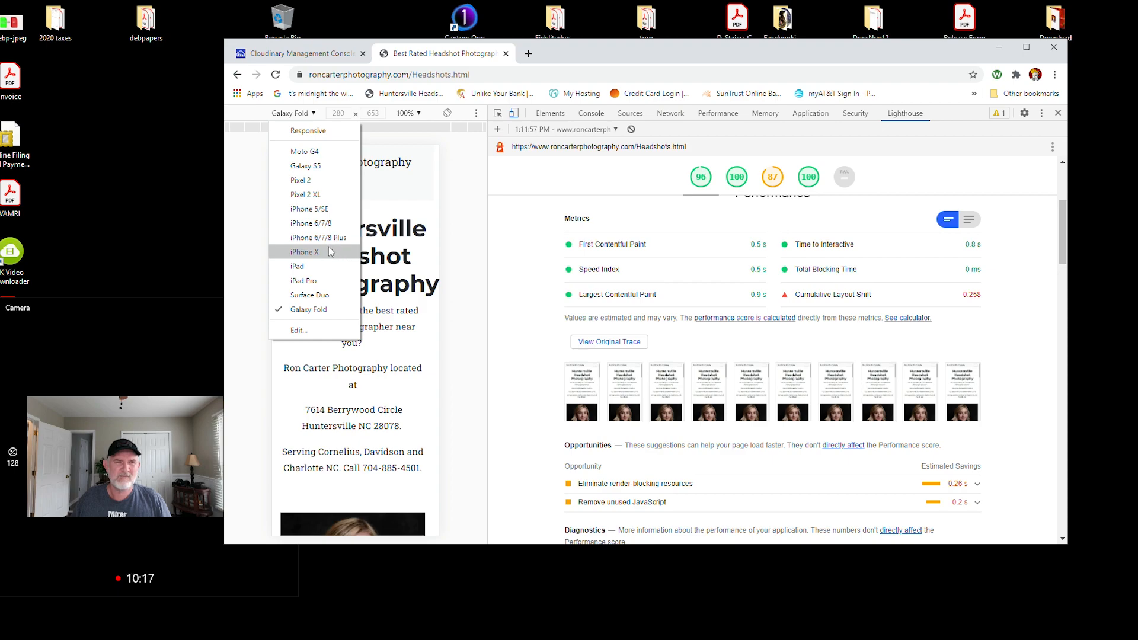
click(305, 252)
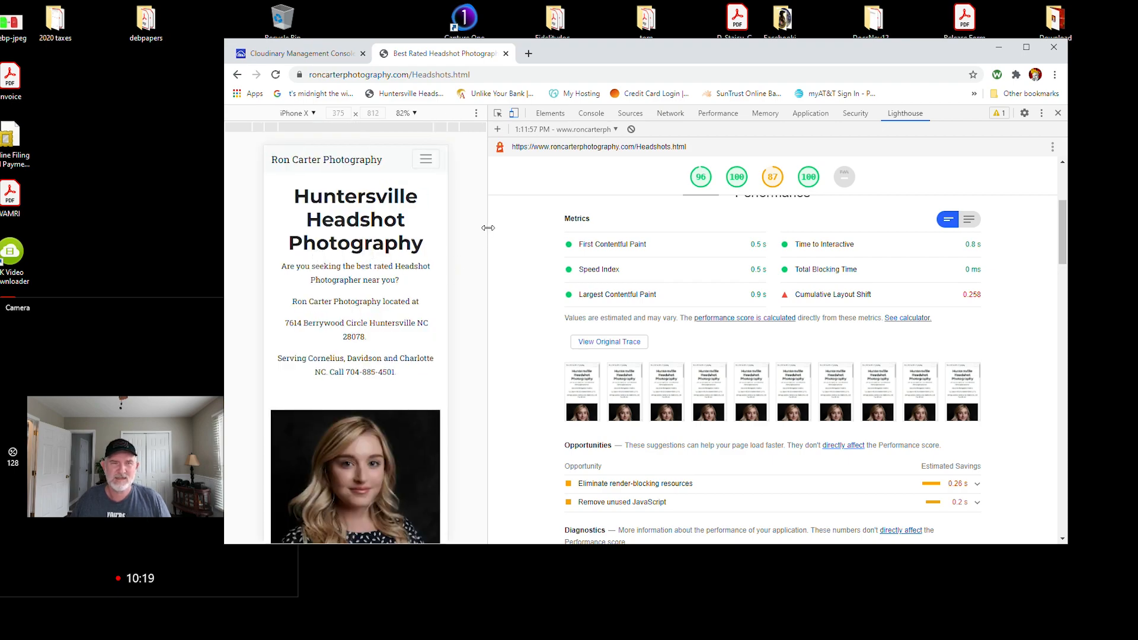
click(297, 113)
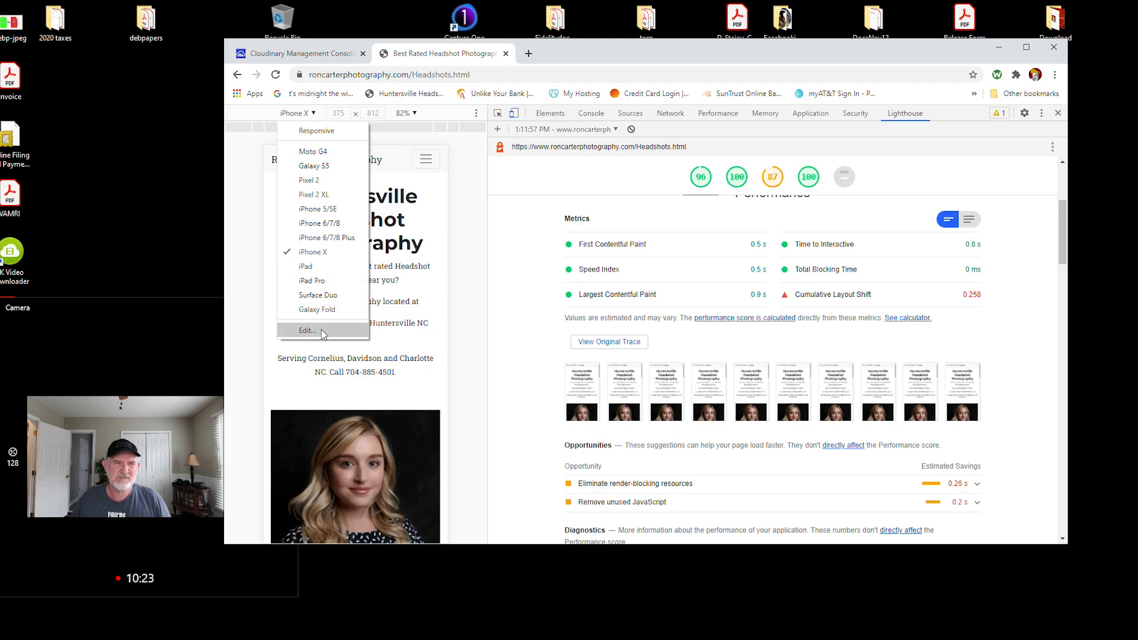
click(311, 281)
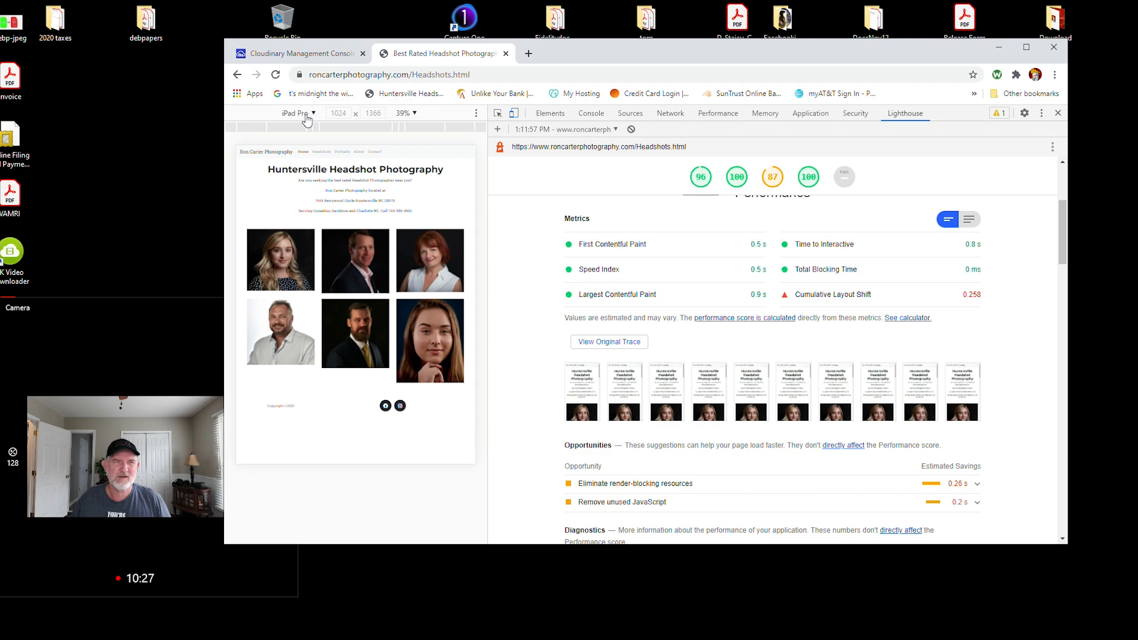
click(298, 113)
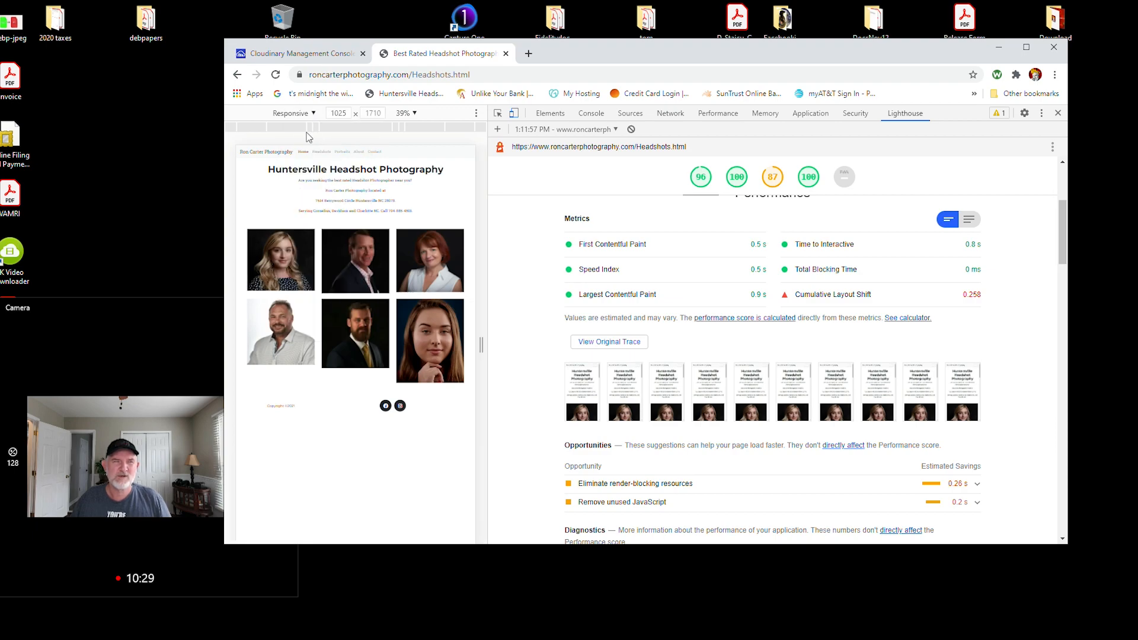
click(293, 113)
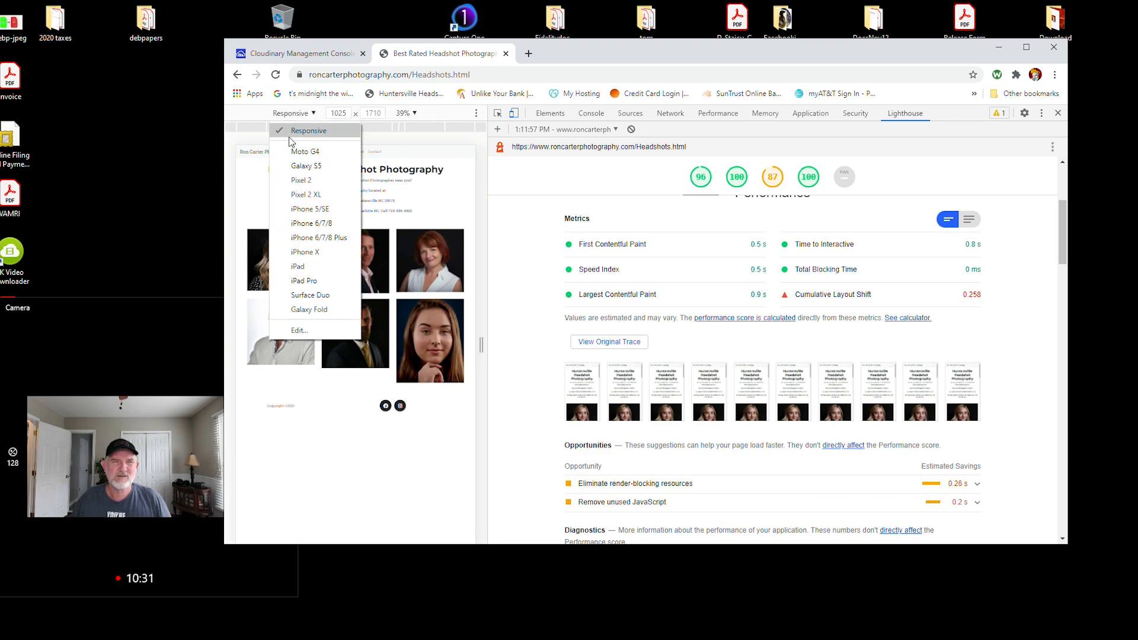
click(306, 165)
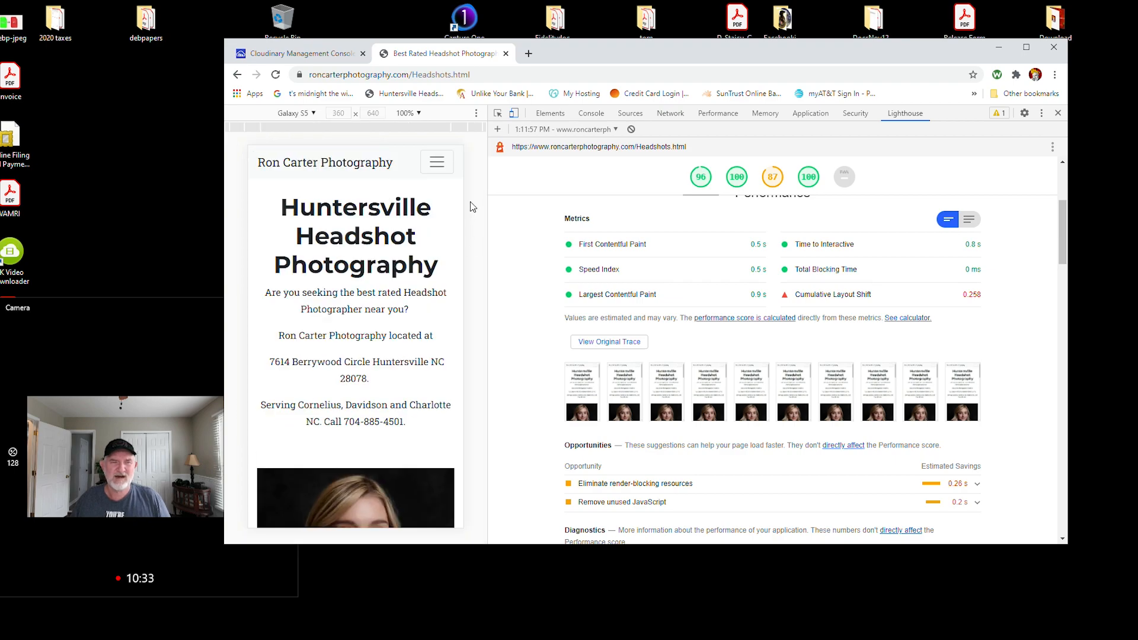
mouse_move(498, 332)
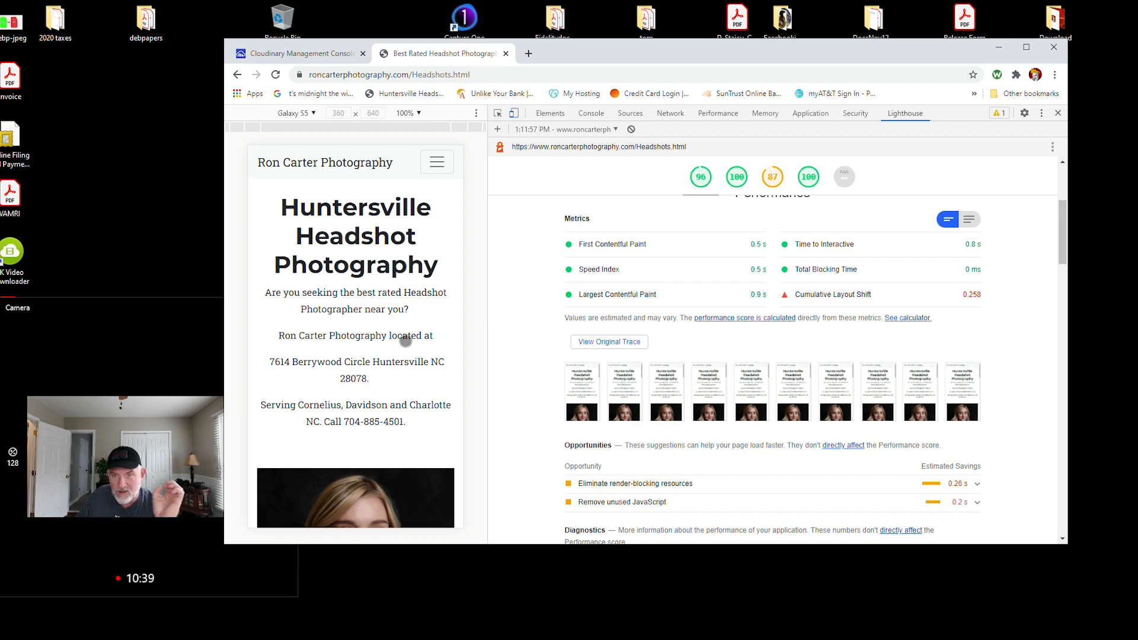
Close DevTools and scroll through the full-width headshot gallery and back to the top
click(1057, 112)
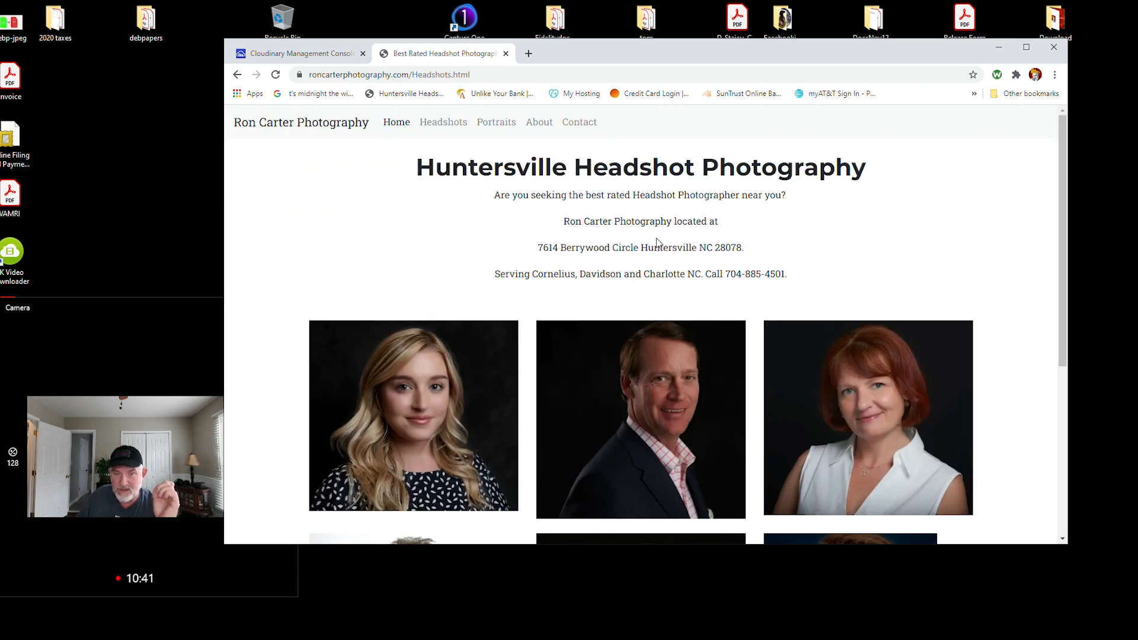
mouse_move(912, 194)
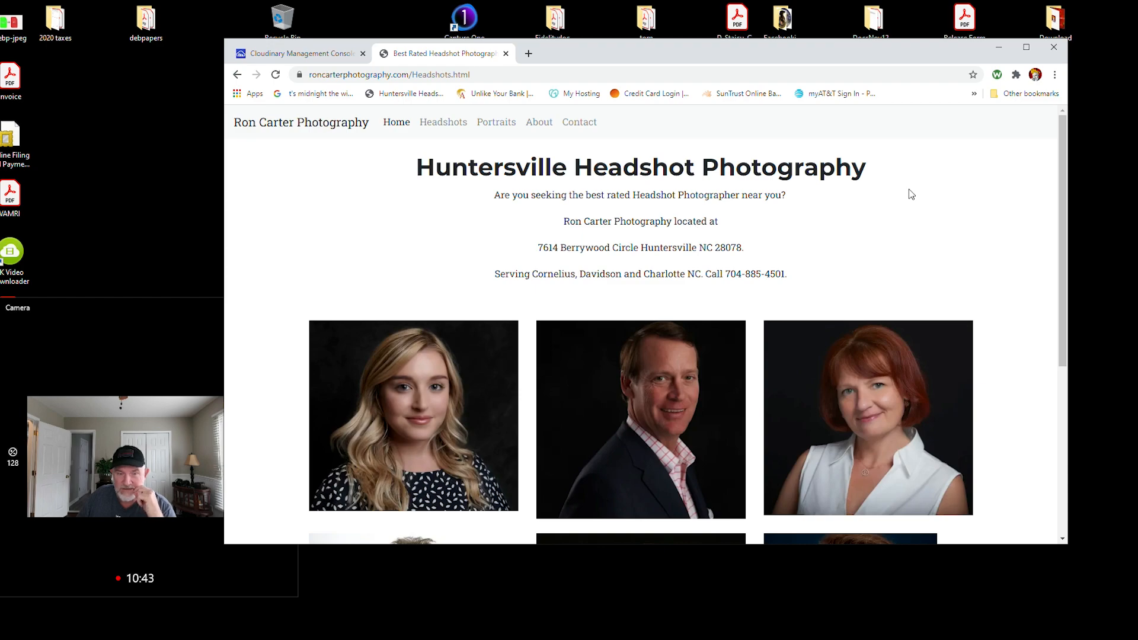
mouse_move(898, 204)
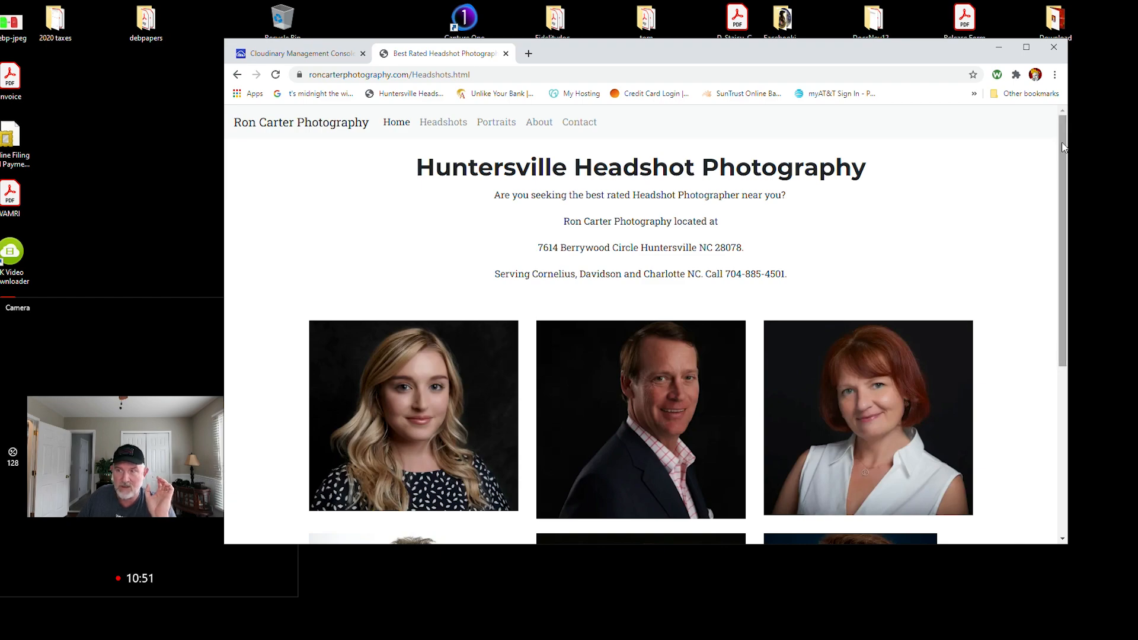
scroll(down, 3)
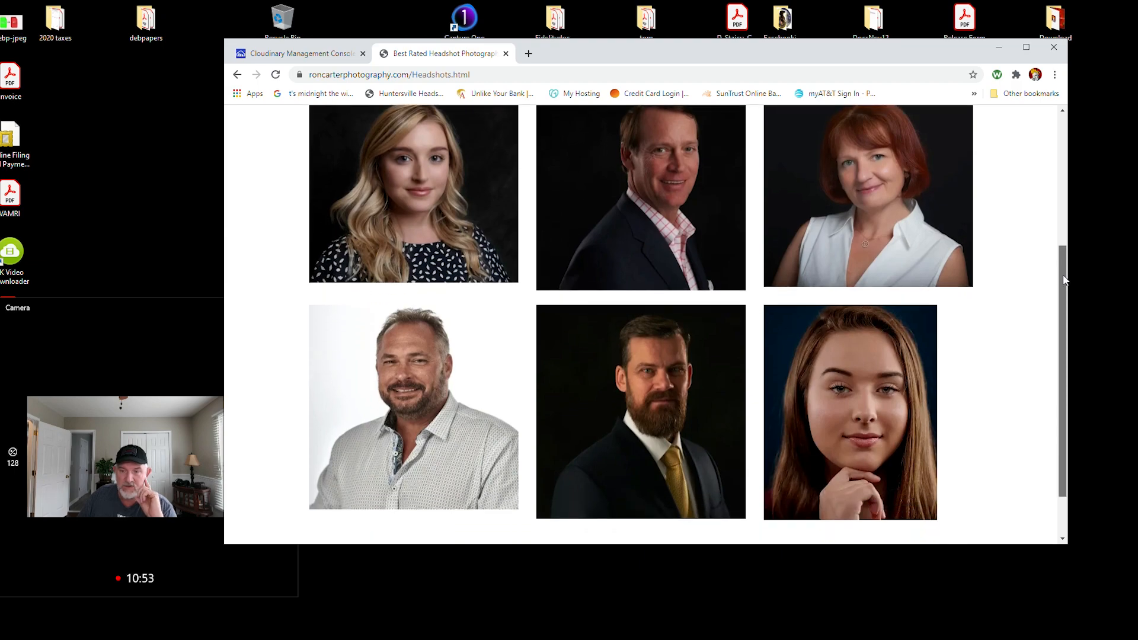
scroll(up, 3)
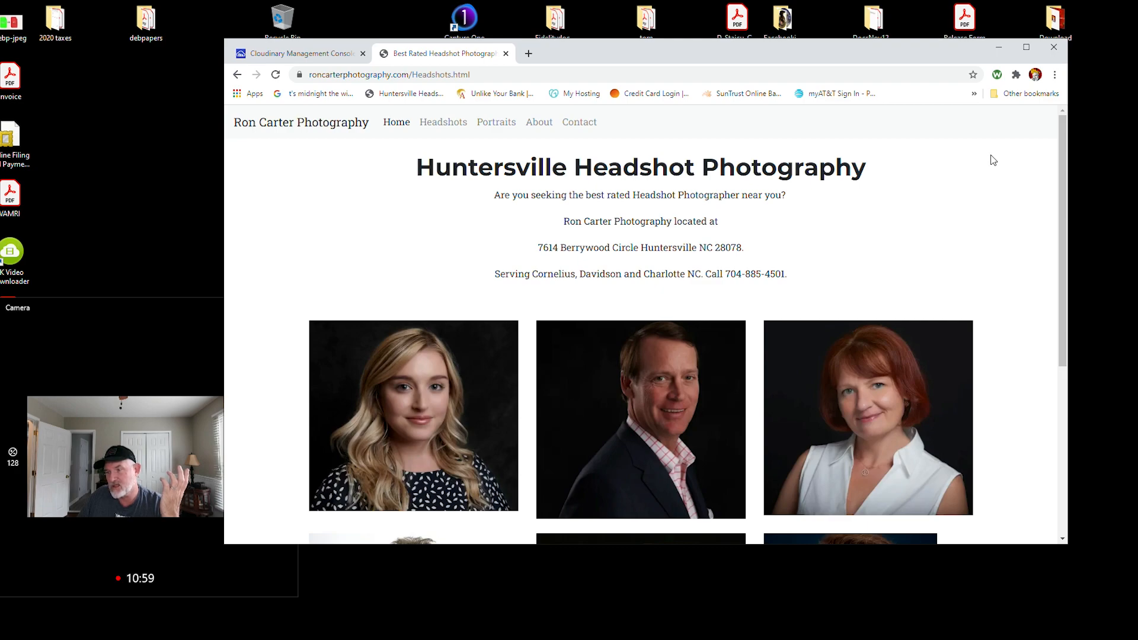
mouse_move(990, 159)
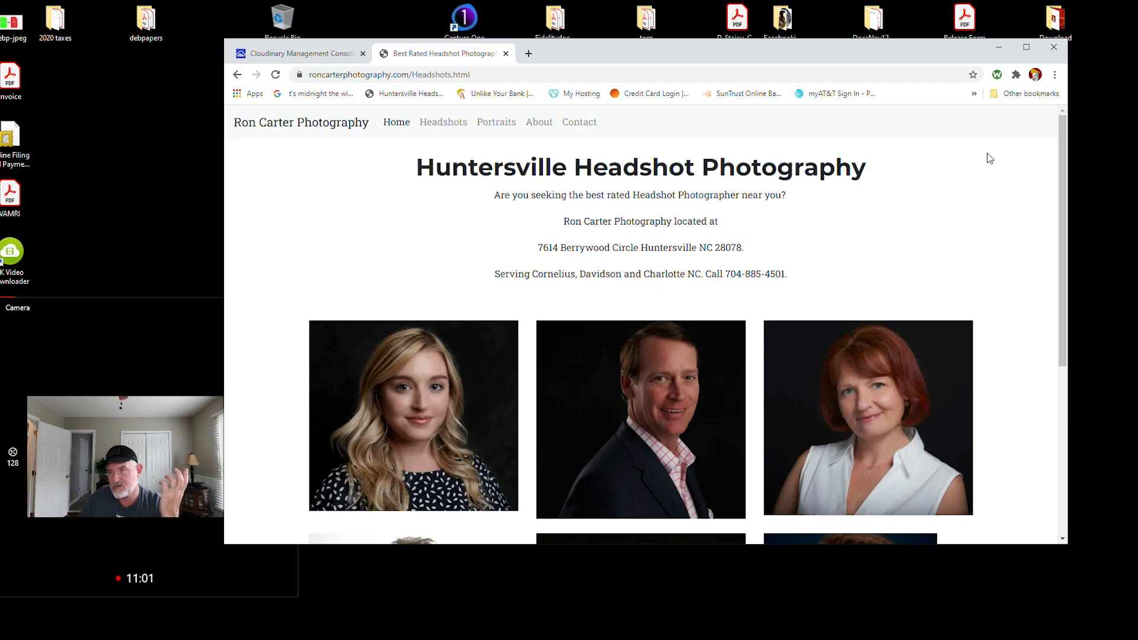